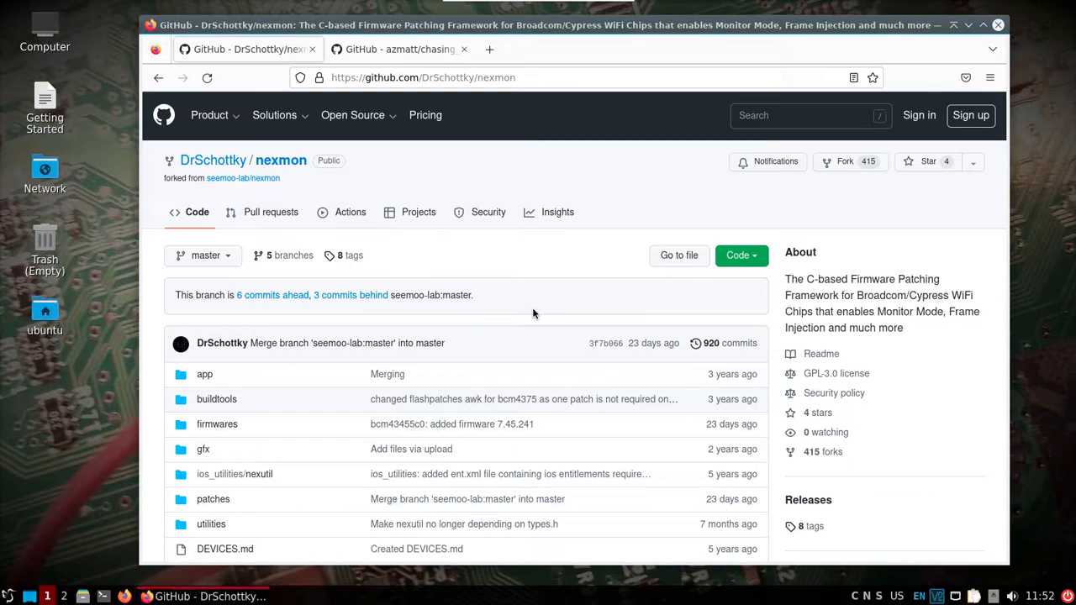
{"action": "mouse_move", "coordinate": [533, 295]}
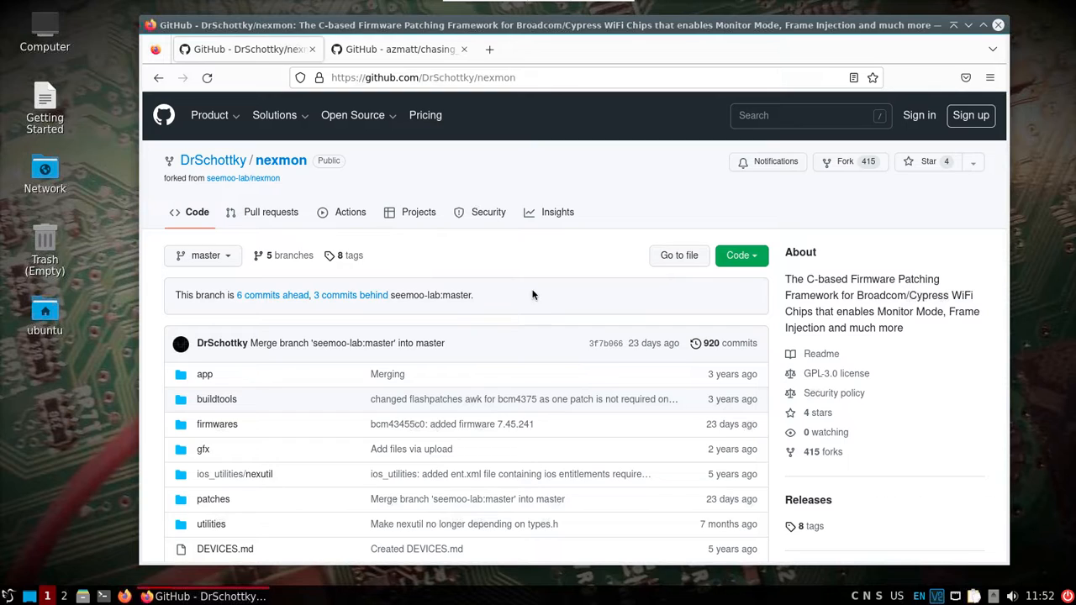
Copy the HTTPS clone URL of the DrSchottky/nexmon repository from its Code panel
{"action": "left_click", "coordinate": [395, 49]}
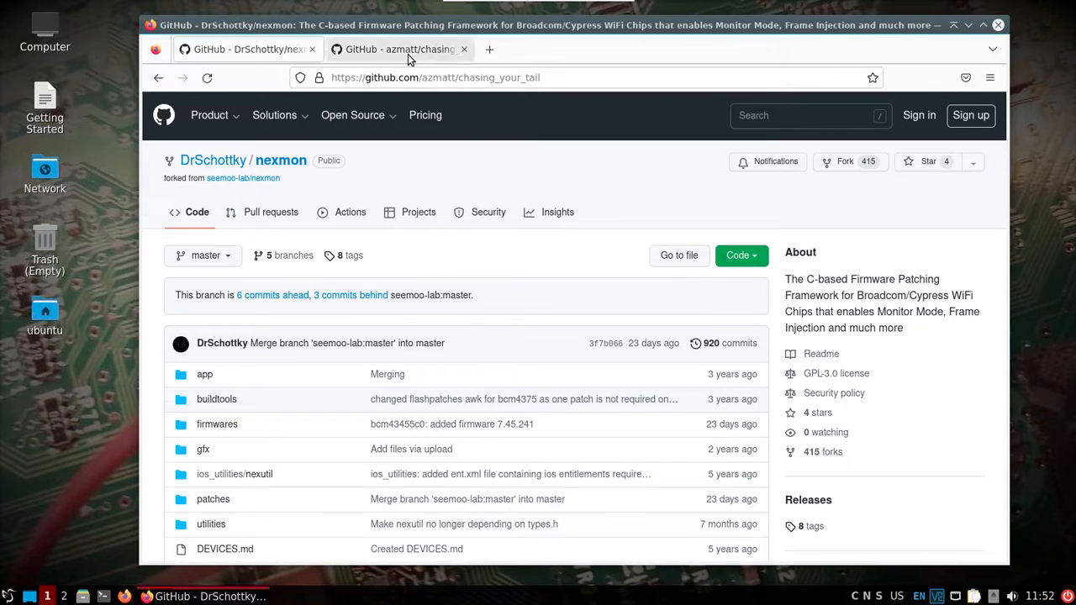
{"action": "left_click", "coordinate": [399, 48]}
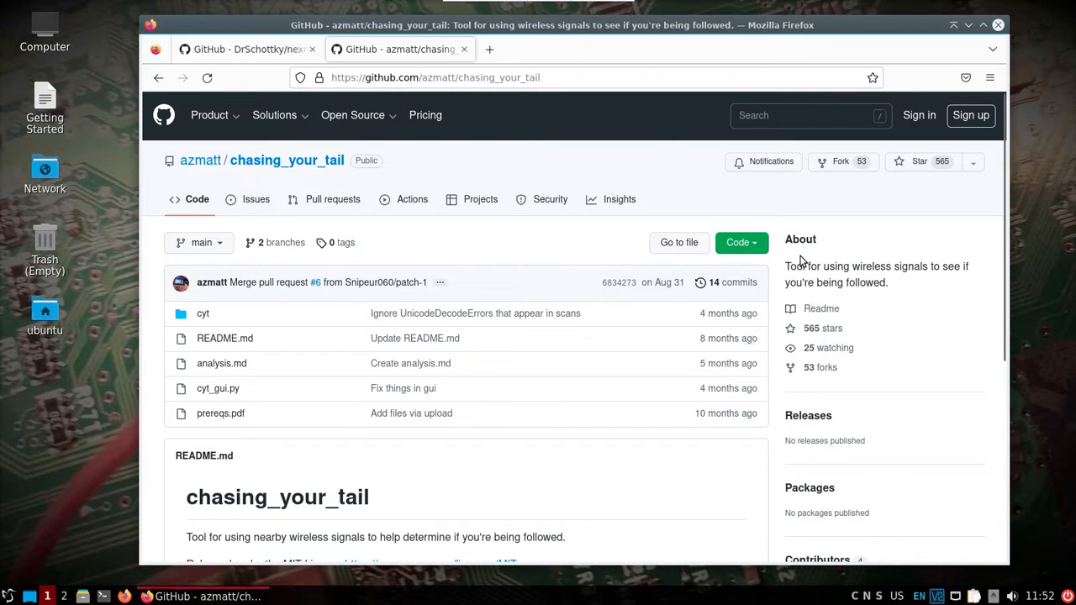
{"action": "mouse_move", "coordinate": [318, 80]}
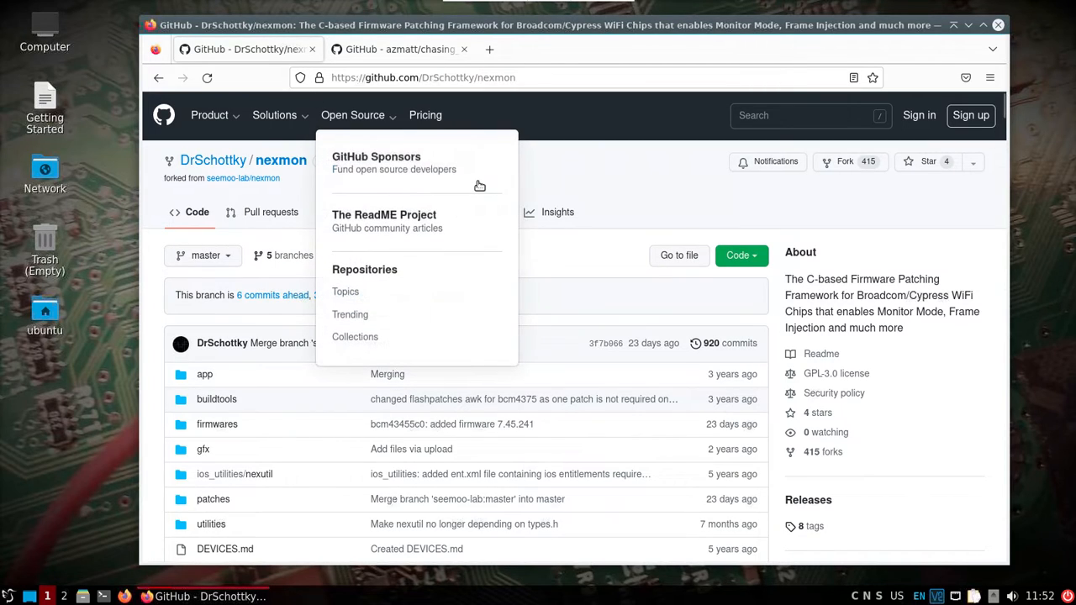
{"action": "left_click", "coordinate": [737, 255]}
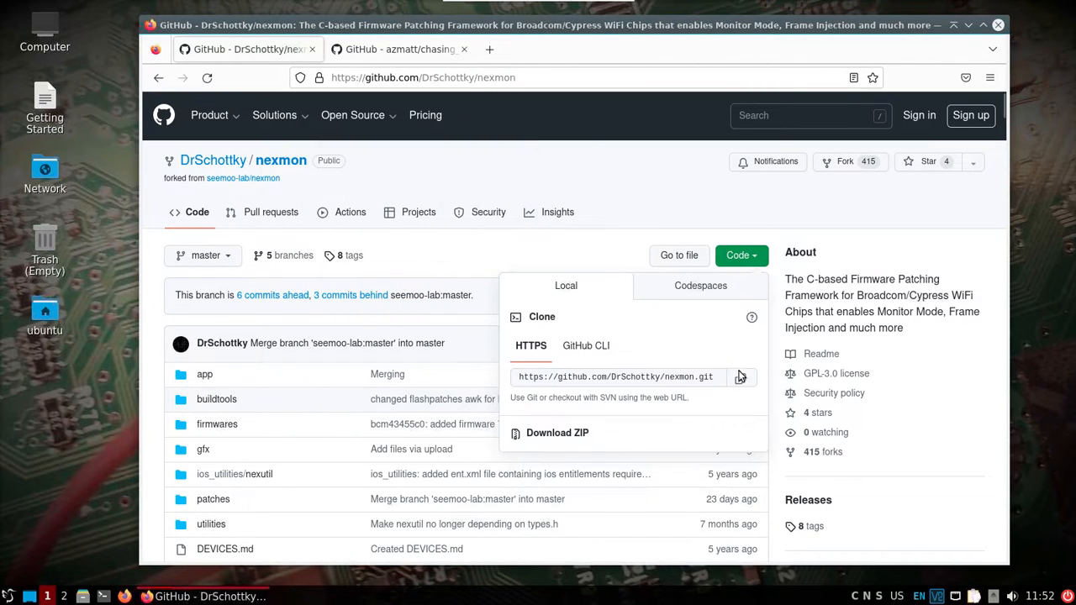
{"action": "left_click", "coordinate": [740, 376]}
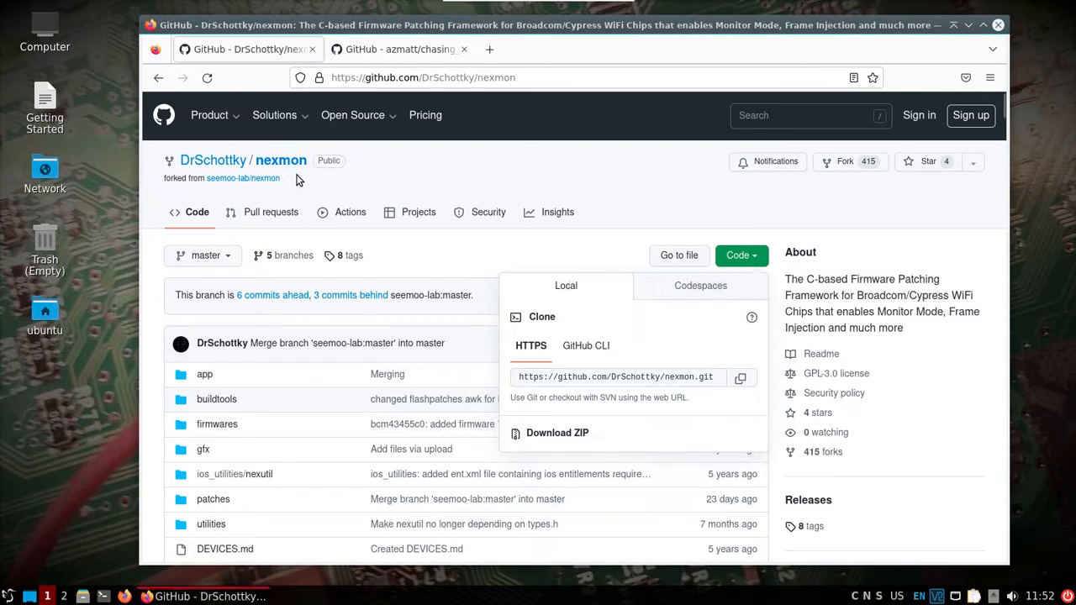
{"action": "mouse_move", "coordinate": [316, 185]}
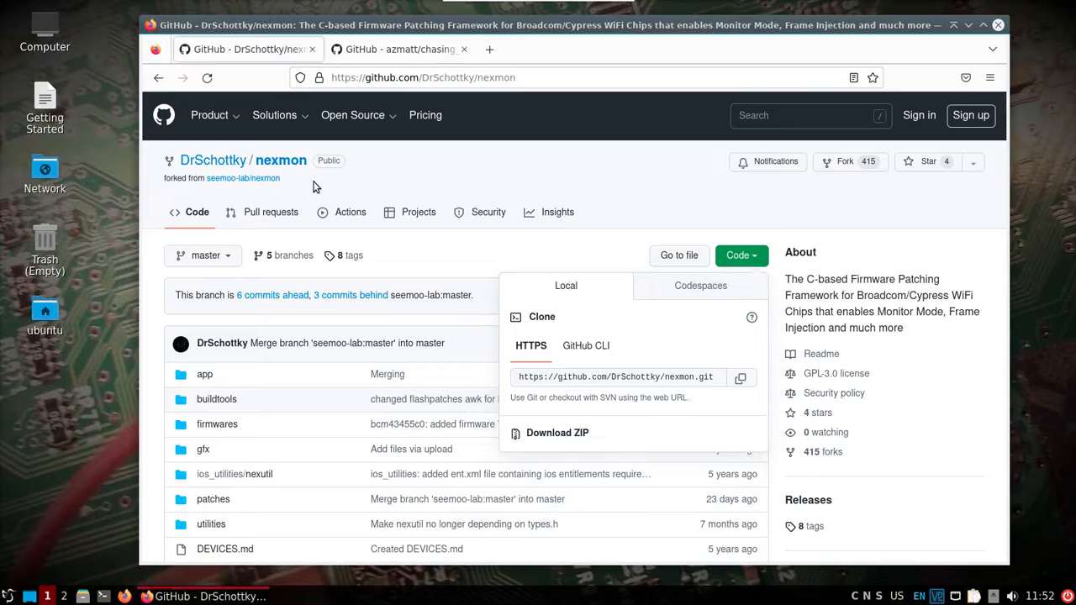
{"action": "mouse_move", "coordinate": [193, 247]}
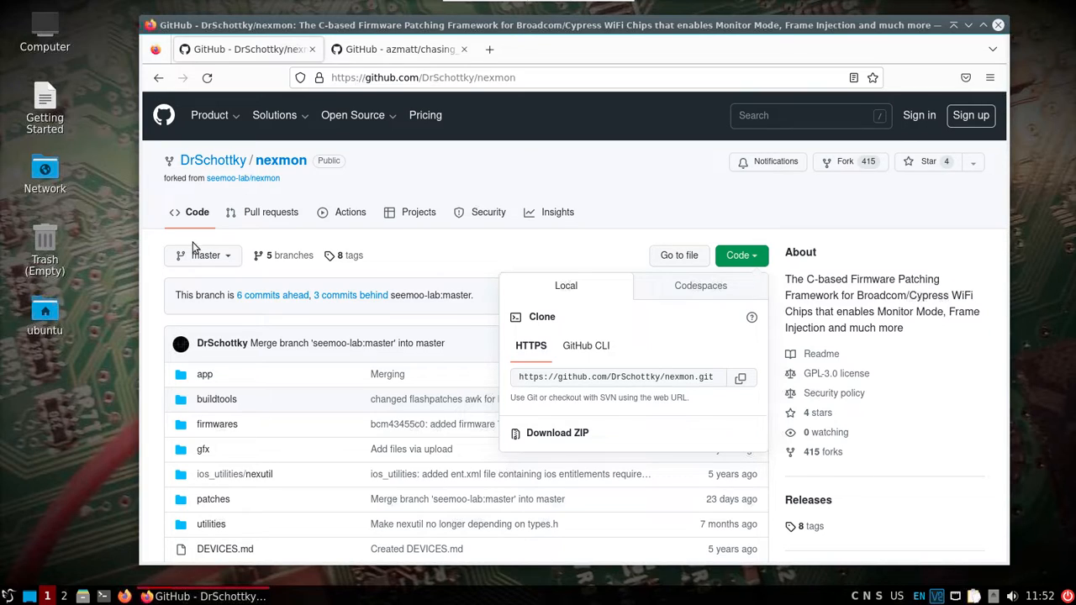
{"action": "mouse_move", "coordinate": [90, 378]}
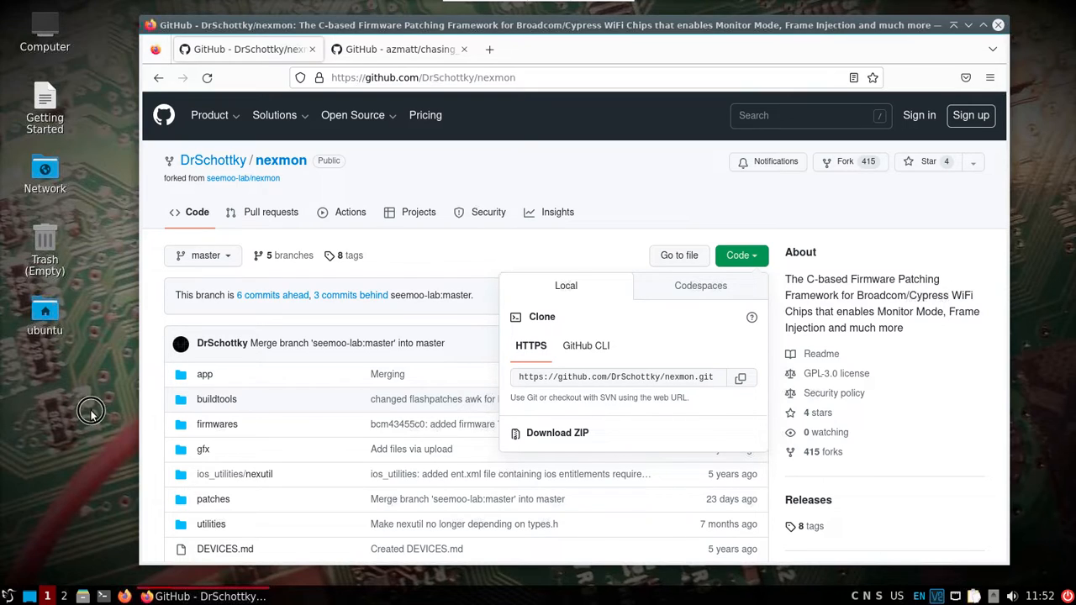
{"action": "mouse_move", "coordinate": [97, 505]}
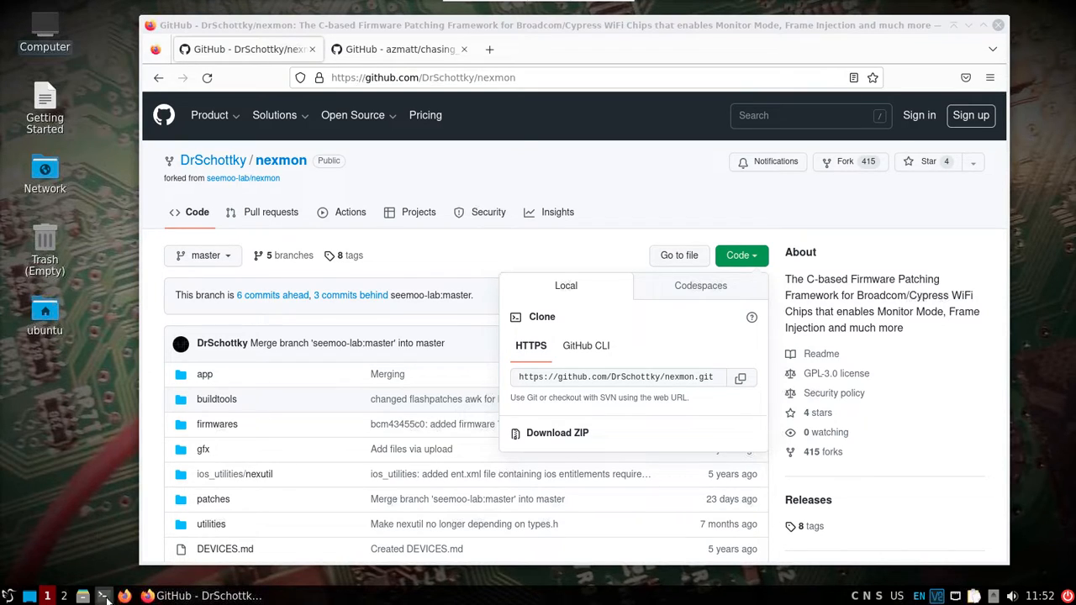
In a new terminal, git clone nexmon into Downloads and cd into nexmon/
{"action": "left_click", "coordinate": [103, 596]}
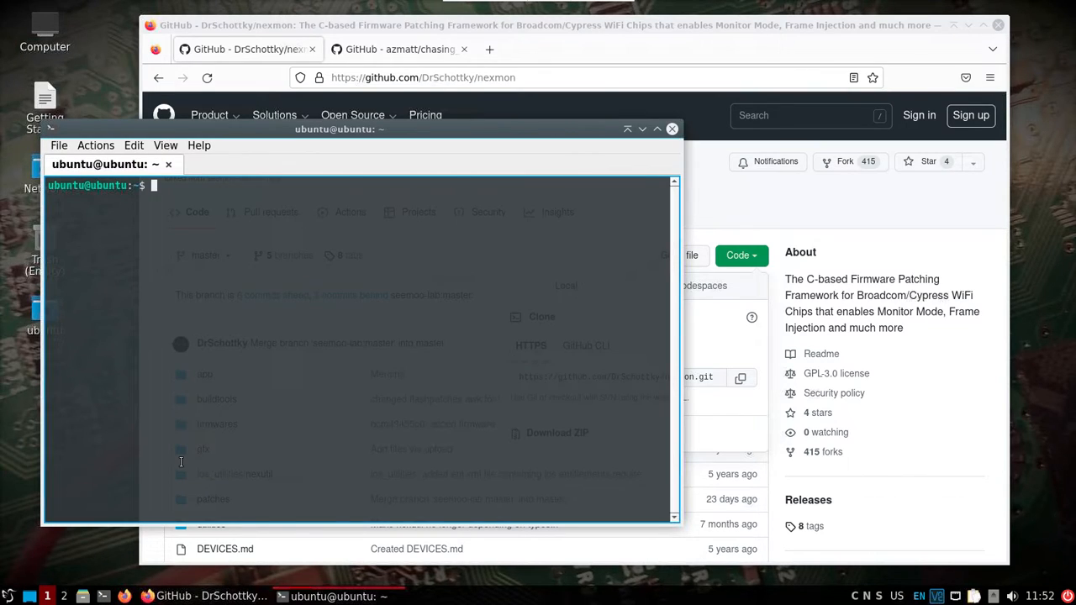
{"action": "type", "text": "cd Downloads/"}
{"action": "type", "text": "git clone"}
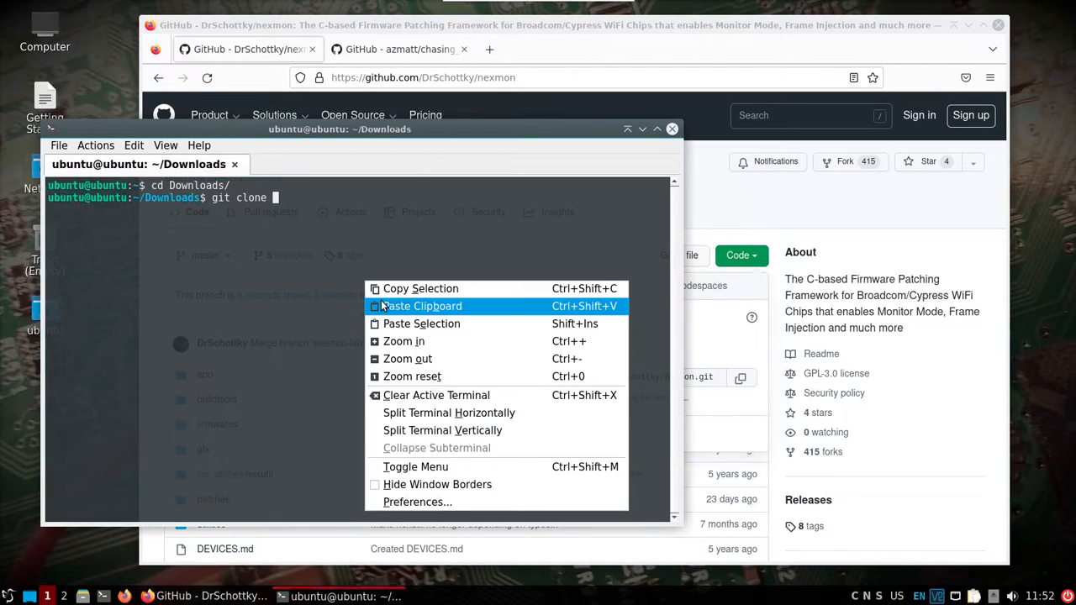
{"action": "left_click", "coordinate": [420, 306]}
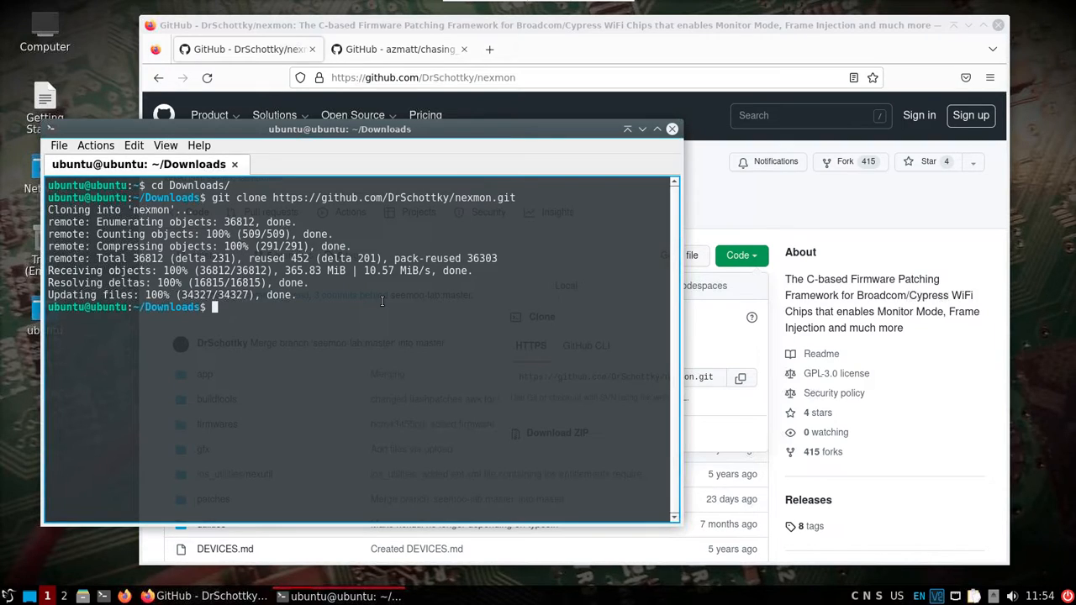
{"action": "type", "text": "cd nexmon/"}
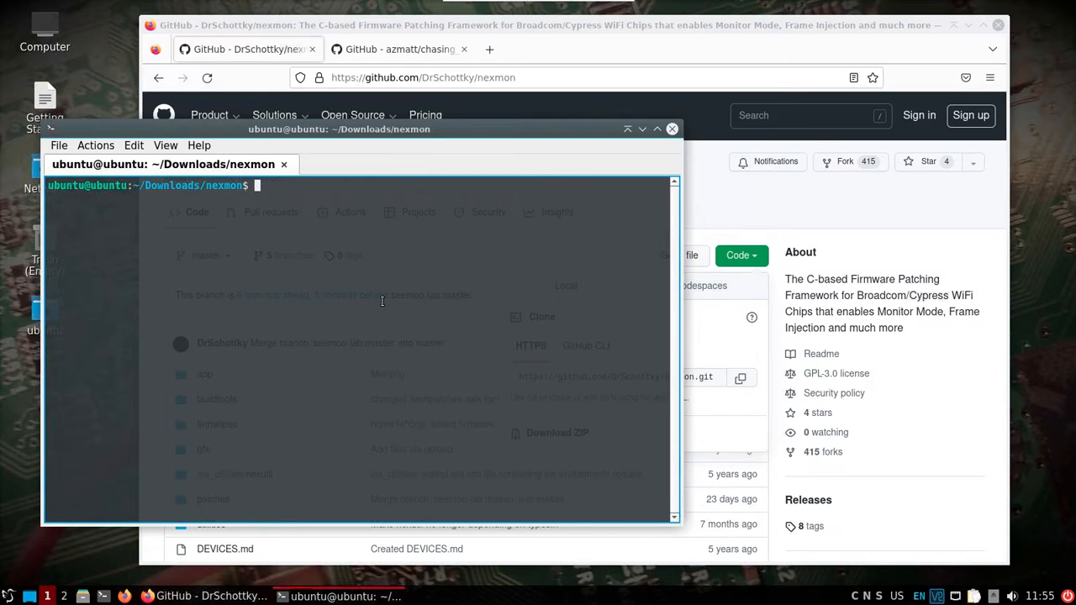
Run uname -r to check the kernel release (5.15.0-1021-raspi)
{"action": "type", "text": "uname -r"}
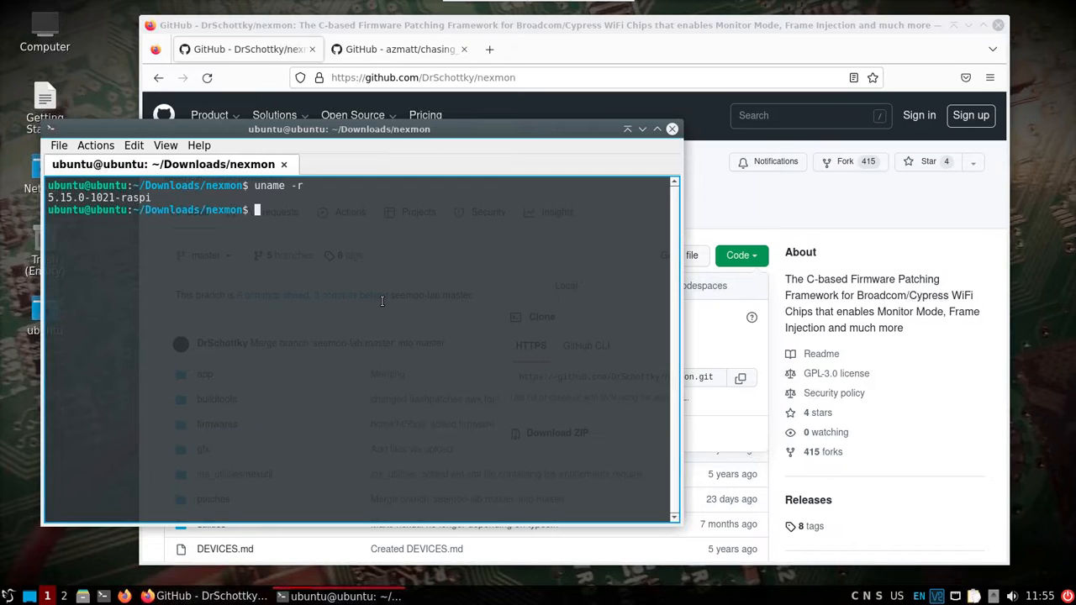
{"action": "mouse_move", "coordinate": [378, 291]}
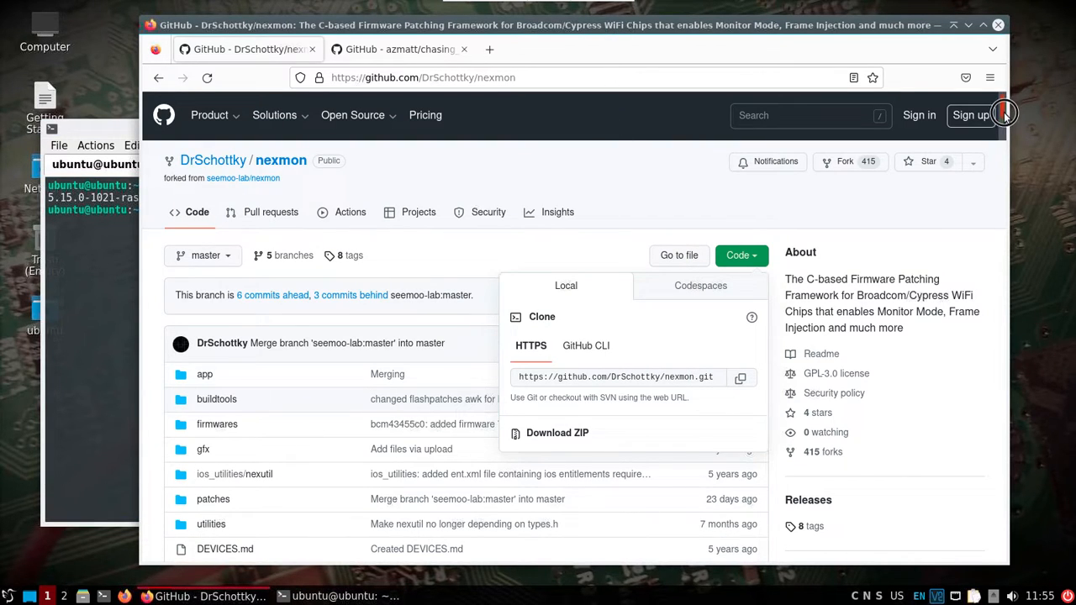
Scroll the nexmon README down to the Raspberry Pi OS 64-bit build instructions
{"action": "scroll", "scroll_direction": "down", "scroll_amount": 3}
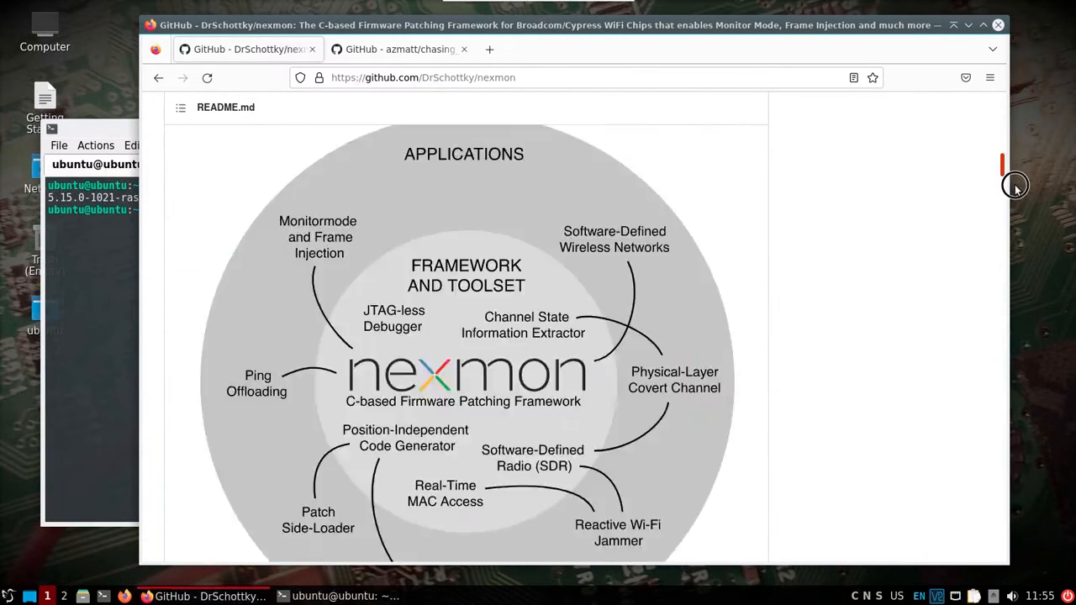
{"action": "scroll", "scroll_direction": "down", "scroll_amount": 3}
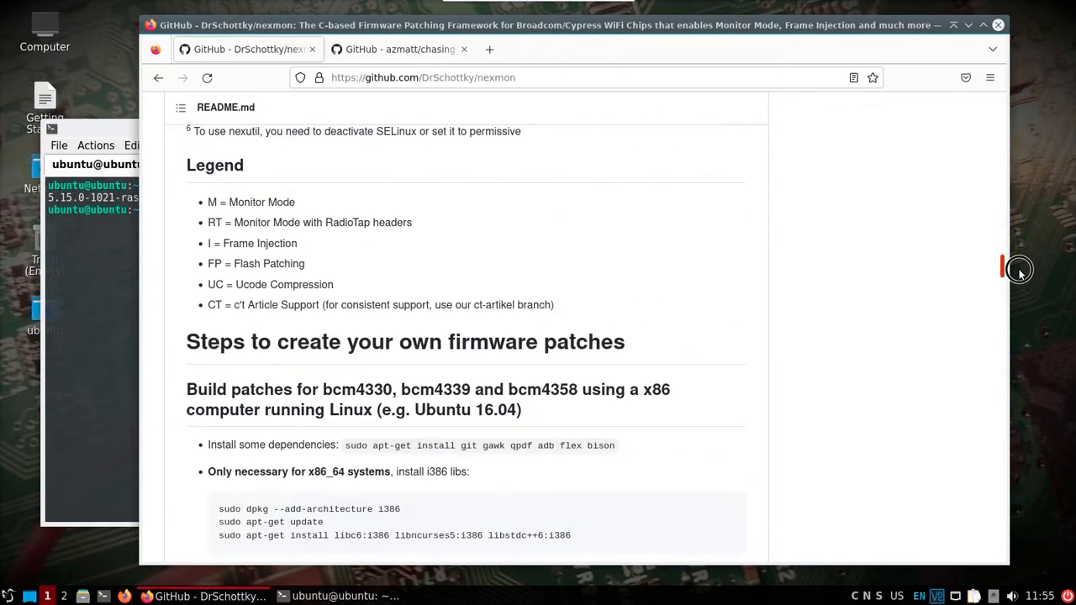
{"action": "scroll", "scroll_direction": "down", "scroll_amount": 3}
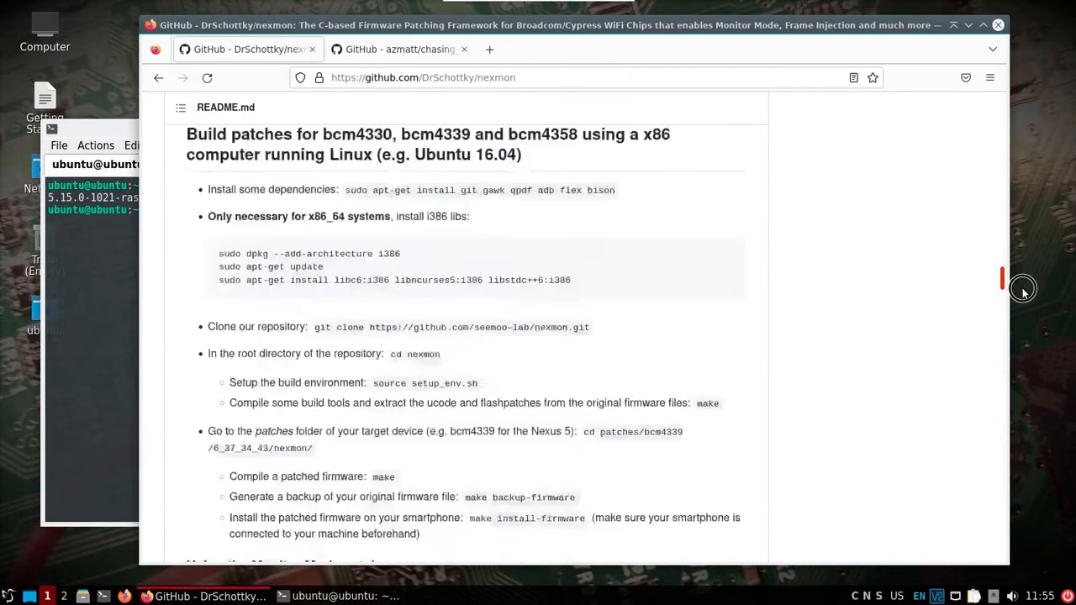
{"action": "scroll", "scroll_direction": "down", "scroll_amount": 3}
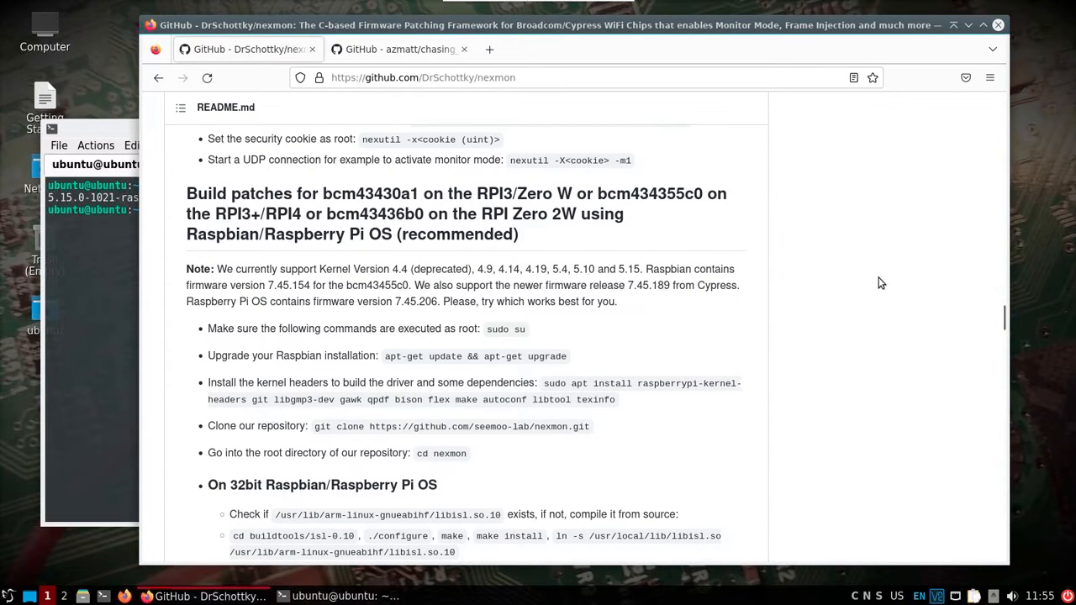
{"action": "mouse_move", "coordinate": [241, 210]}
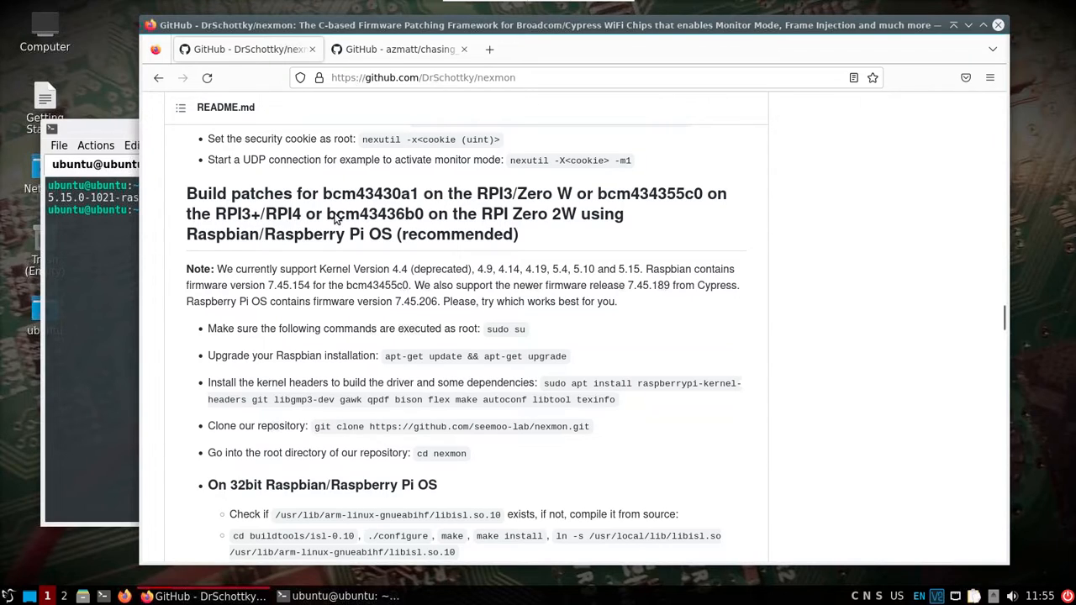
{"action": "mouse_move", "coordinate": [603, 221]}
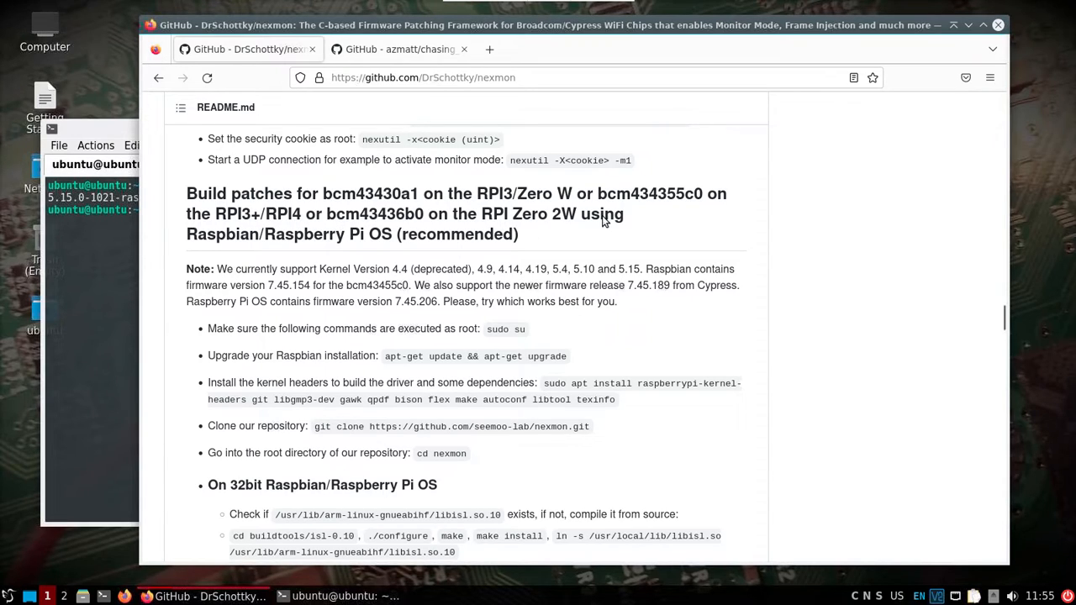
{"action": "mouse_move", "coordinate": [602, 199]}
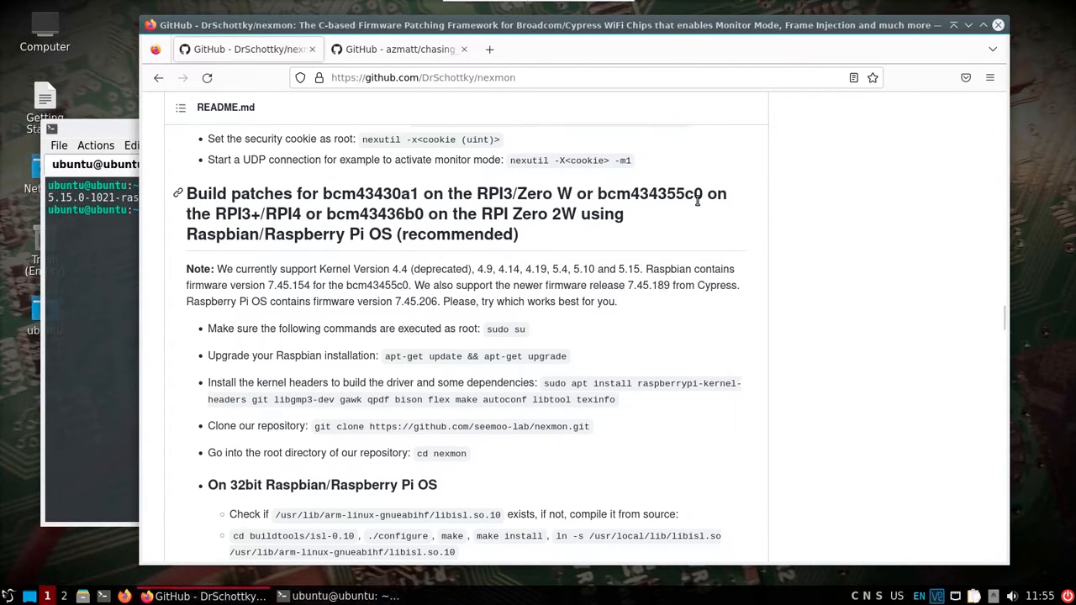
{"action": "mouse_move", "coordinate": [664, 298]}
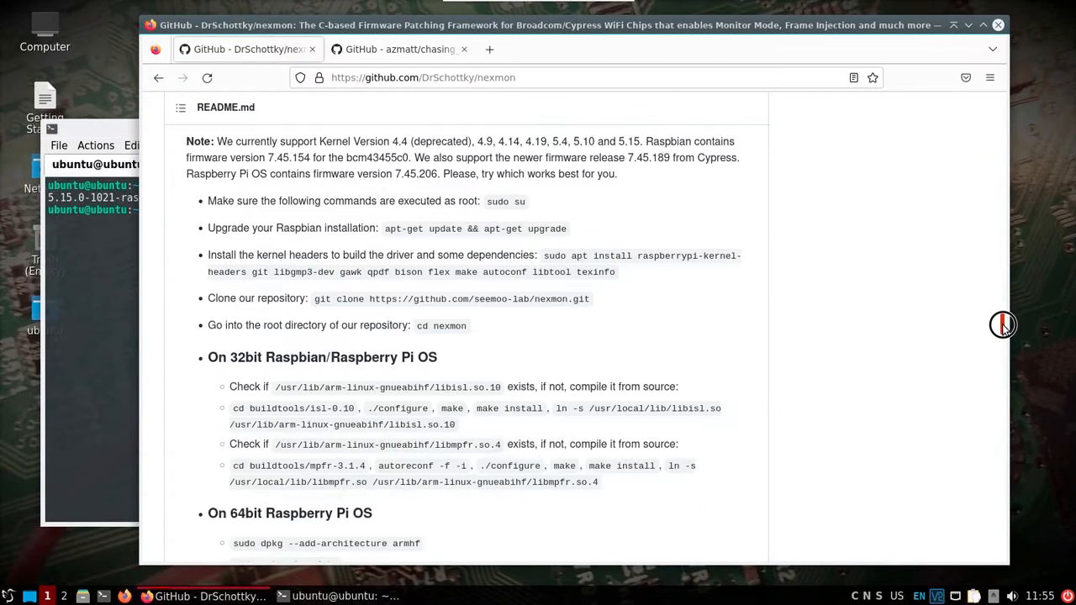
{"action": "scroll", "scroll_direction": "down", "scroll_amount": 3}
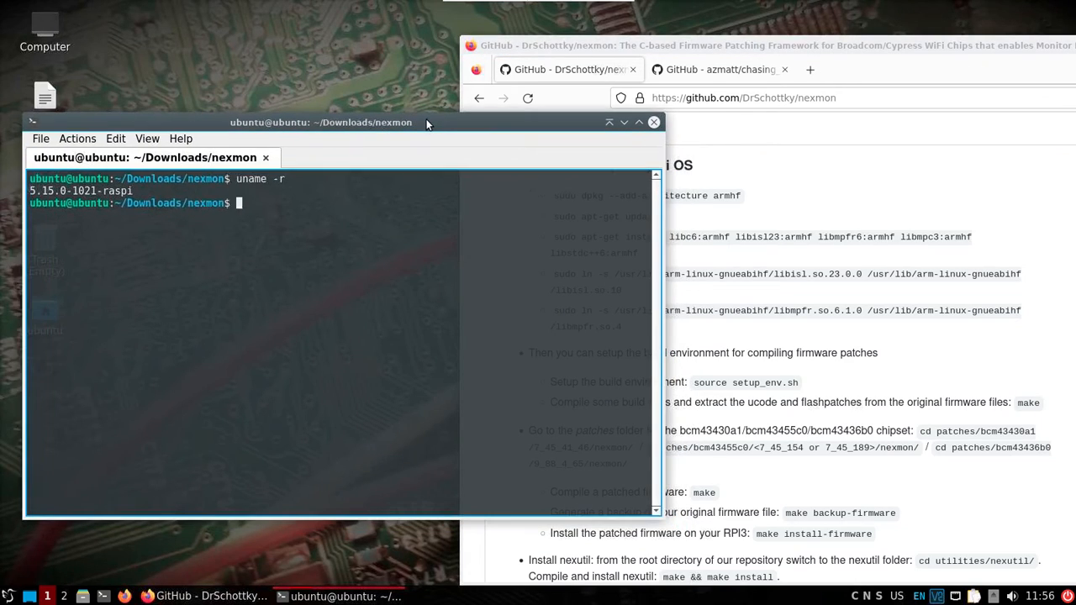
Start a root shell with sudo and source setup_env.sh in the nexmon root
{"action": "type", "text": "sudo su"}
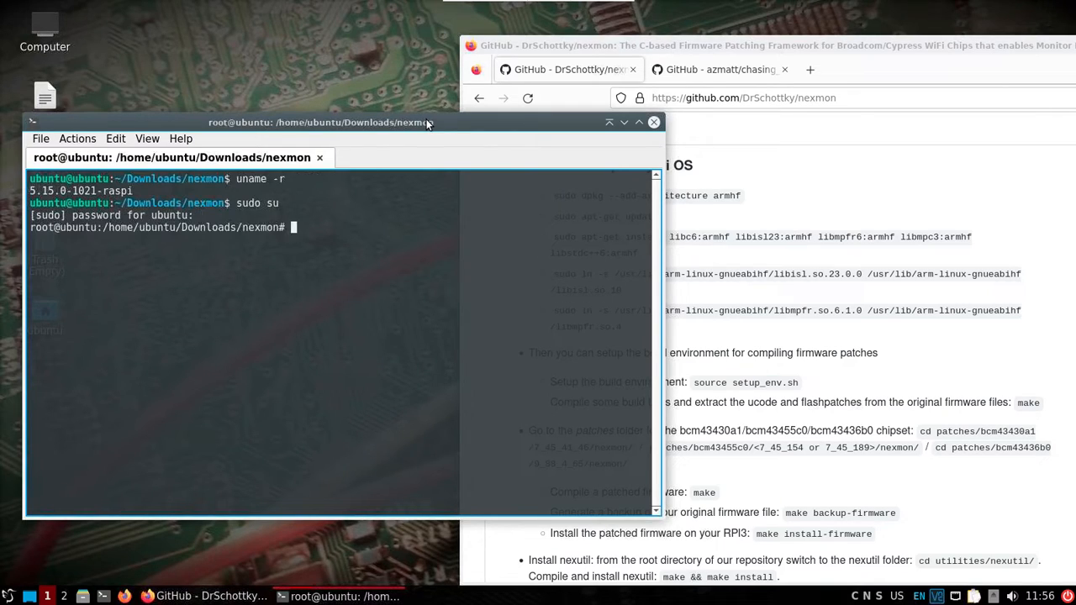
{"action": "type", "text": "source setup_env.sh"}
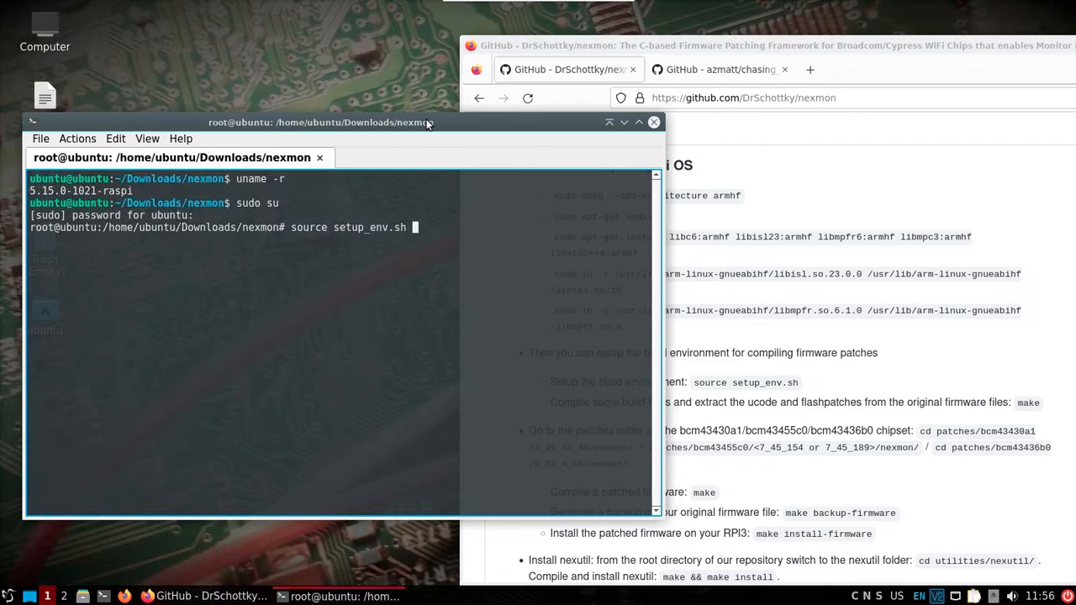
{"action": "type", "text": "cd patches/"}
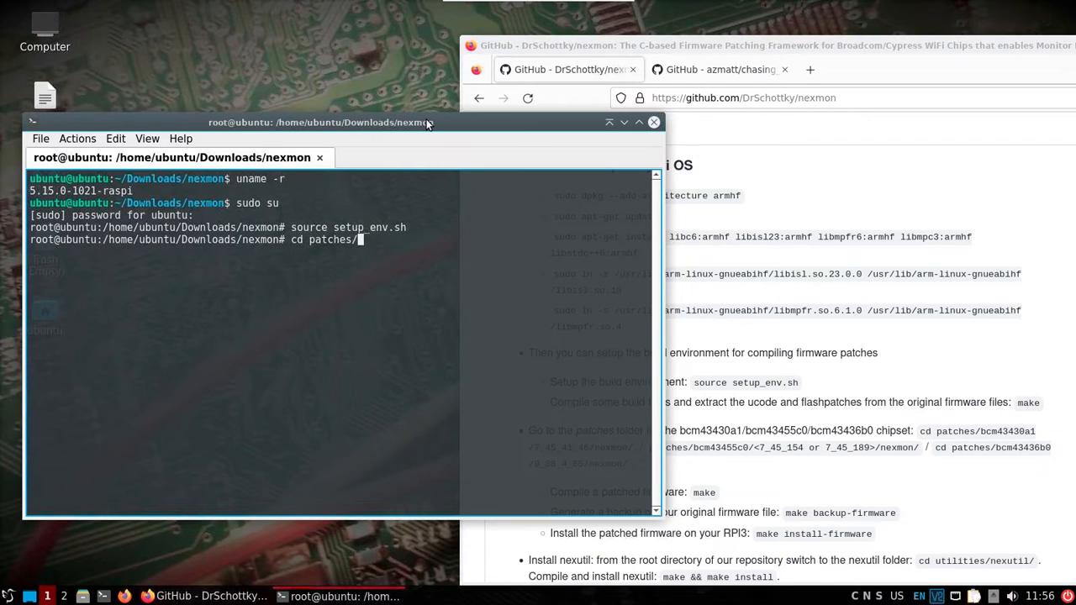
{"action": "type", "text": "bcm434355c"}
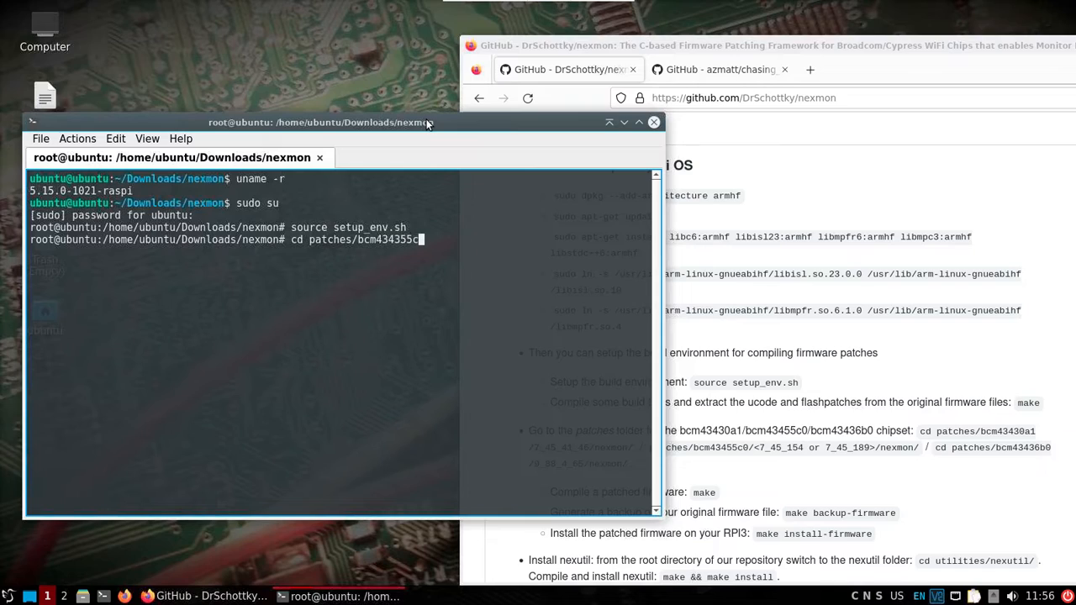
{"action": "key", "text": "BackSpace"}
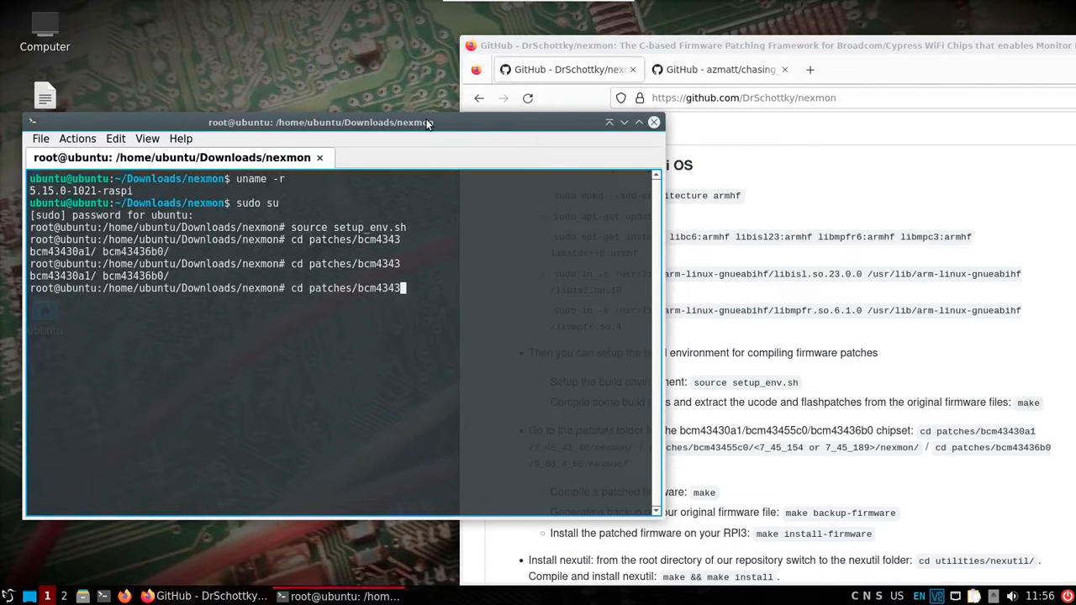
{"action": "key", "text": "BackSpace"}
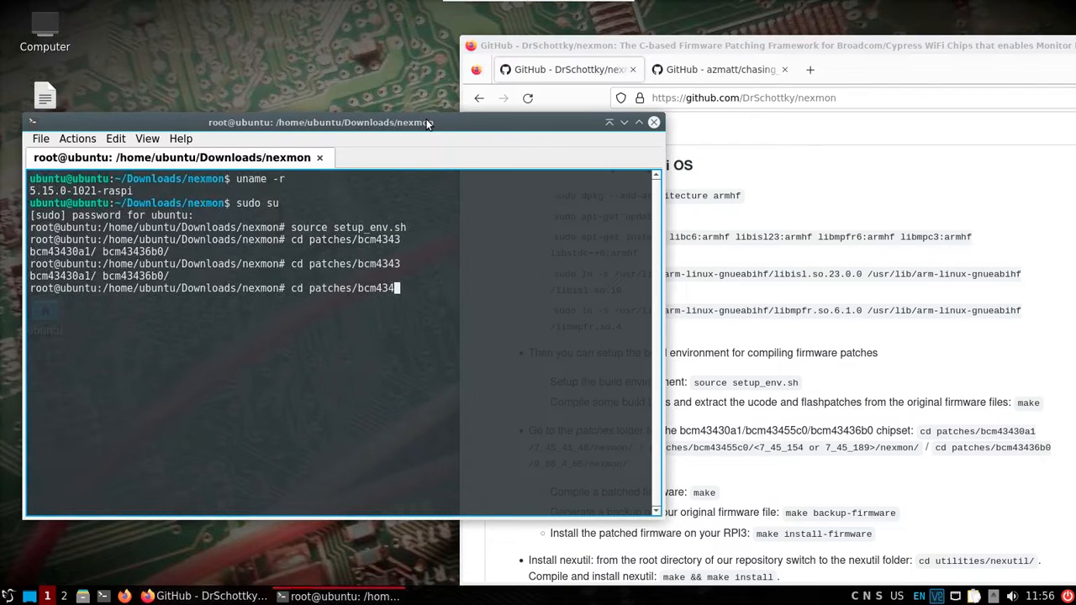
{"action": "key", "text": "BackSpace"}
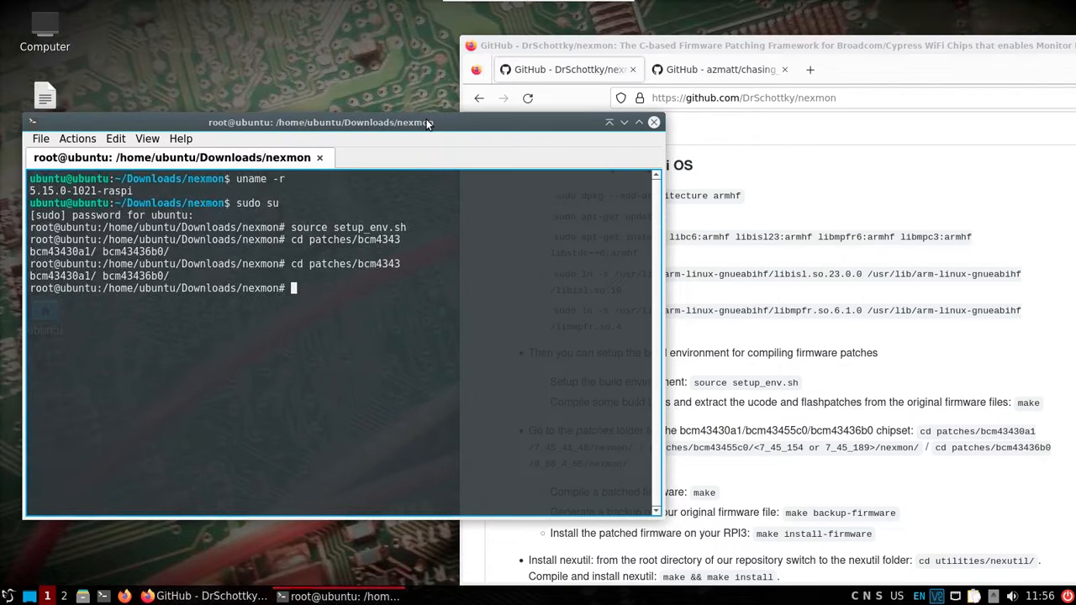
cd toward patches/bcm43455c0, listing firmware folders 7_45_154, 7_45_189, 7_45_206
{"action": "type", "text": "cd patches/"}
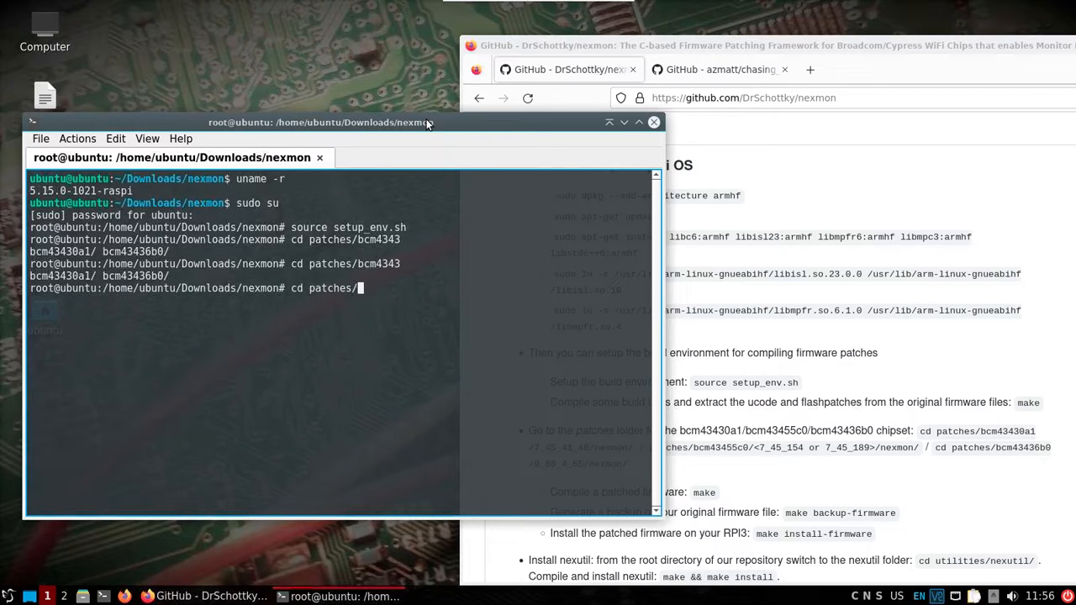
{"action": "type", "text": "bc"}
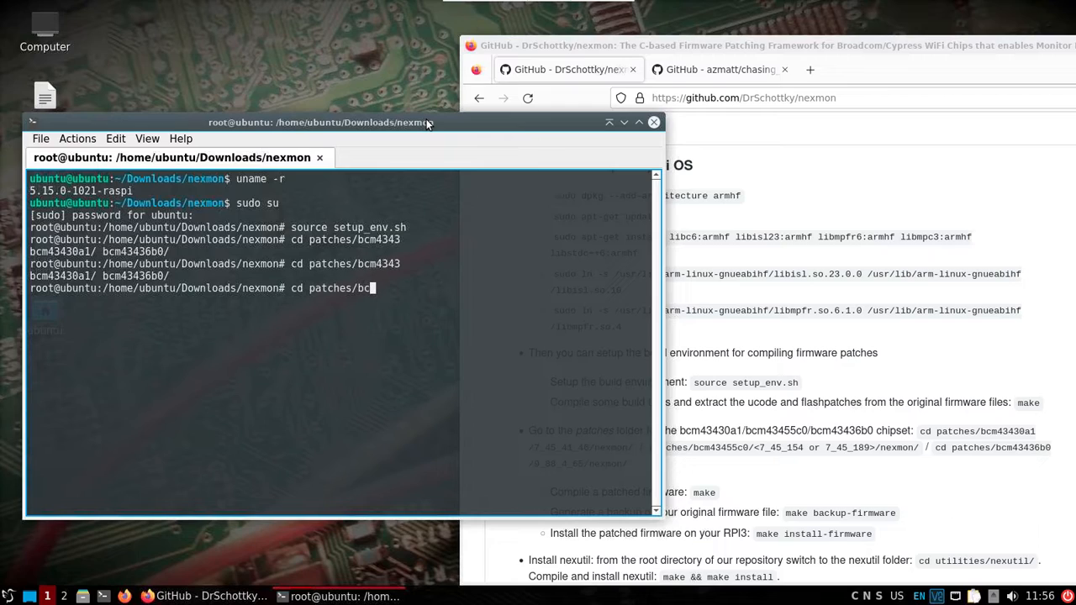
{"action": "type", "text": "43"}
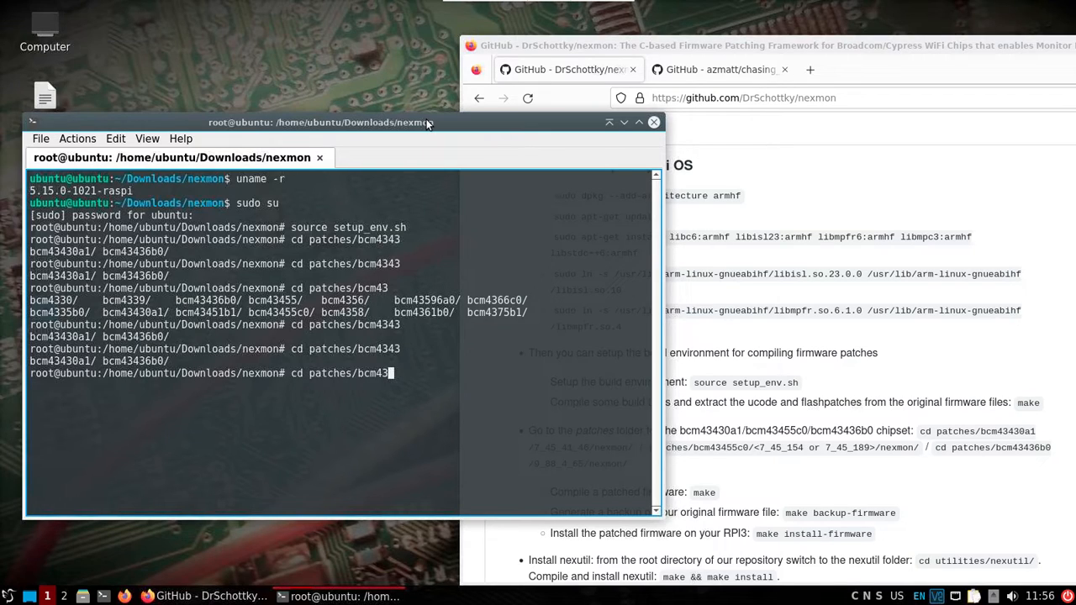
{"action": "type", "text": "455c0/7_45_"}
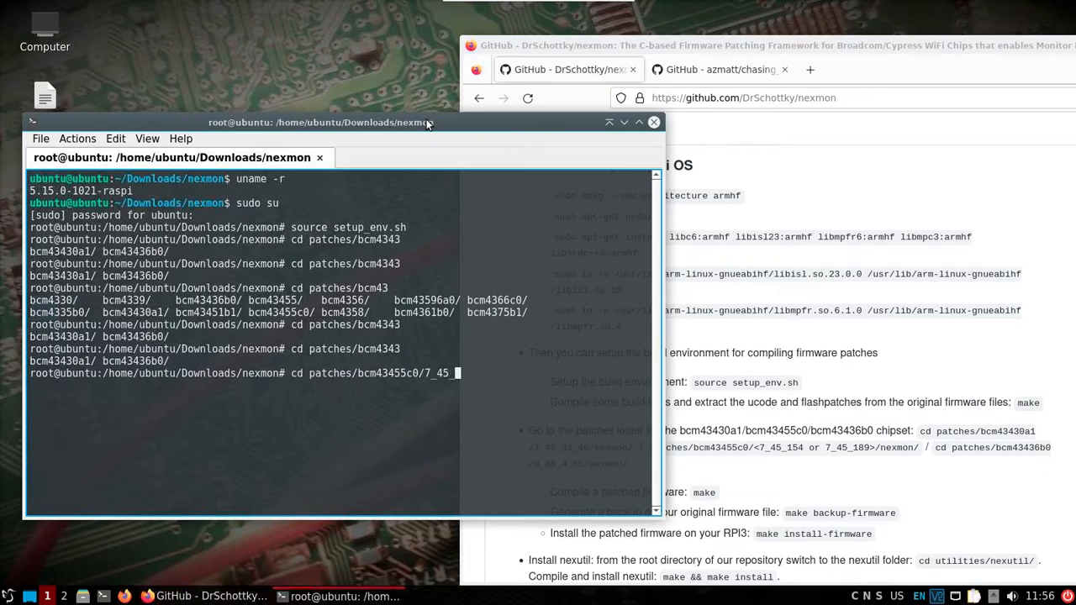
{"action": "key", "text": "Tab"}
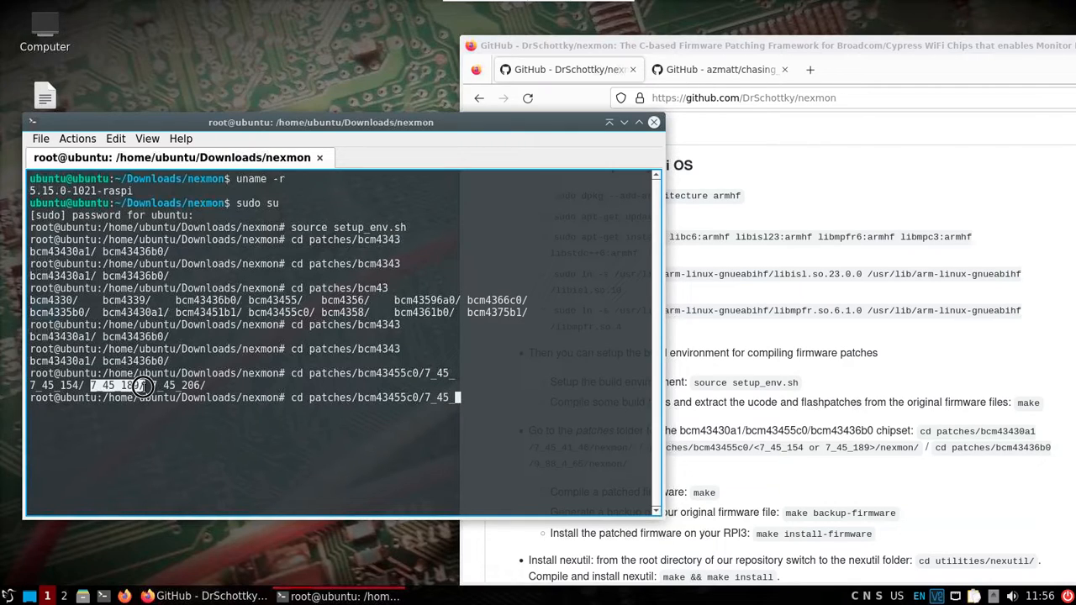
{"action": "mouse_move", "coordinate": [500, 395]}
{"action": "type", "text": "189/nexmon"}
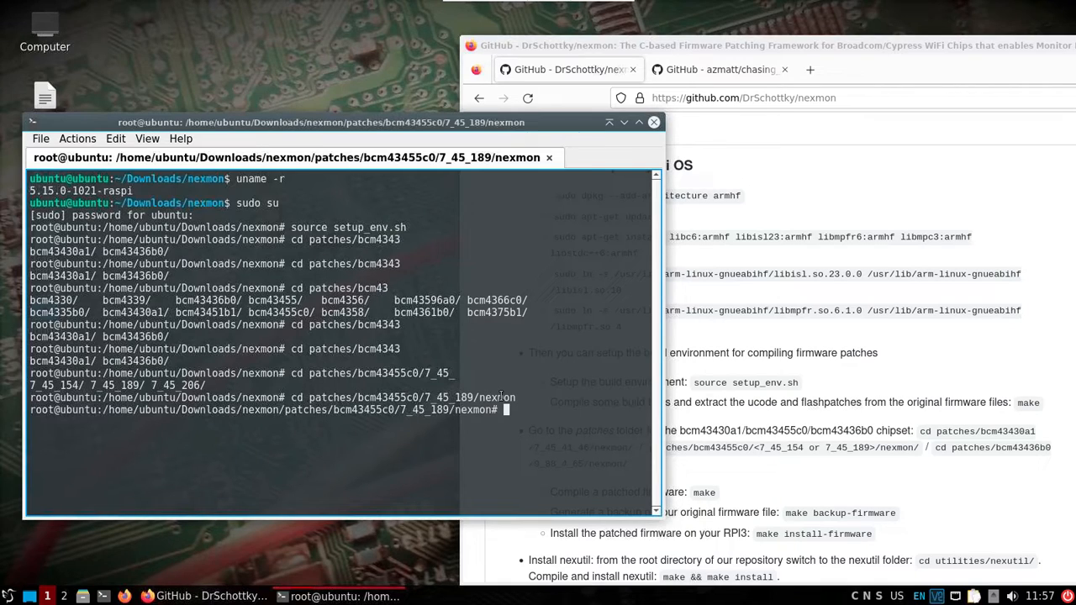
Run make in the 7_45_189 patch folder; it stops on the missing ucode.bin rule
{"action": "type", "text": "make"}
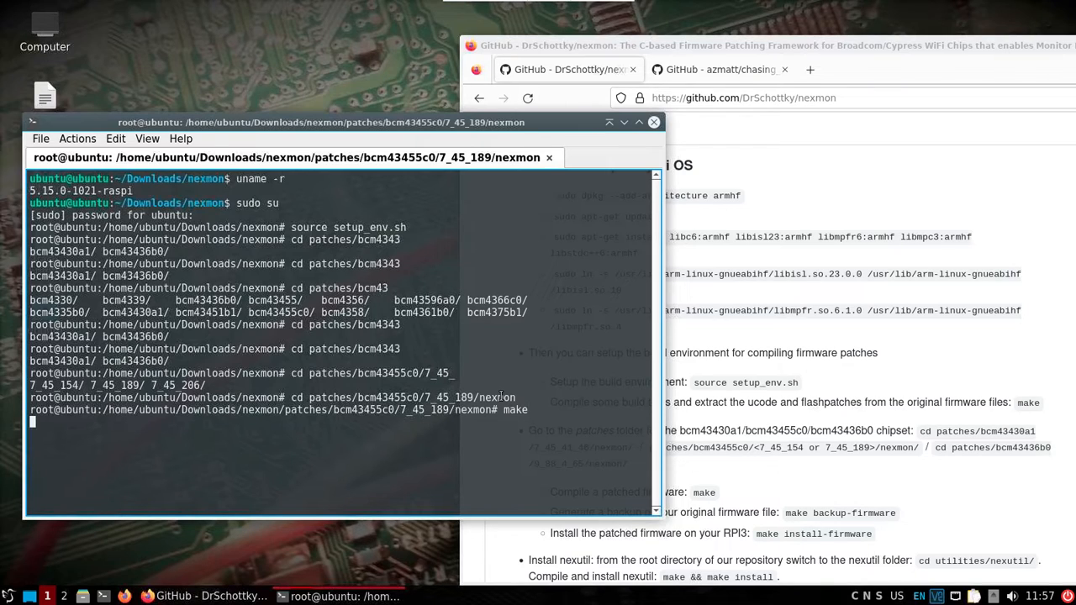
{"action": "key", "text": "Return"}
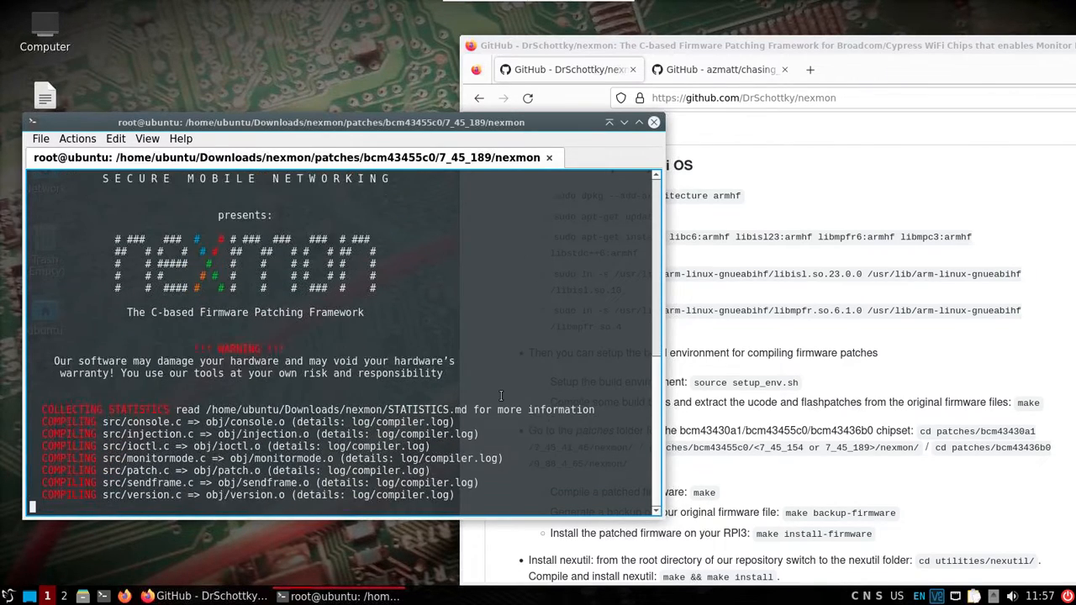
{"action": "key", "text": "Return"}
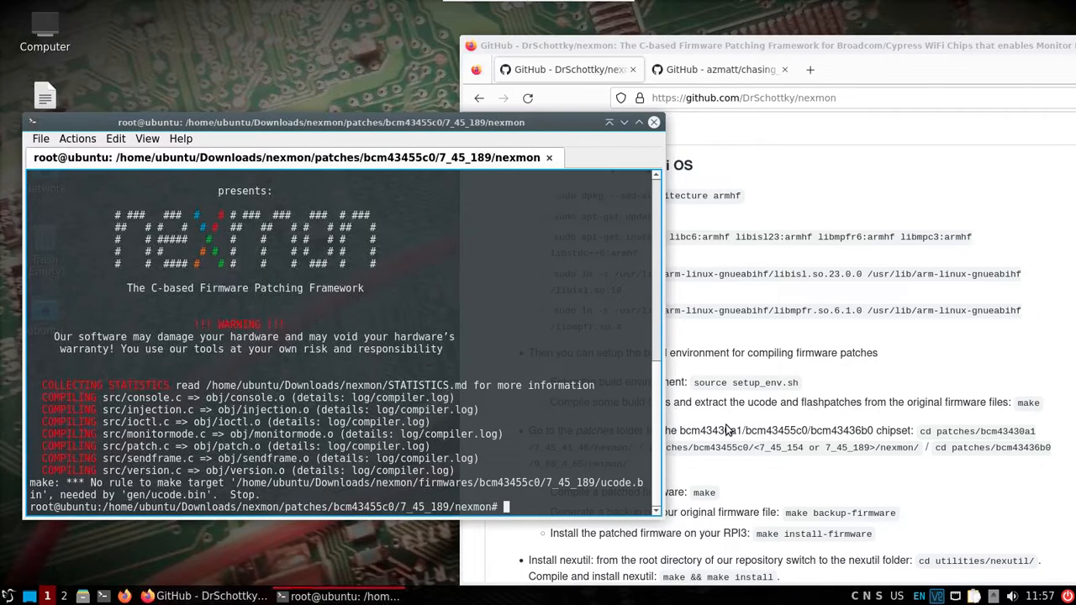
{"action": "mouse_move", "coordinate": [756, 485]}
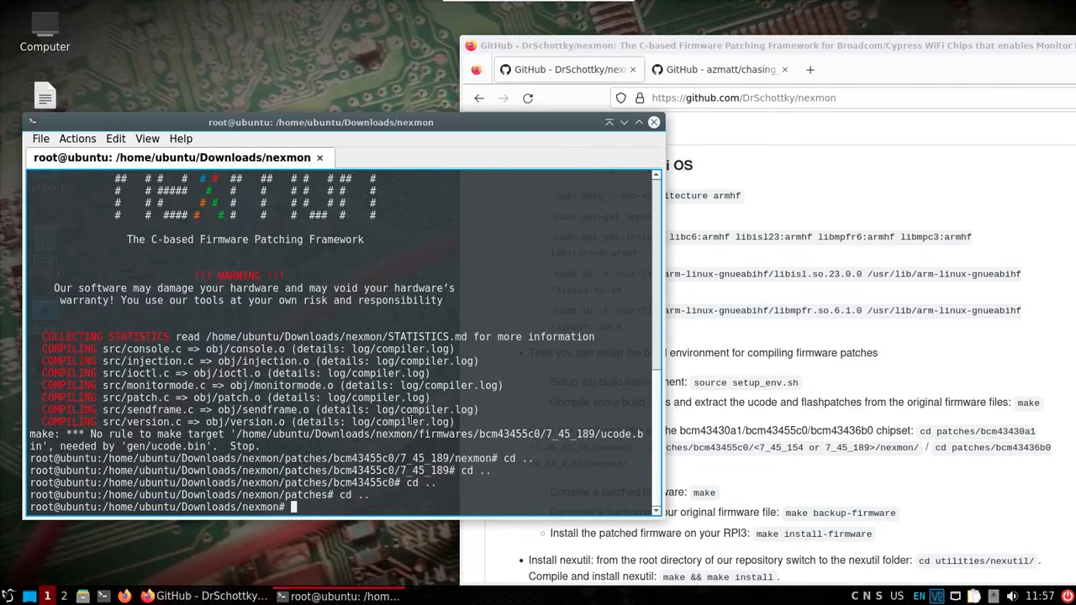
Run make at the nexmon root to build tools and extract ucode and flashpatches
{"action": "type", "text": "make"}
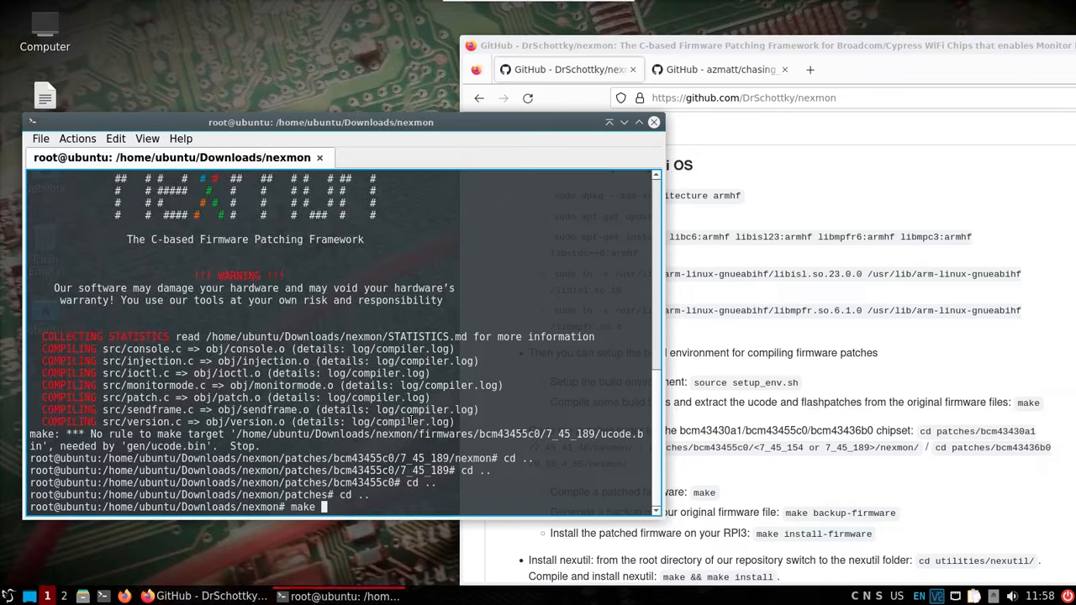
{"action": "key", "text": "Return"}
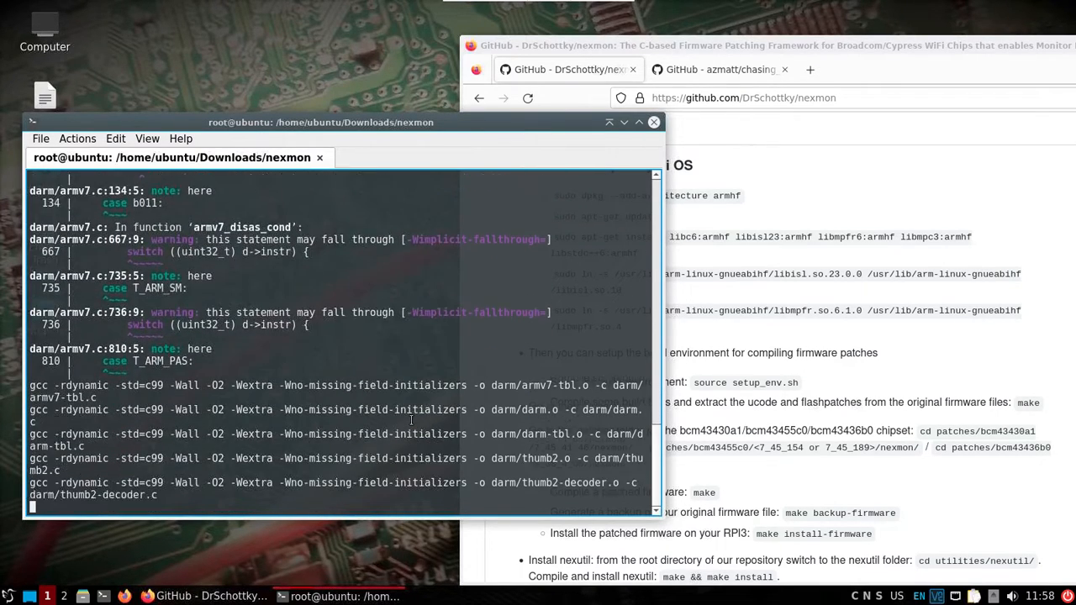
{"action": "scroll", "scroll_direction": "down", "scroll_amount": 3}
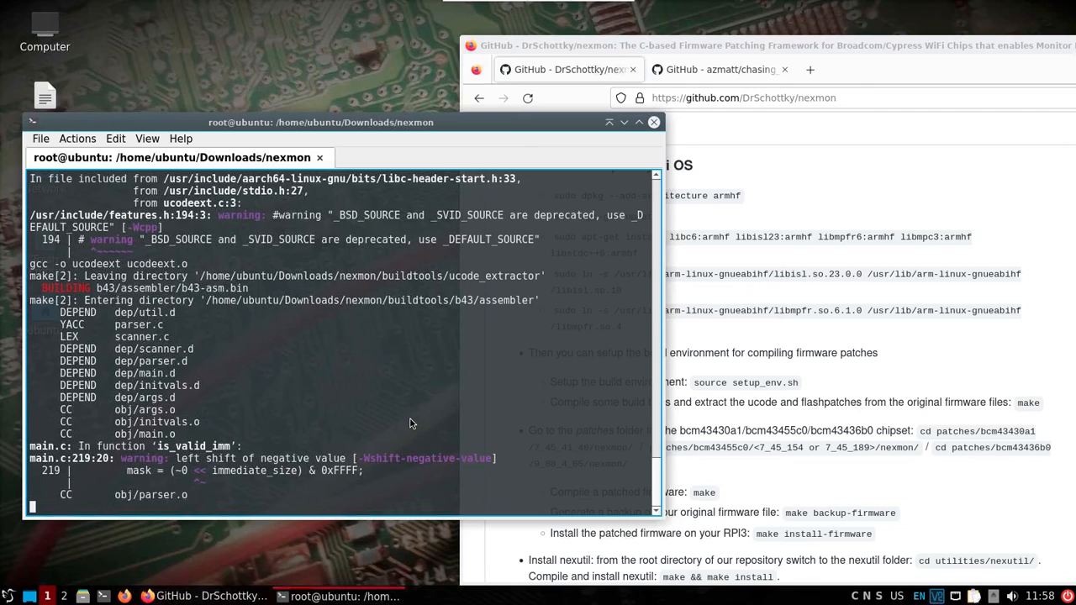
{"action": "scroll", "scroll_direction": "down", "scroll_amount": 3}
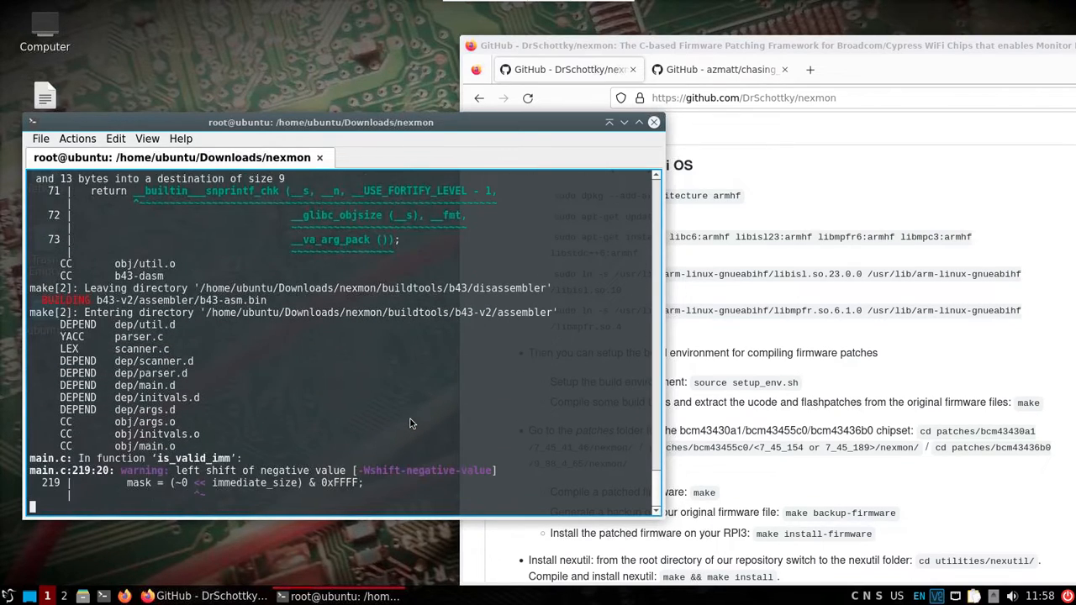
{"action": "scroll", "scroll_direction": "down", "scroll_amount": 3}
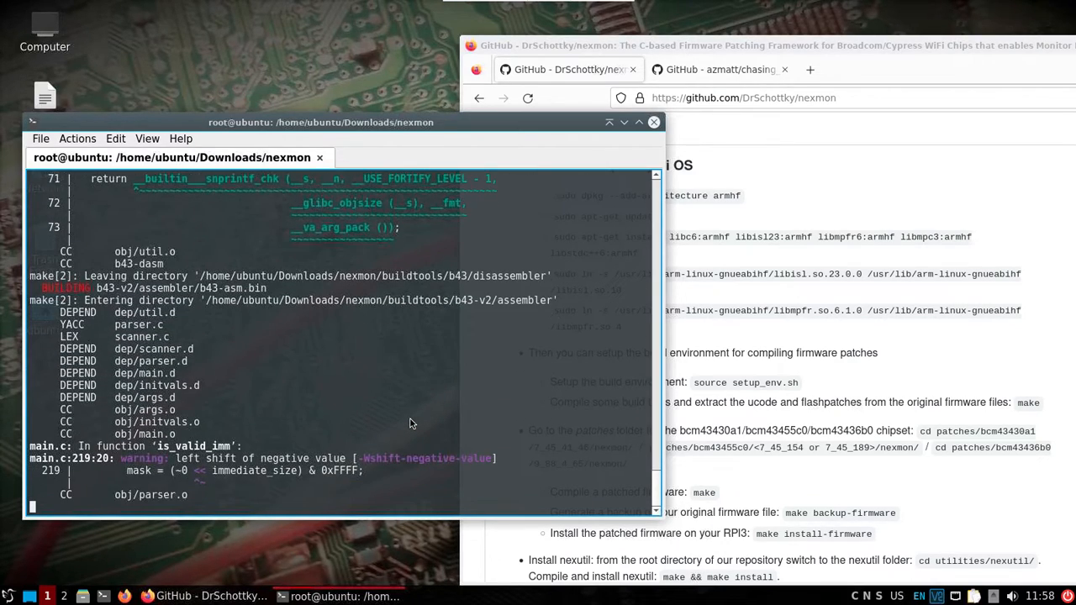
{"action": "scroll", "scroll_direction": "down", "scroll_amount": 3}
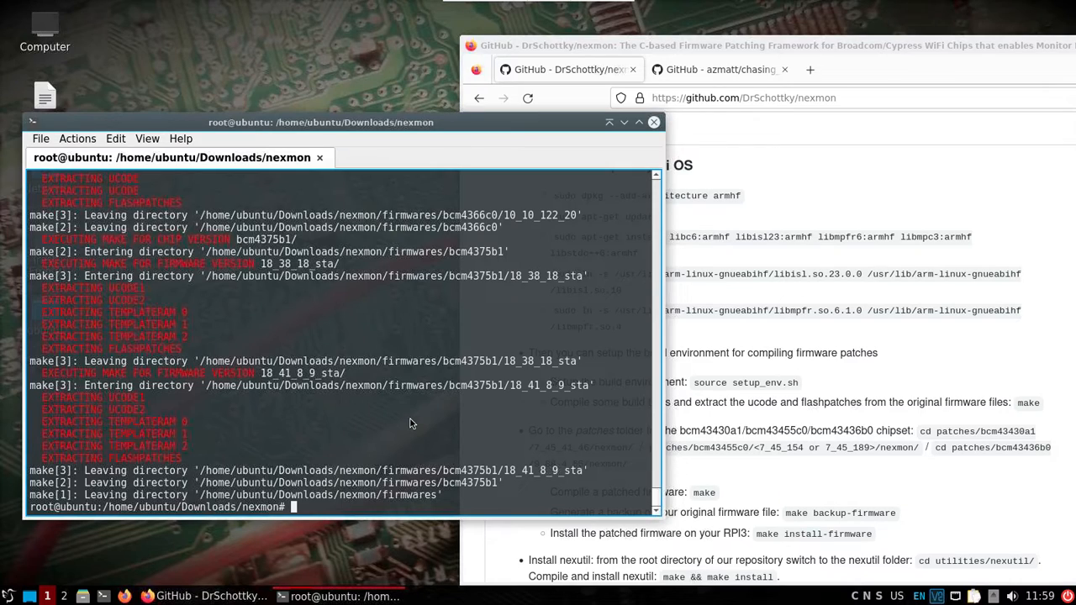
cd into patches/bcm43455c0/7_45_189
{"action": "type", "text": "cd"}
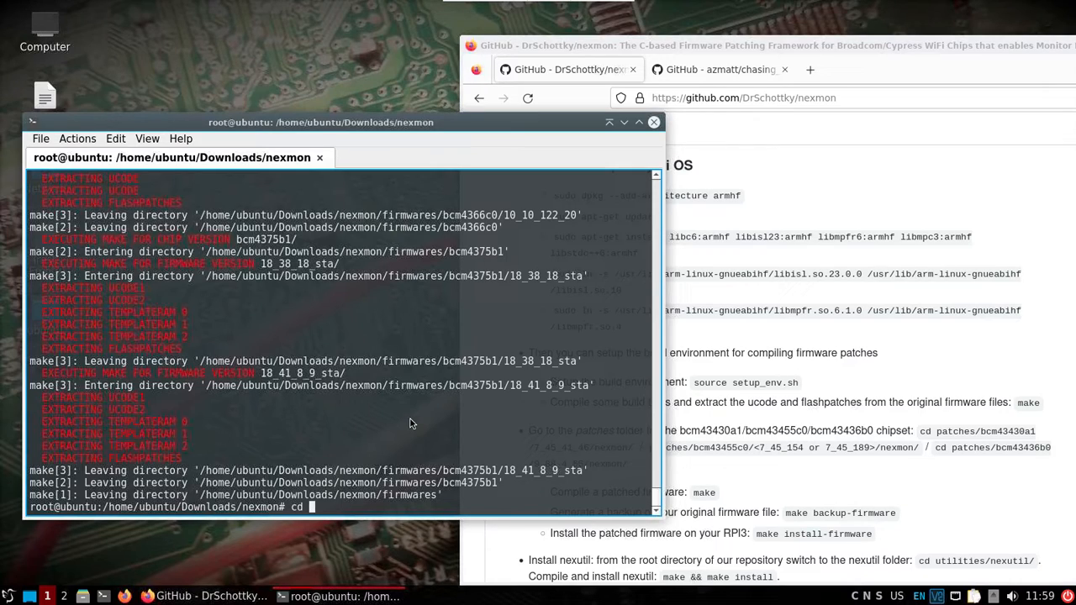
{"action": "type", "text": "patches/bcm434545"}
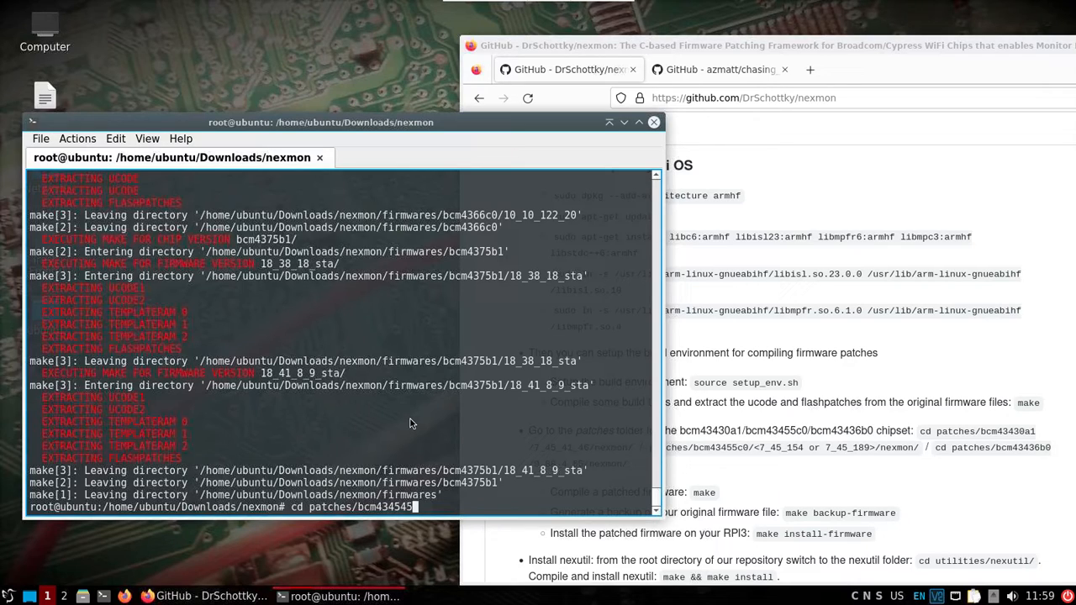
{"action": "key", "text": "BackSpace"}
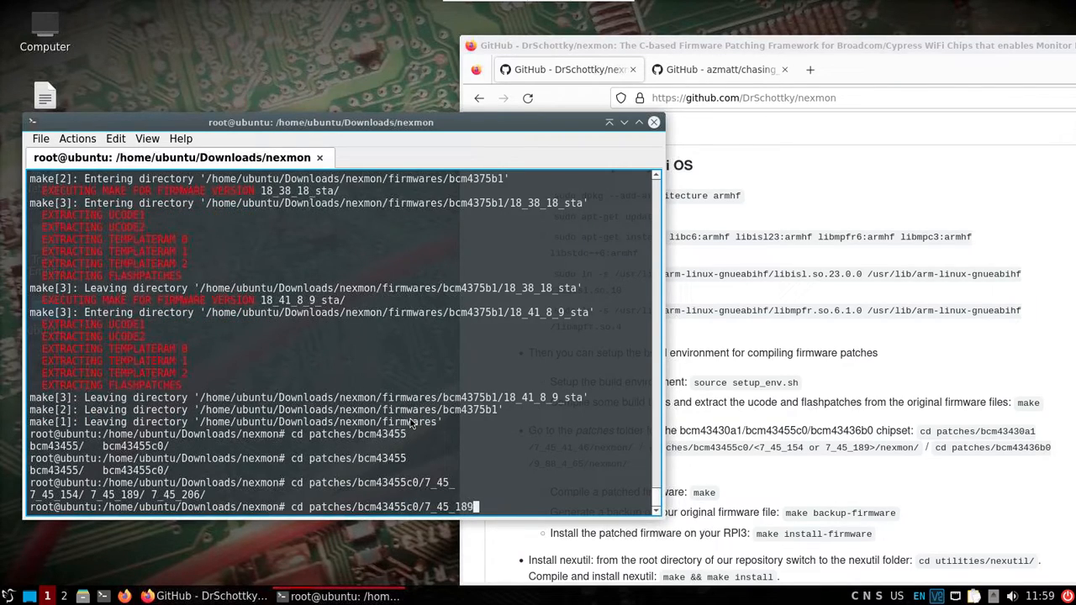
{"action": "key", "text": "Return"}
{"action": "type", "text": "make"}
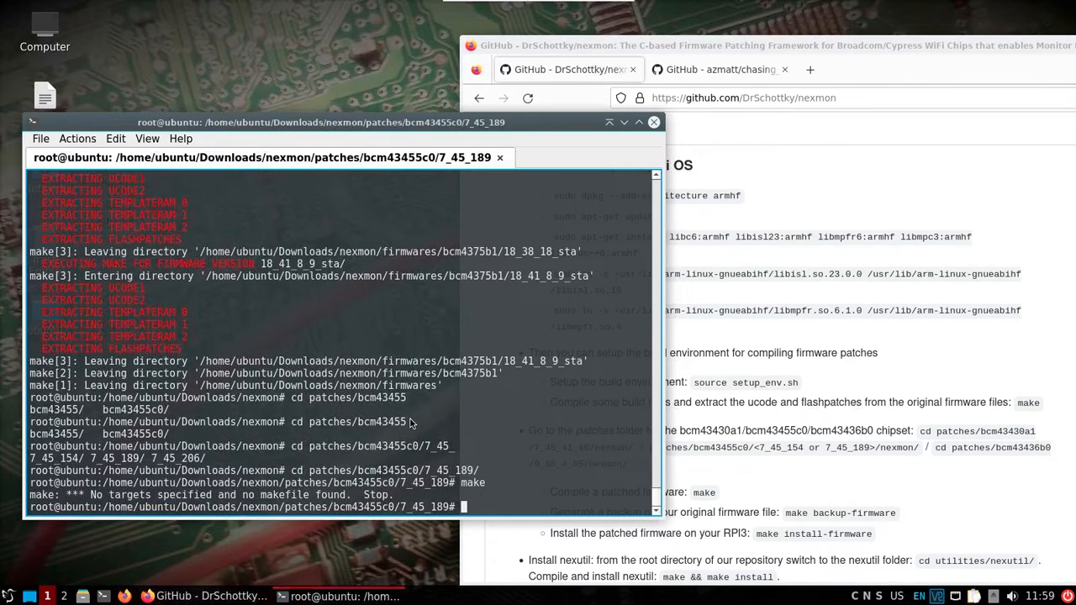
cd nexmon and run make to patch brcmfmac43455-sdio.bin and build the 5.15 driver
{"action": "type", "text": "cd pat"}
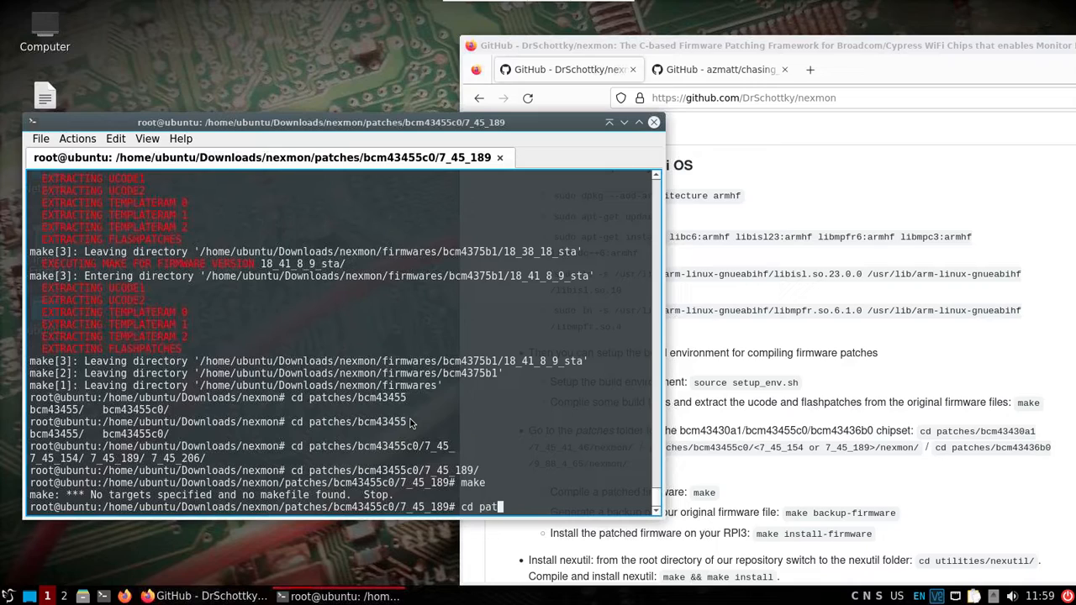
{"action": "key", "text": "BackSpace"}
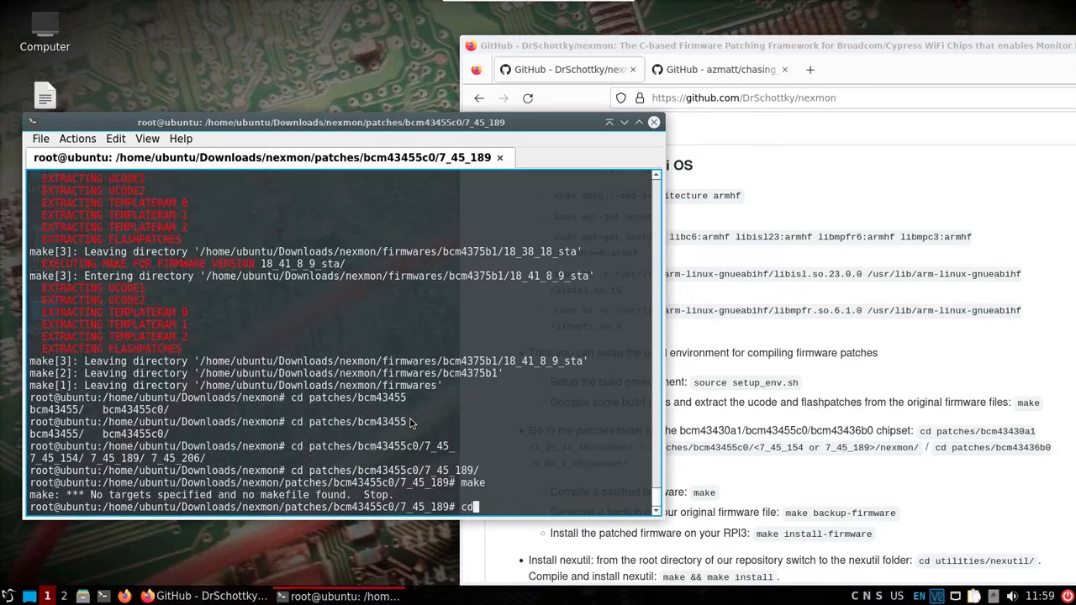
{"action": "type", "text": "nexmon"}
{"action": "type", "text": "make"}
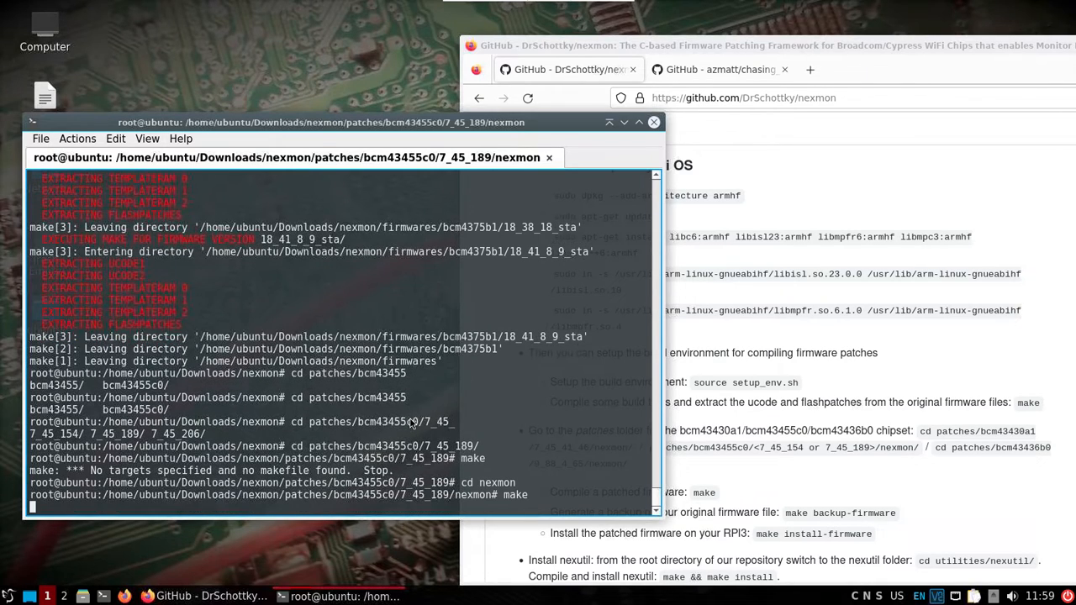
{"action": "key", "text": "Return"}
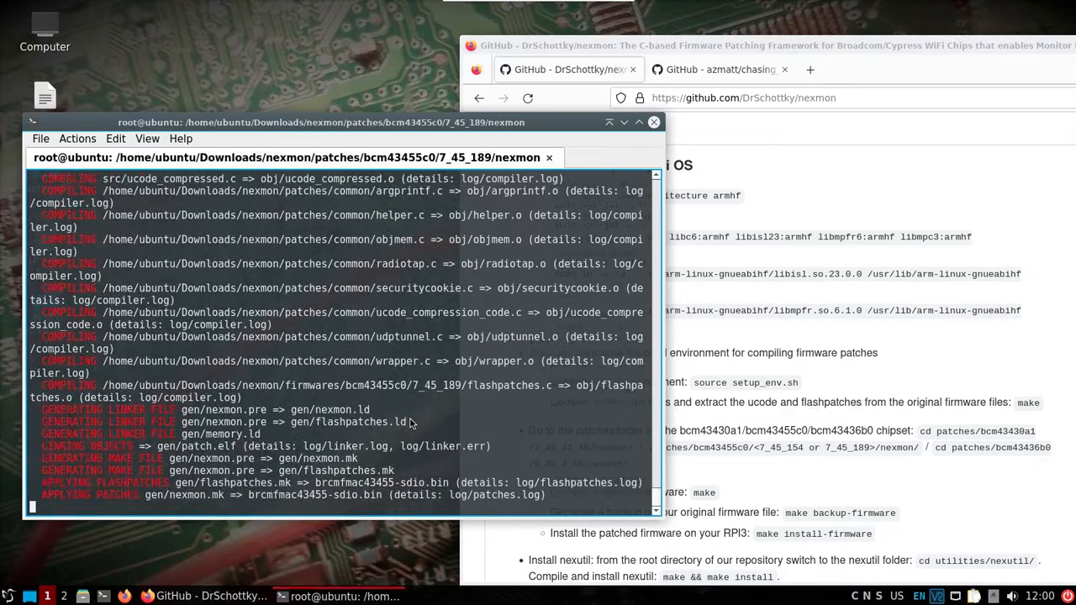
{"action": "scroll", "scroll_direction": "down", "scroll_amount": 3}
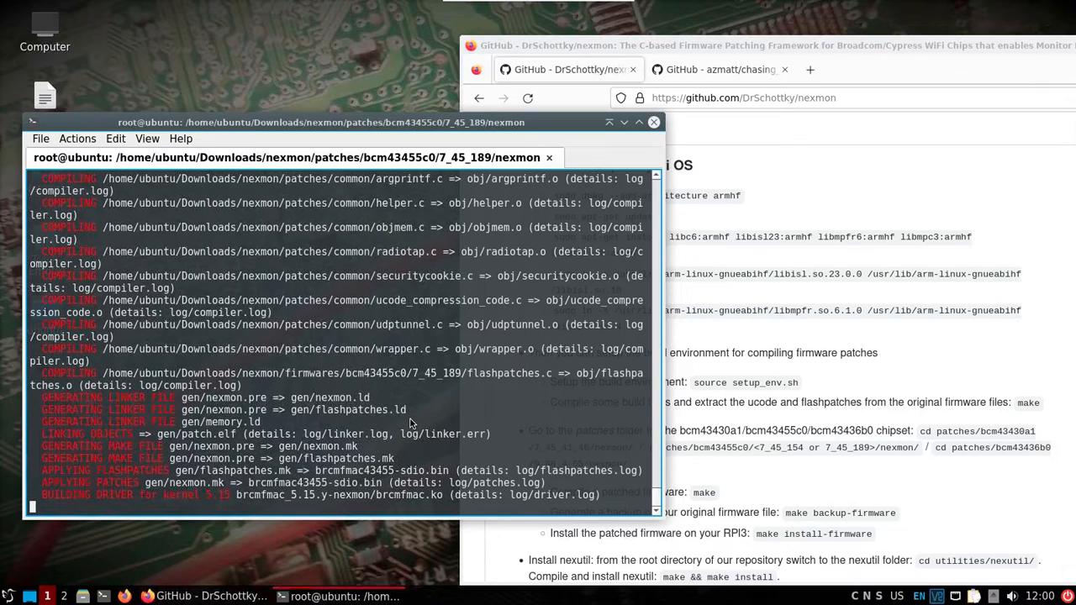
{"action": "mouse_move", "coordinate": [397, 425]}
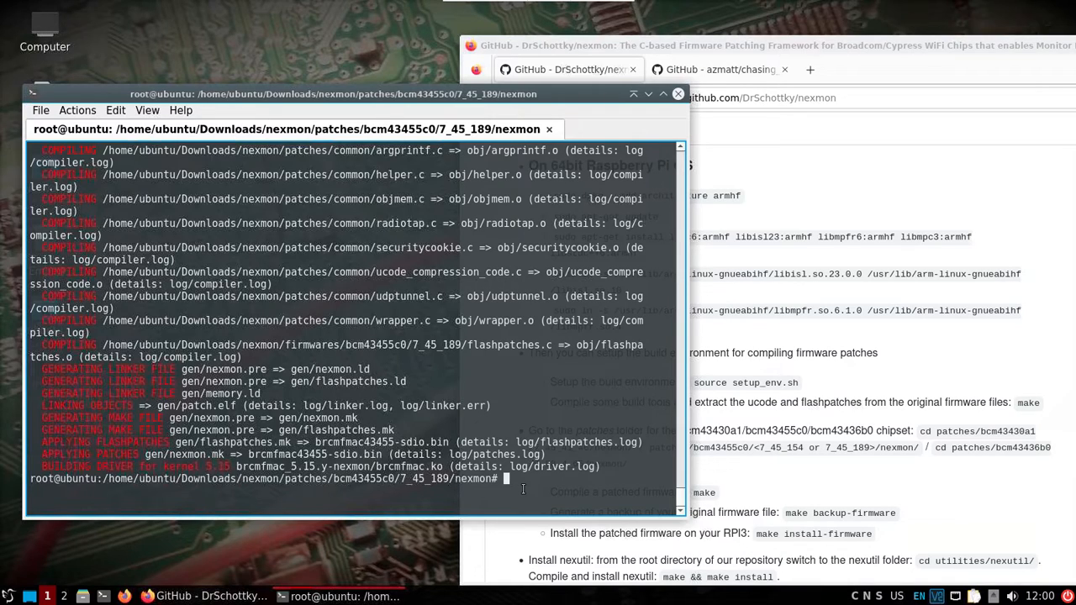
Run make backup-firmware, then make install-firmware to install the patched firmware
{"action": "type", "text": "make"}
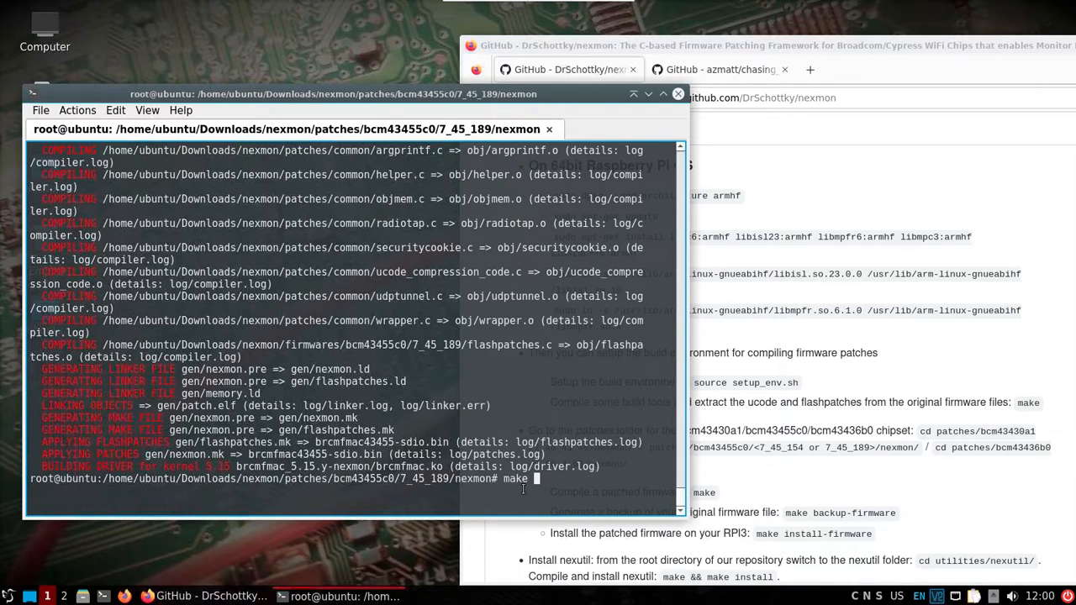
{"action": "type", "text": "backup-firmw"}
{"action": "type", "text": "cd .."}
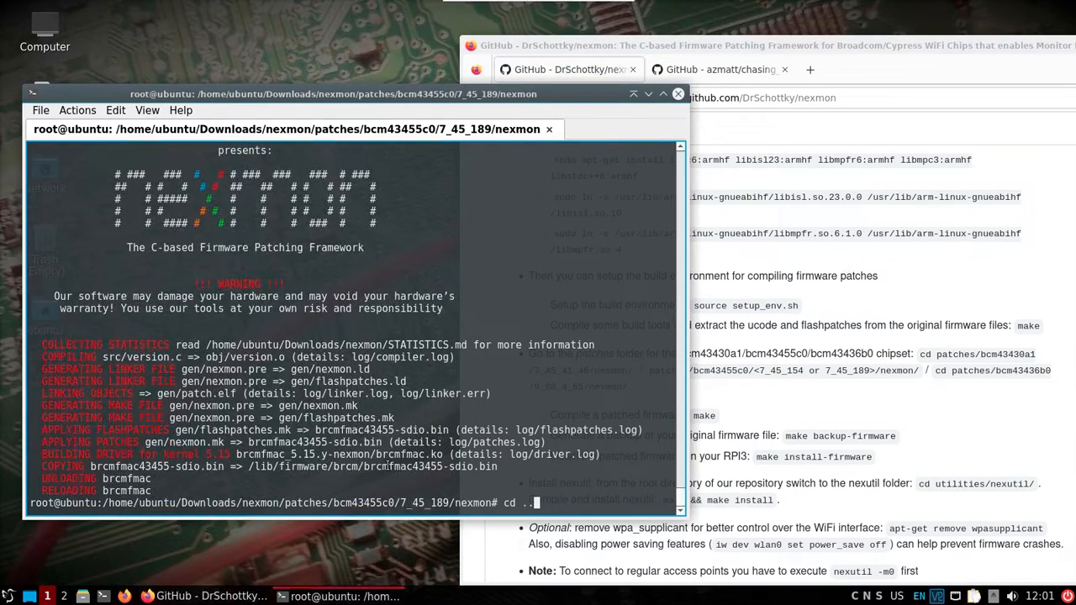
cd to utilities/nexutil and run make && make install, copying nexutil to /usr/bin
{"action": "type", "text": "/"}
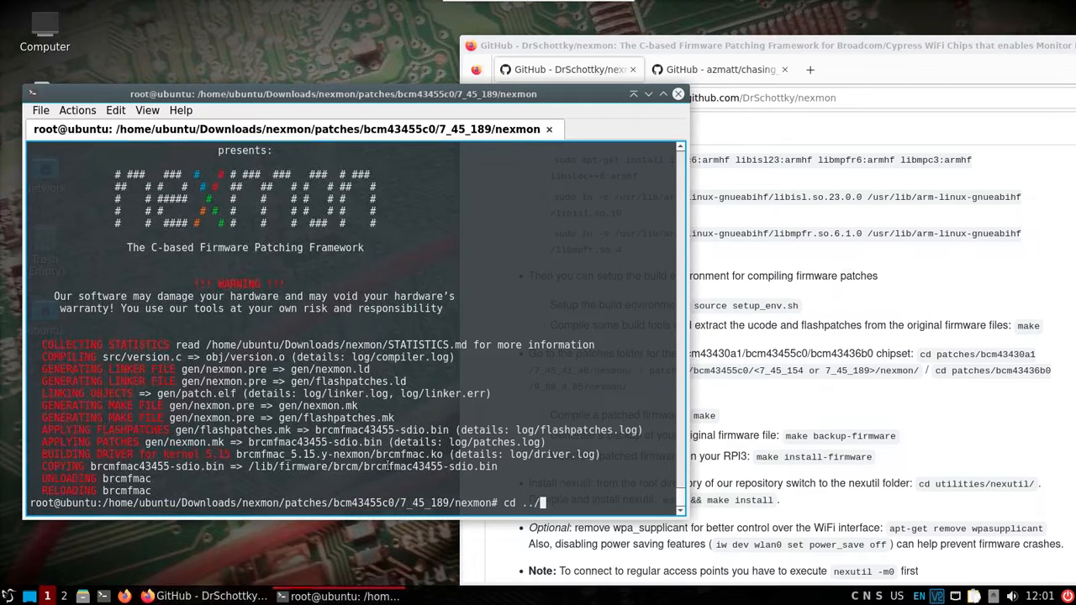
{"action": "type", "text": "../../"}
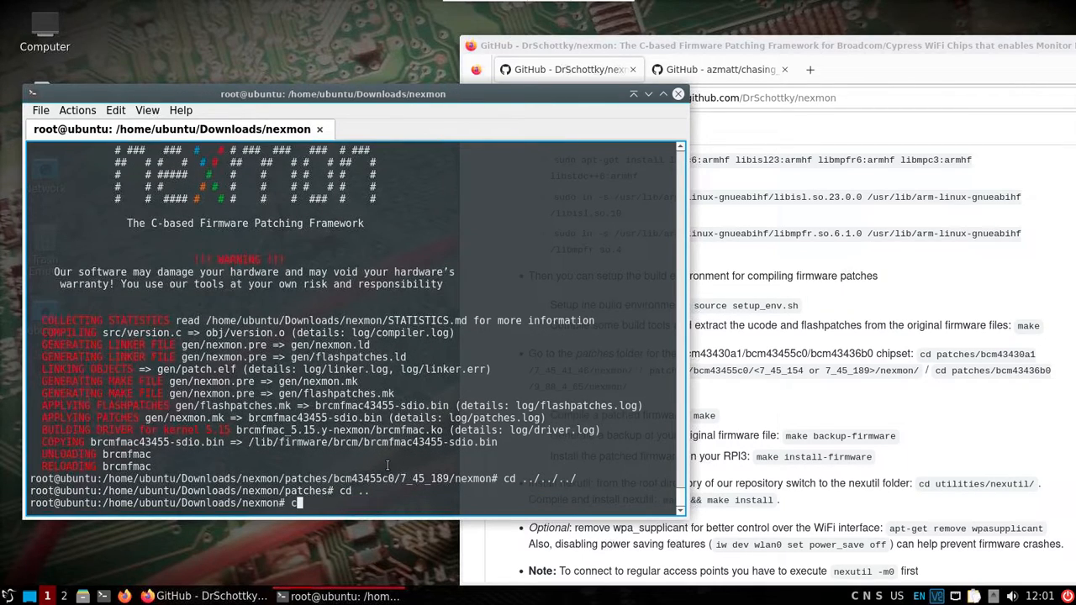
{"action": "type", "text": "cd utilities/nexutil/"}
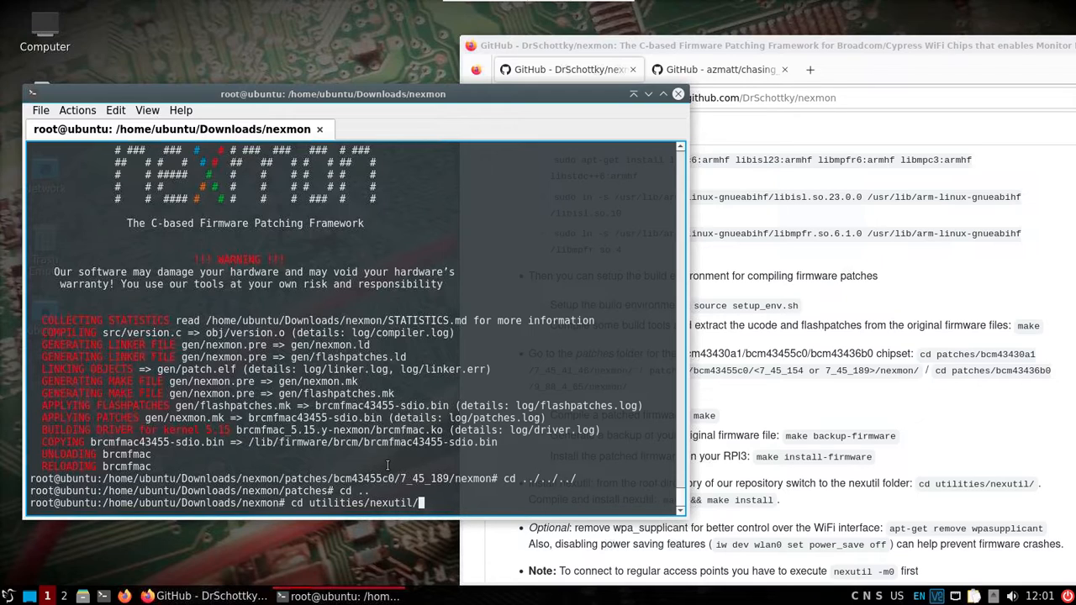
{"action": "type", "text": "make && make i"}
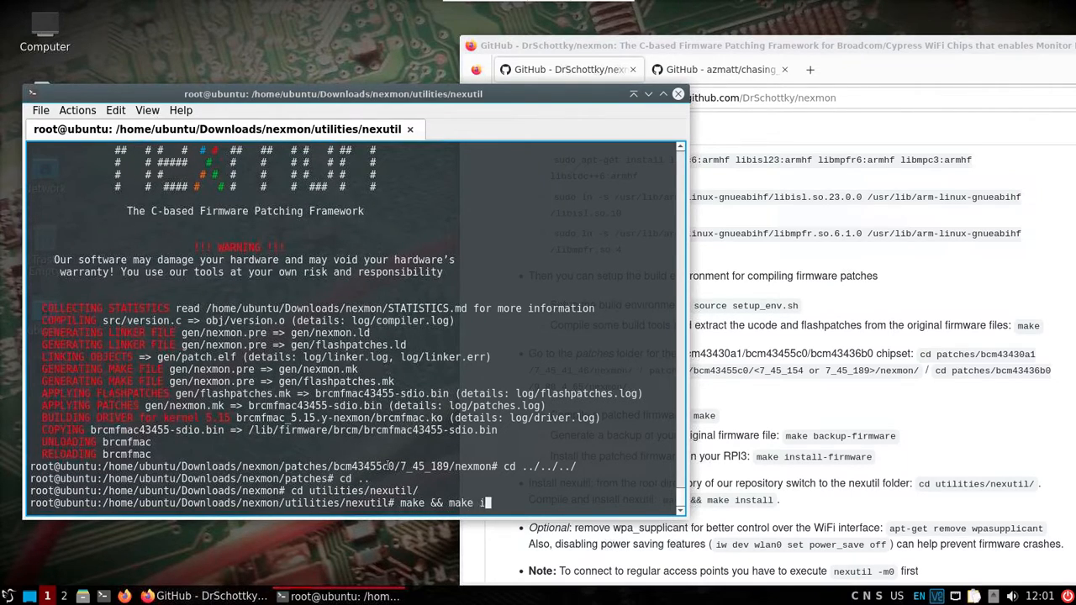
{"action": "key", "text": "Return"}
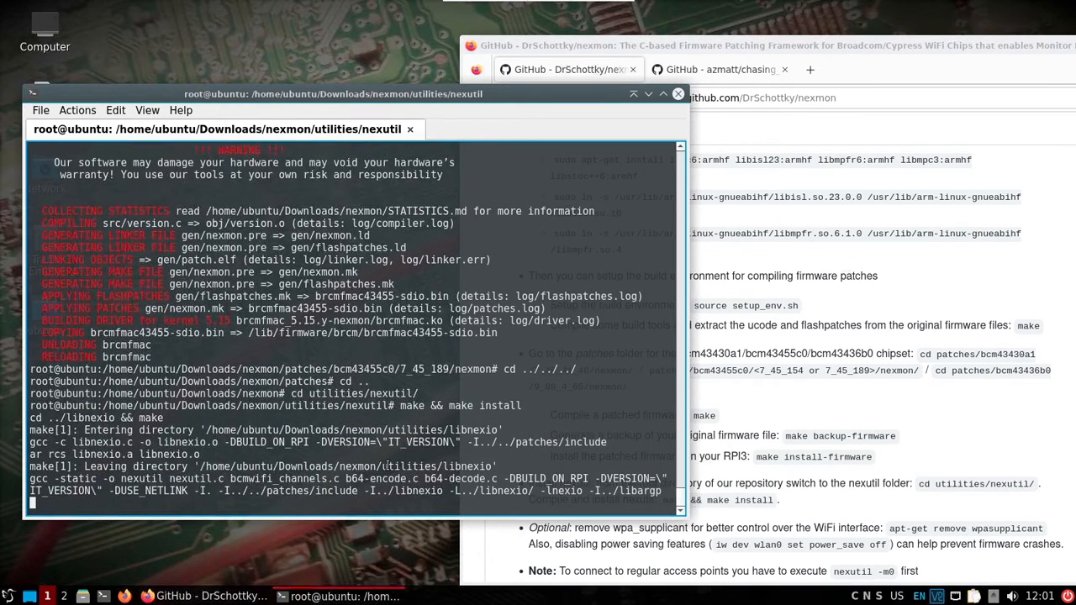
{"action": "scroll", "scroll_direction": "down", "scroll_amount": 3}
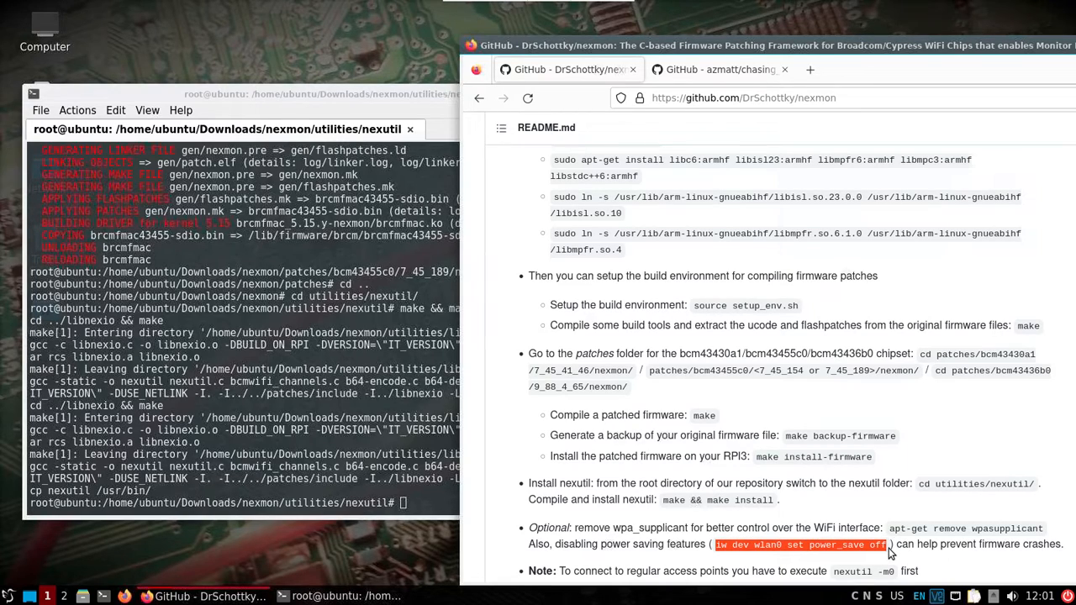
Run 'iw dev wlan0 set power_save off' from the README, then start copying nexutil from the utilities folder
{"action": "right_click", "coordinate": [887, 544]}
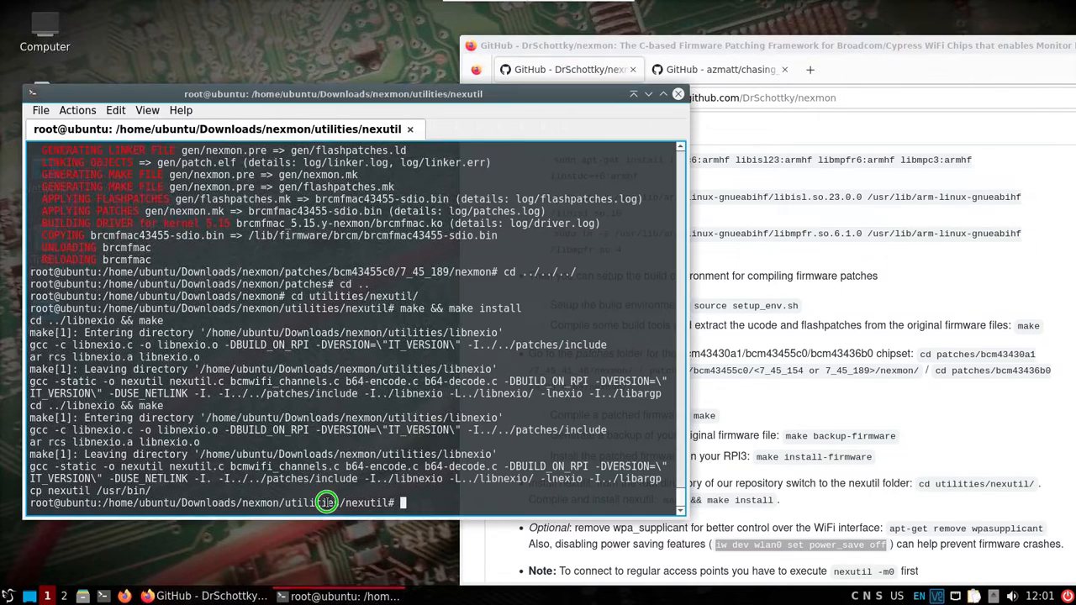
{"action": "type", "text": "iw dev wlan0 set power_save off"}
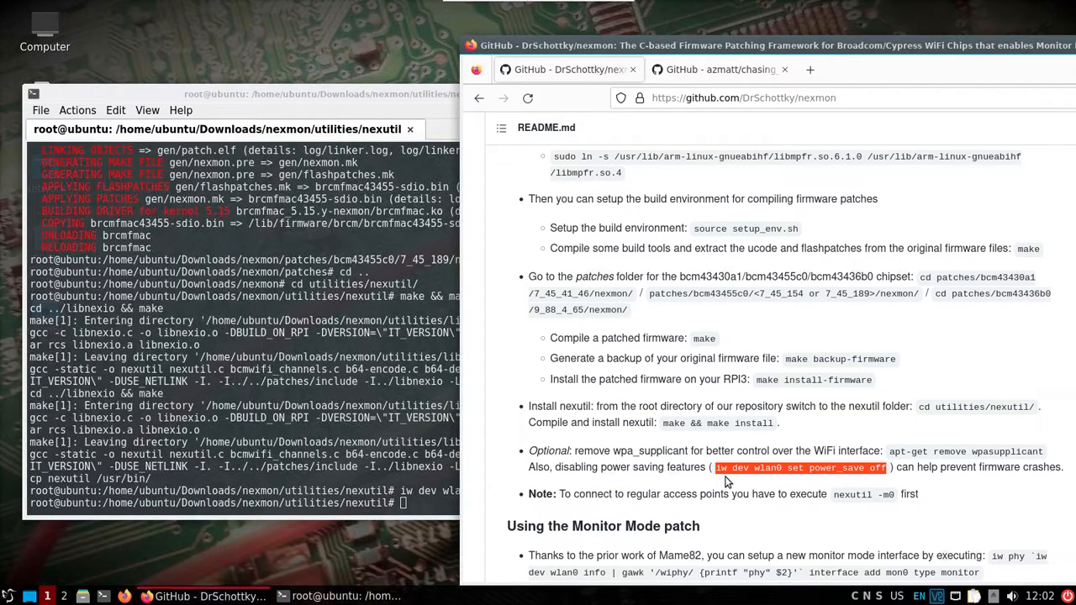
{"action": "scroll", "scroll_direction": "down", "scroll_amount": 3}
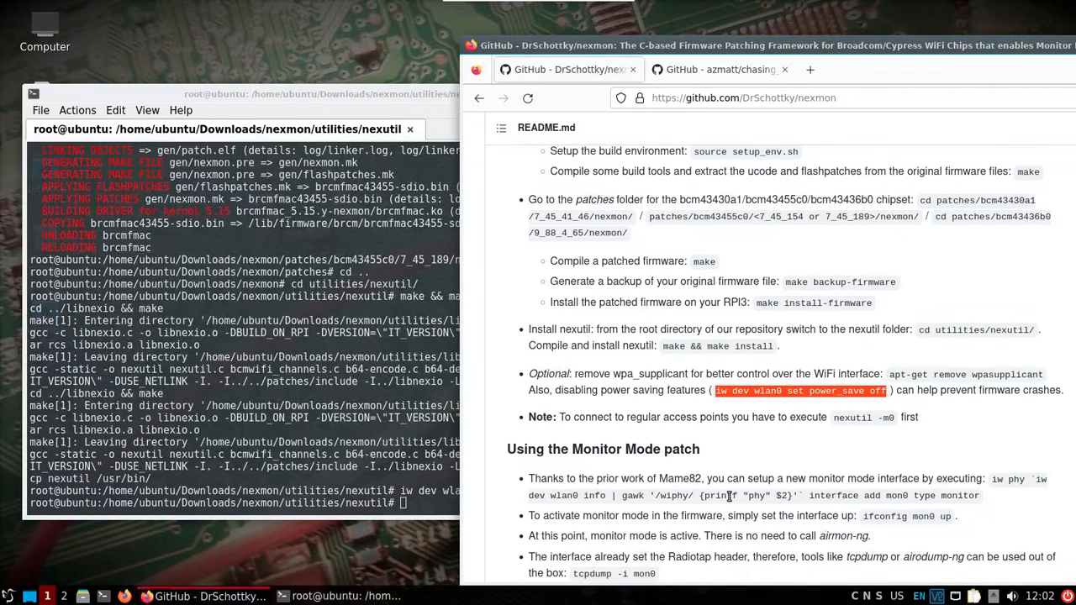
{"action": "scroll", "scroll_direction": "down", "scroll_amount": 3}
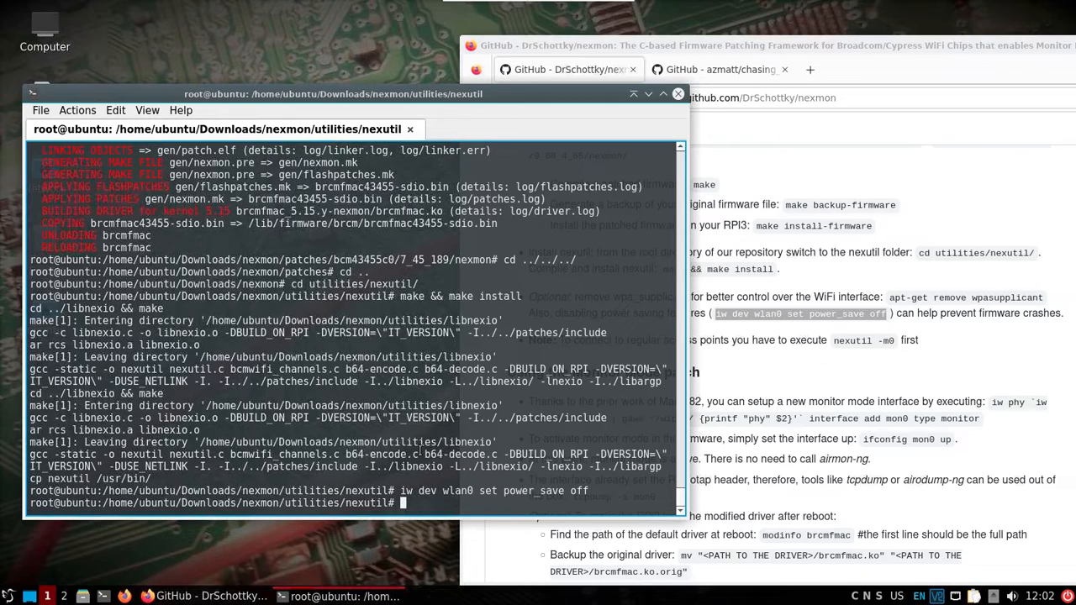
{"action": "type", "text": "cp nexutil"}
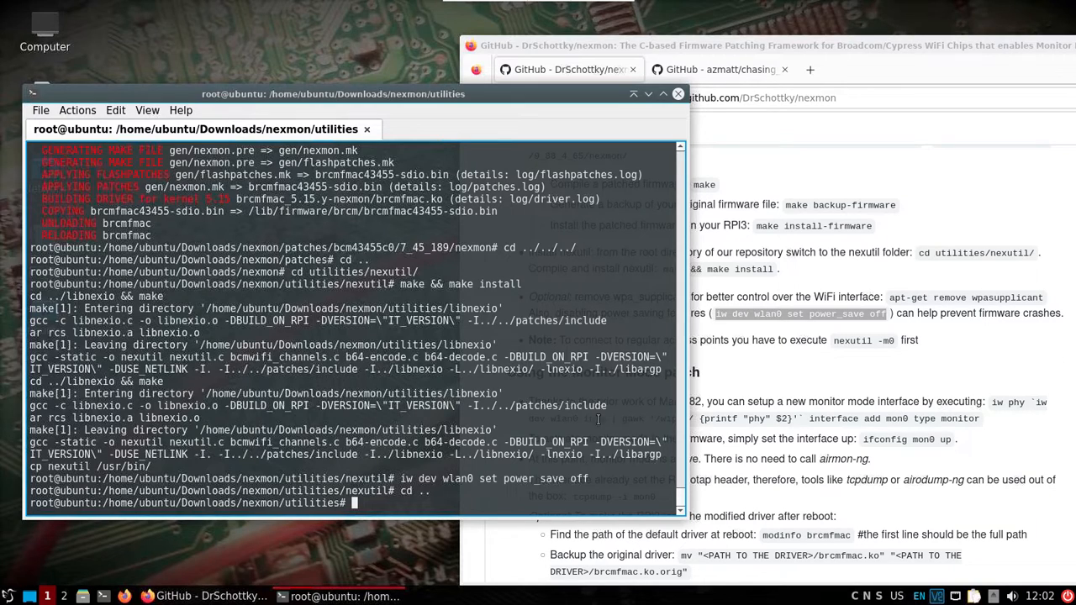
{"action": "mouse_move", "coordinate": [592, 421]}
{"action": "type", "text": "locate"}
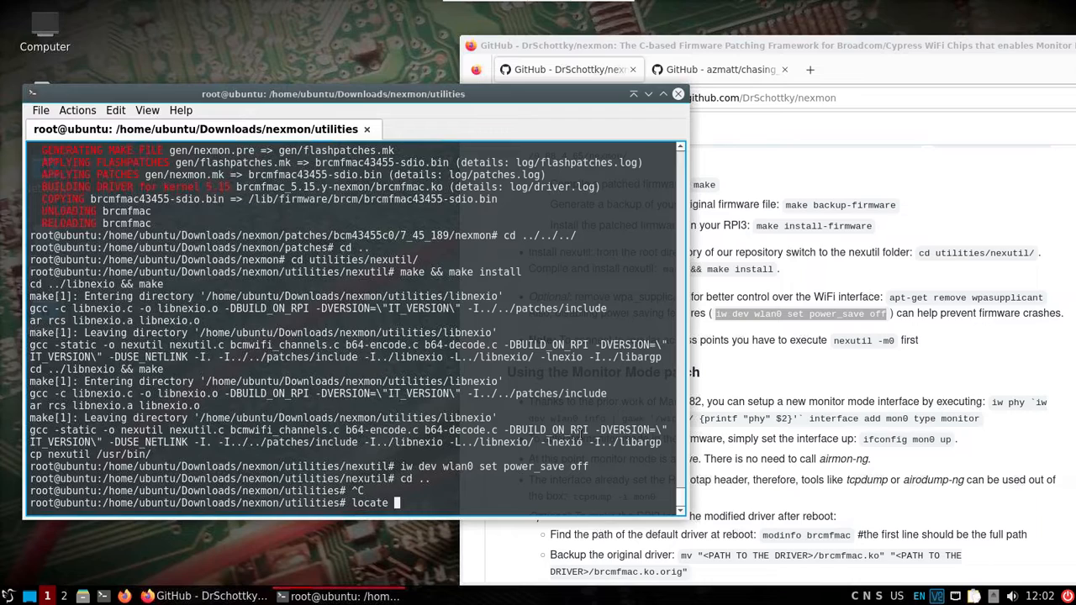
Locate where the brcmfmac.ko driver file lives on the system
{"action": "type", "text": "brcmf"}
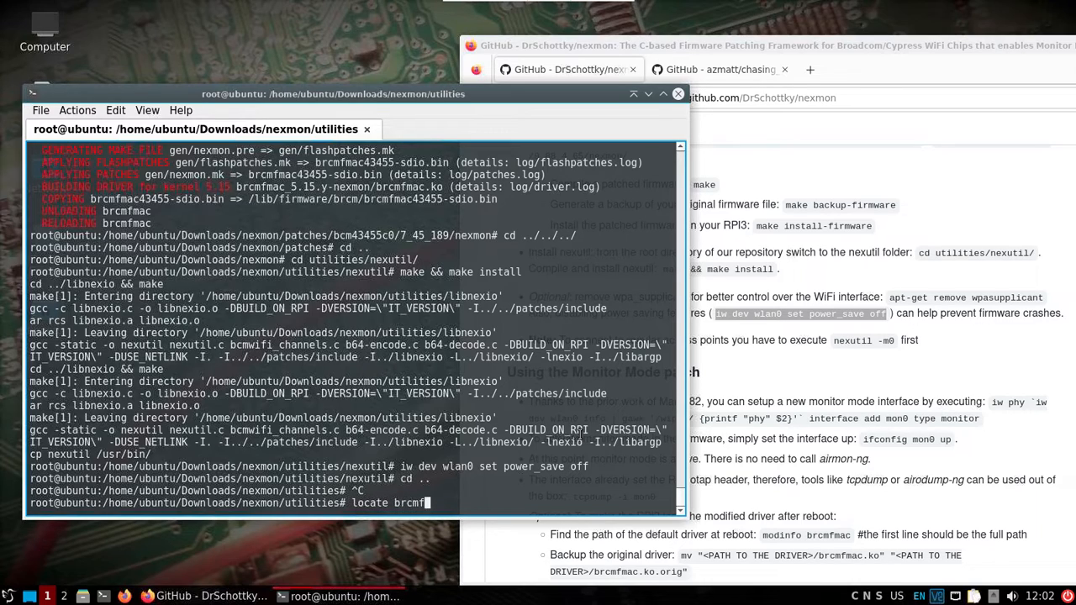
{"action": "key", "text": "Return"}
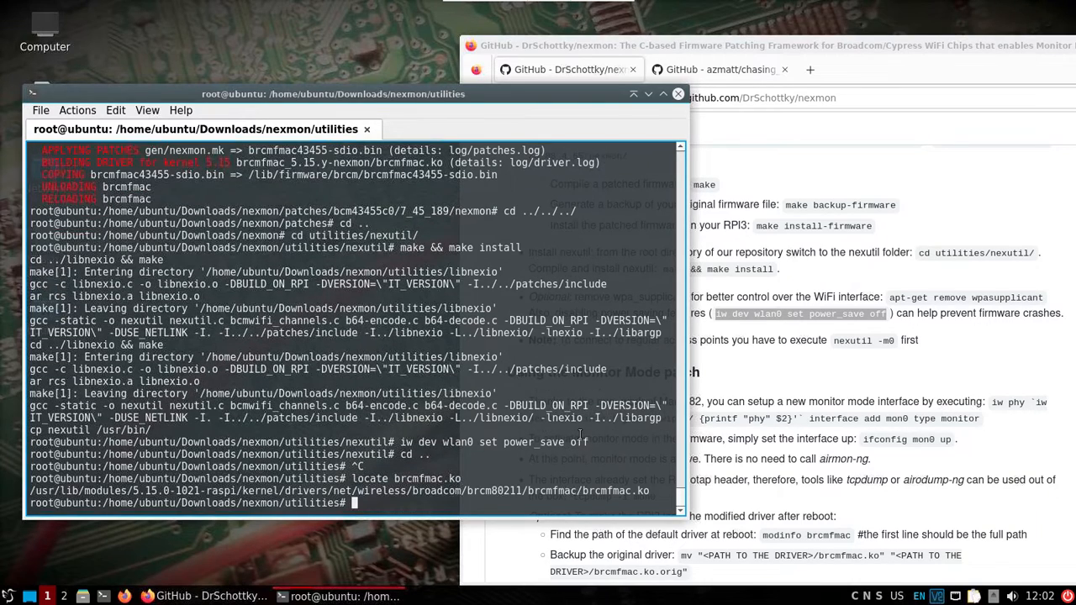
Move the original /usr/lib/.../brcmfmac.ko to /home/ubuntu/brcmfmac.ko.orig as a backup
{"action": "type", "text": "cp"}
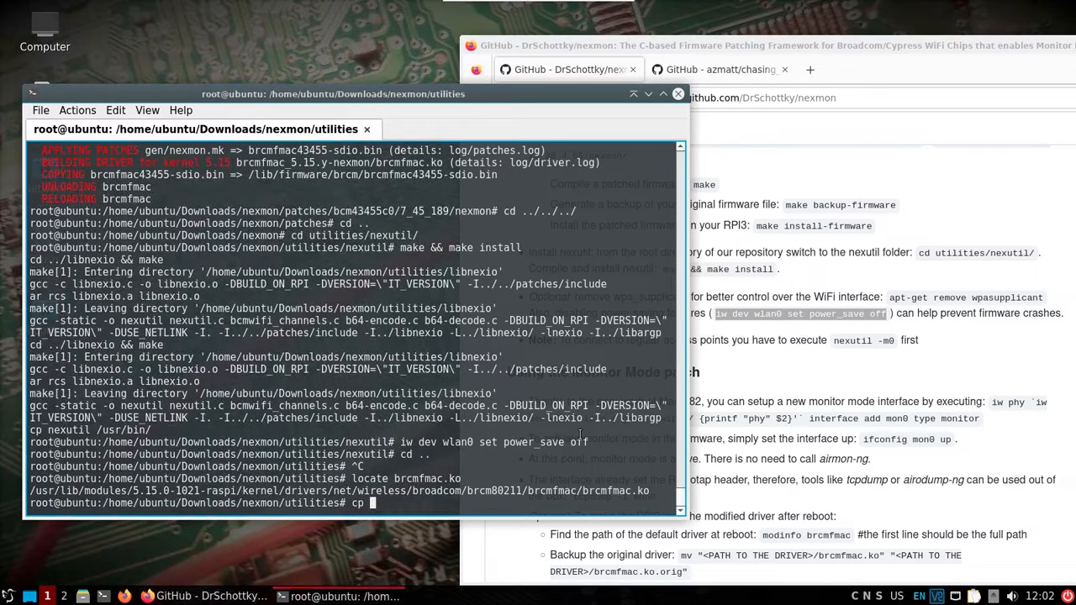
{"action": "type", "text": "/usr/"}
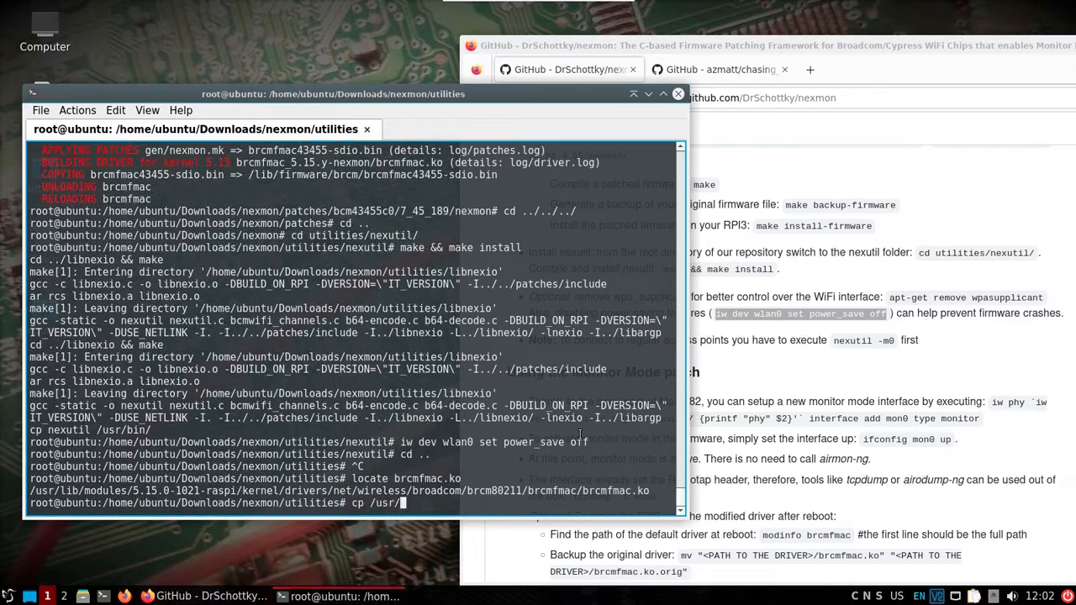
{"action": "type", "text": "l"}
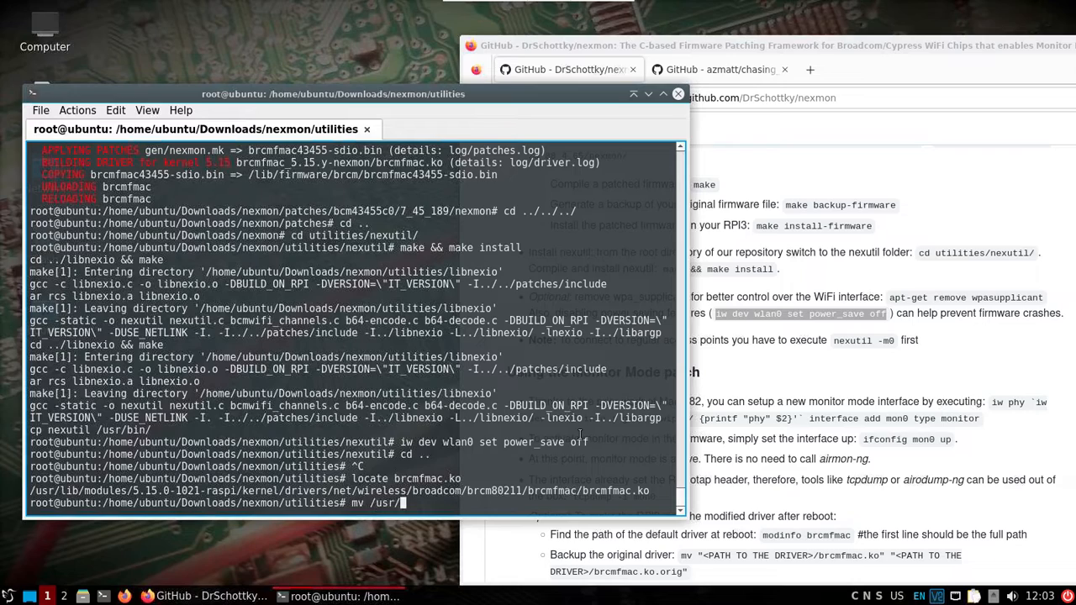
{"action": "type", "text": "lib"}
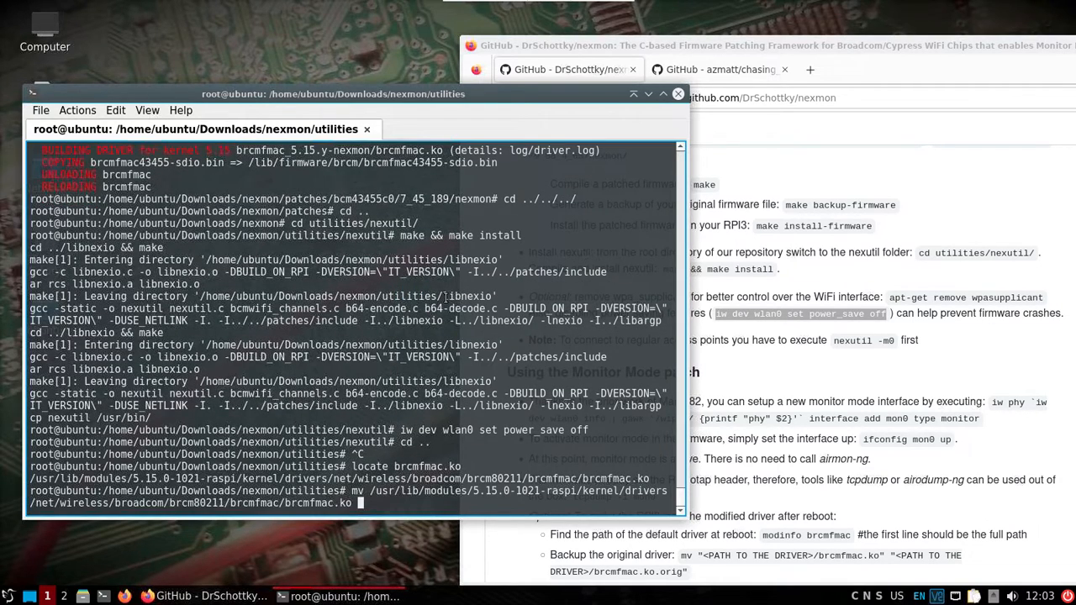
{"action": "type", "text": "/home/u"}
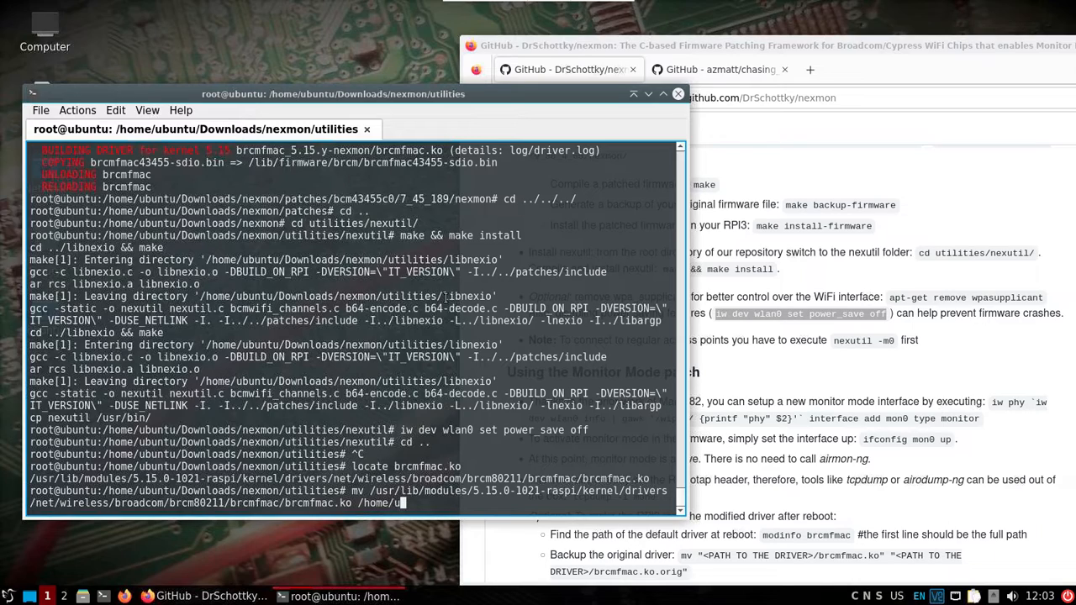
{"action": "type", "text": "buntu/brcm"}
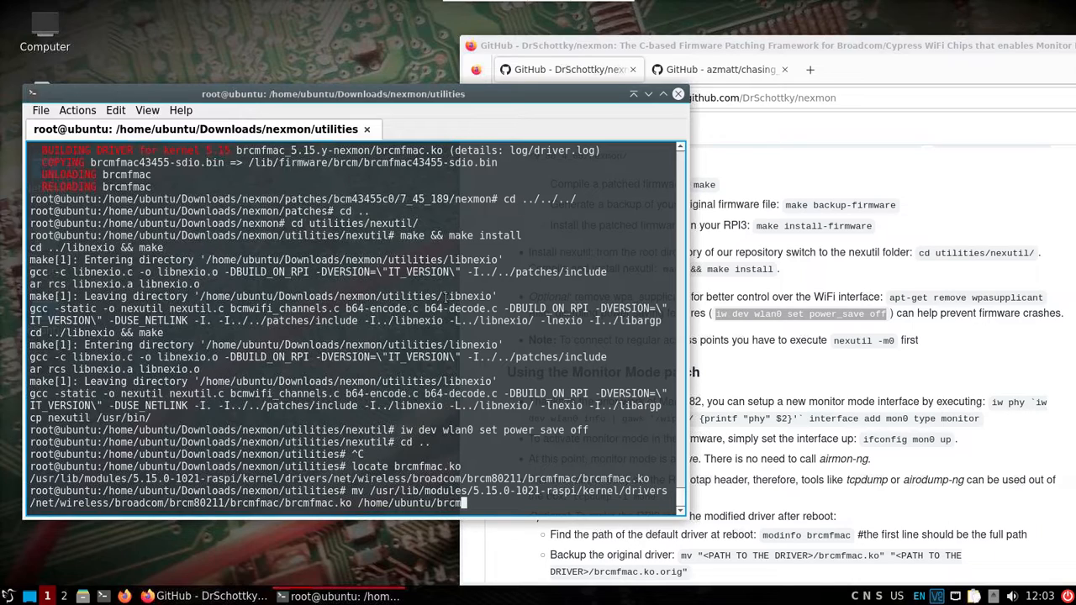
{"action": "type", "text": "mac."}
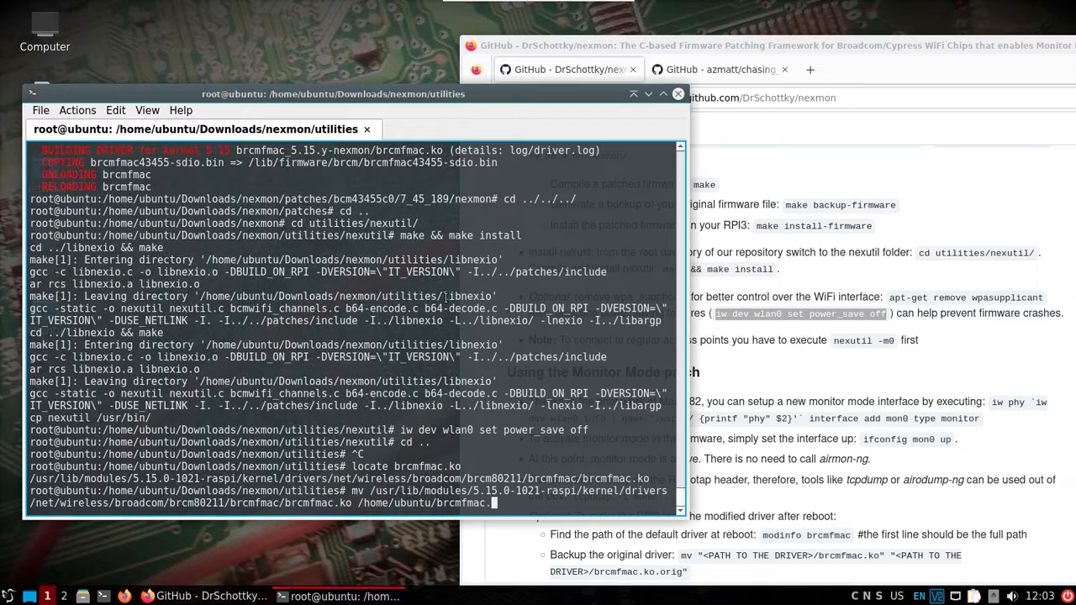
{"action": "type", "text": ".org"}
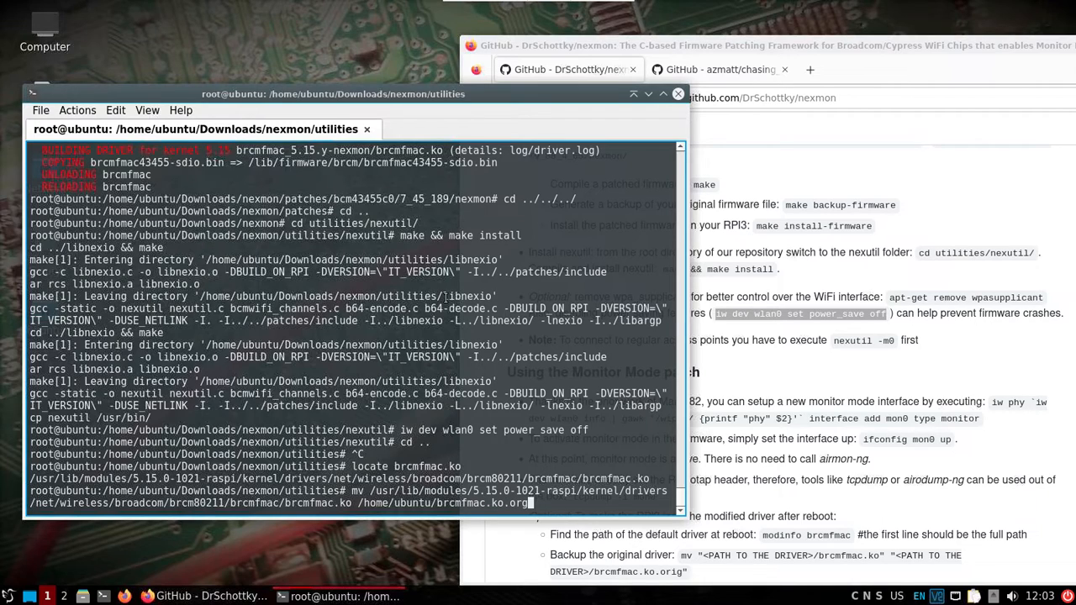
{"action": "type", "text": "i"}
{"action": "key", "text": "Return"}
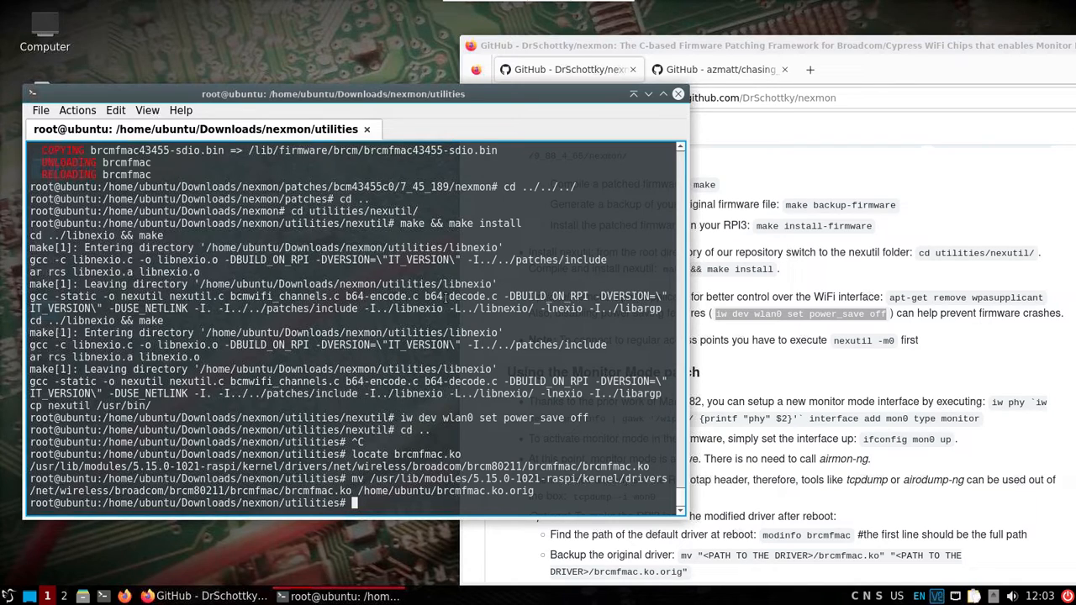
{"action": "type", "text": "cp patches/driver/brcmfmac_51"}
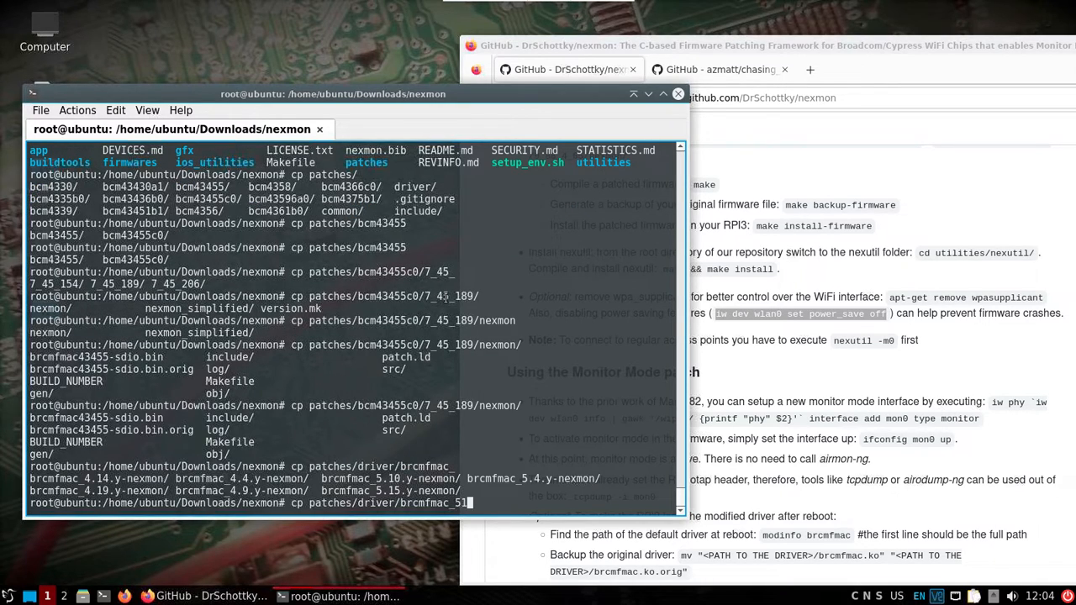
Copy patches/driver/brcmfmac_5.15.y-nexmon/brcmfmac.ko into the kernel's brcm80211/brcmfmac drivers folder
{"action": "key", "text": "Tab"}
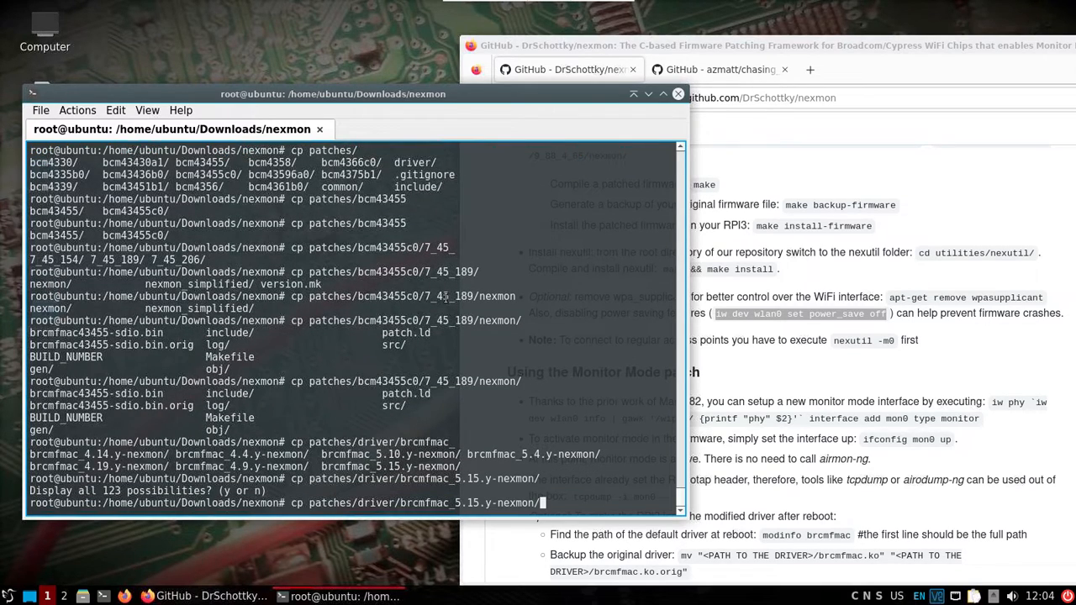
{"action": "type", "text": "brcmfmac."}
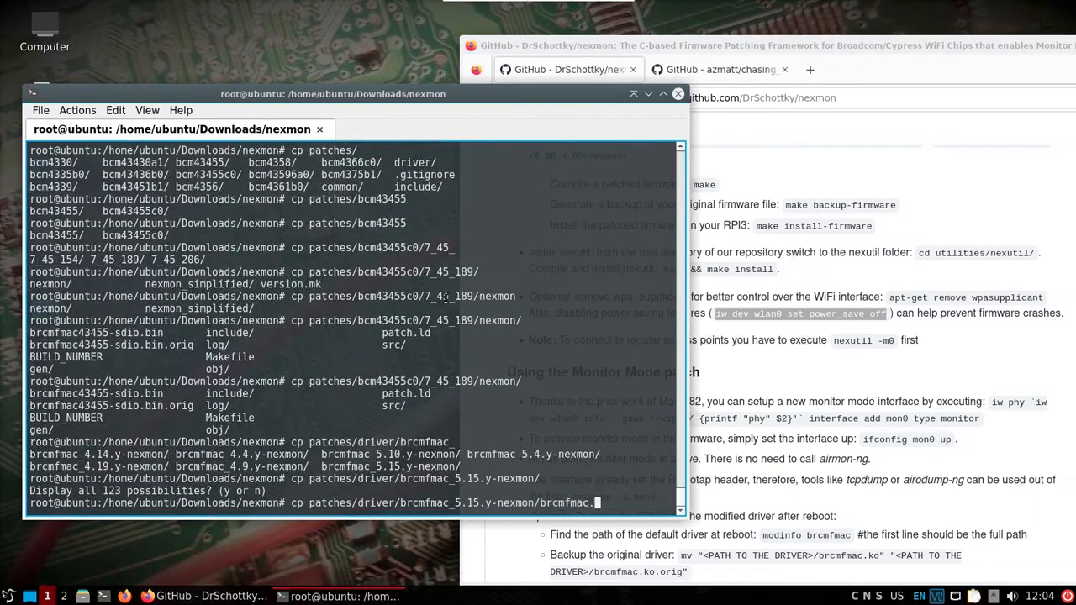
{"action": "type", "text": "ko"}
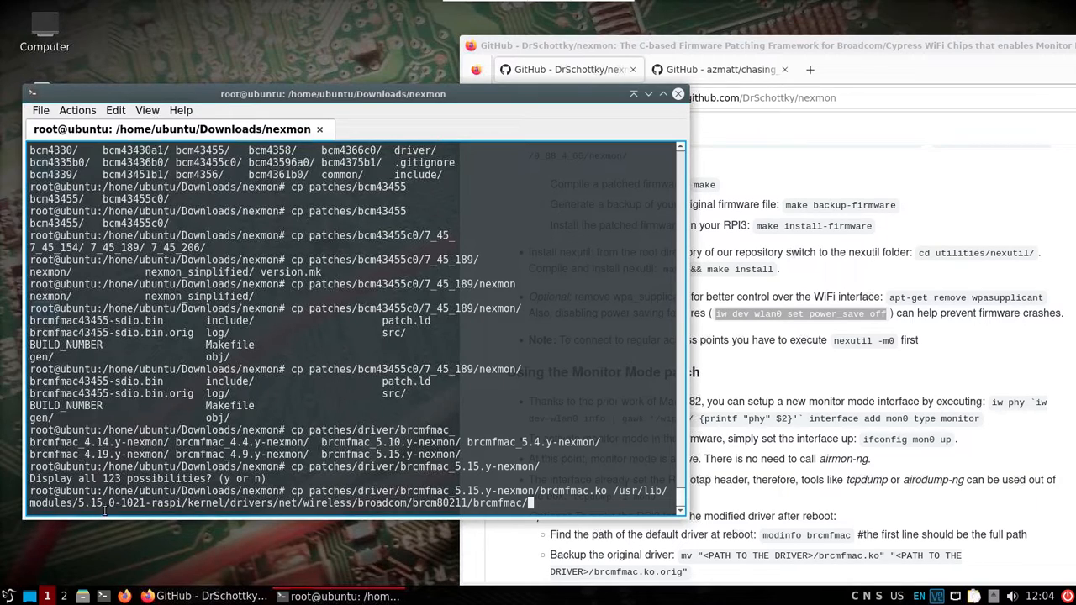
{"action": "mouse_move", "coordinate": [448, 520]}
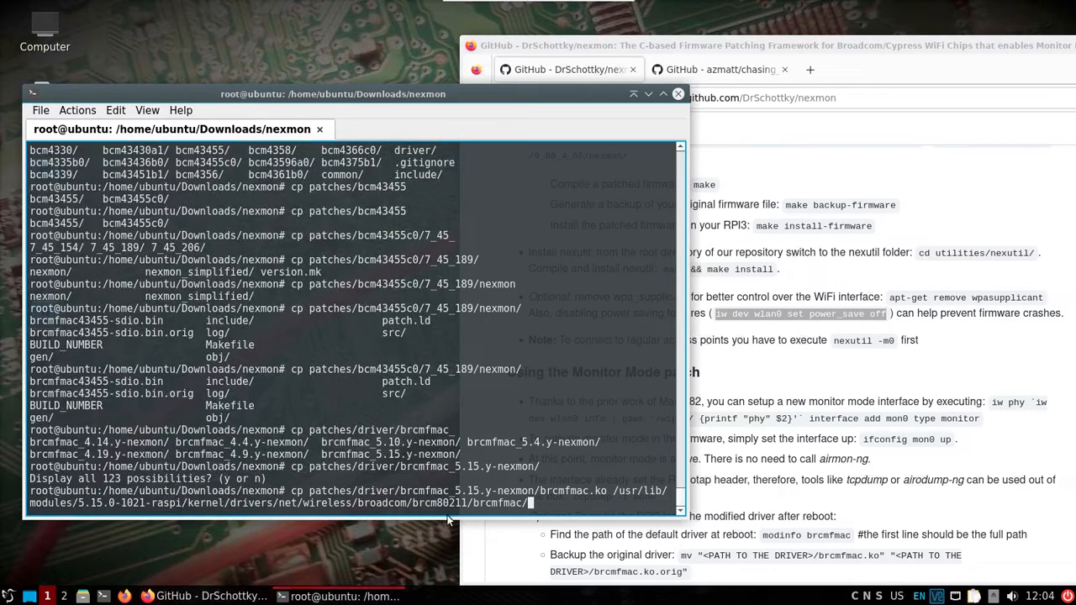
{"action": "mouse_move", "coordinate": [572, 497]}
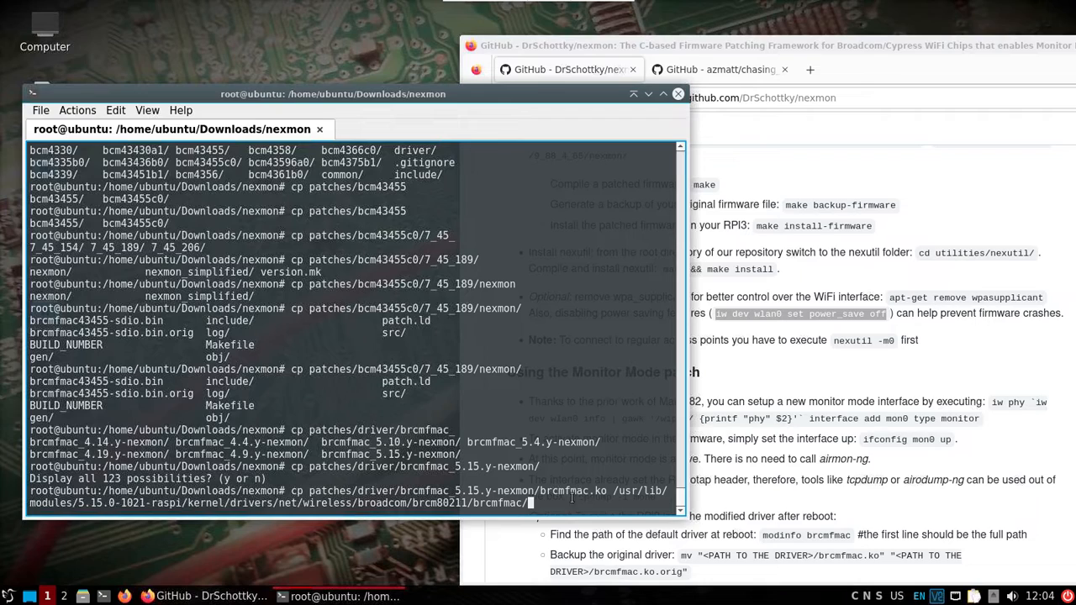
{"action": "key", "text": "Return"}
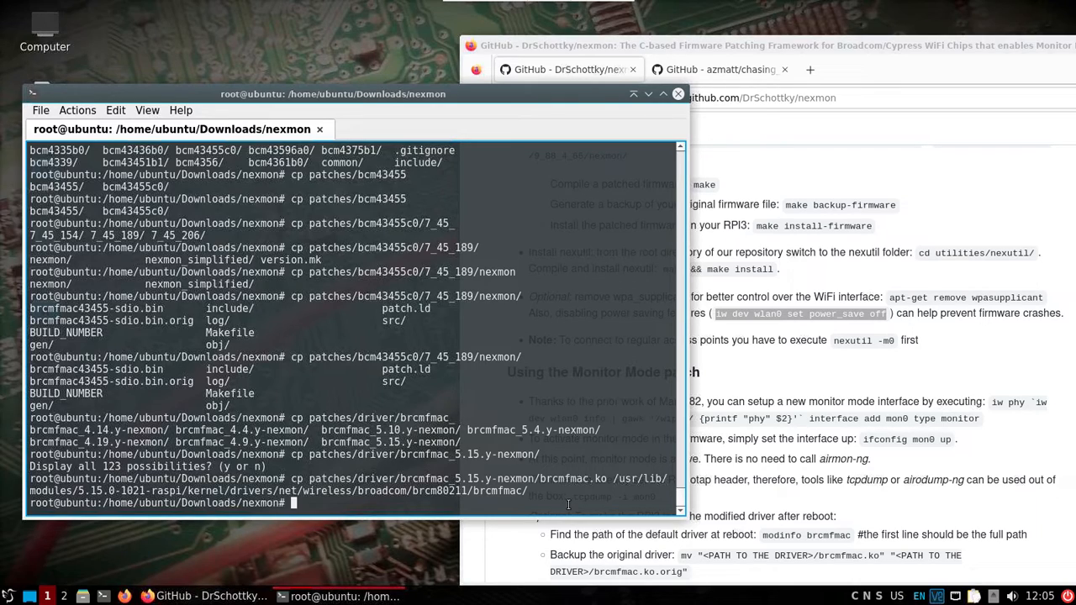
Change into the chasing_your_tail folder, list it, and create a kismet_logs directory there
{"action": "type", "text": "cd /ho"}
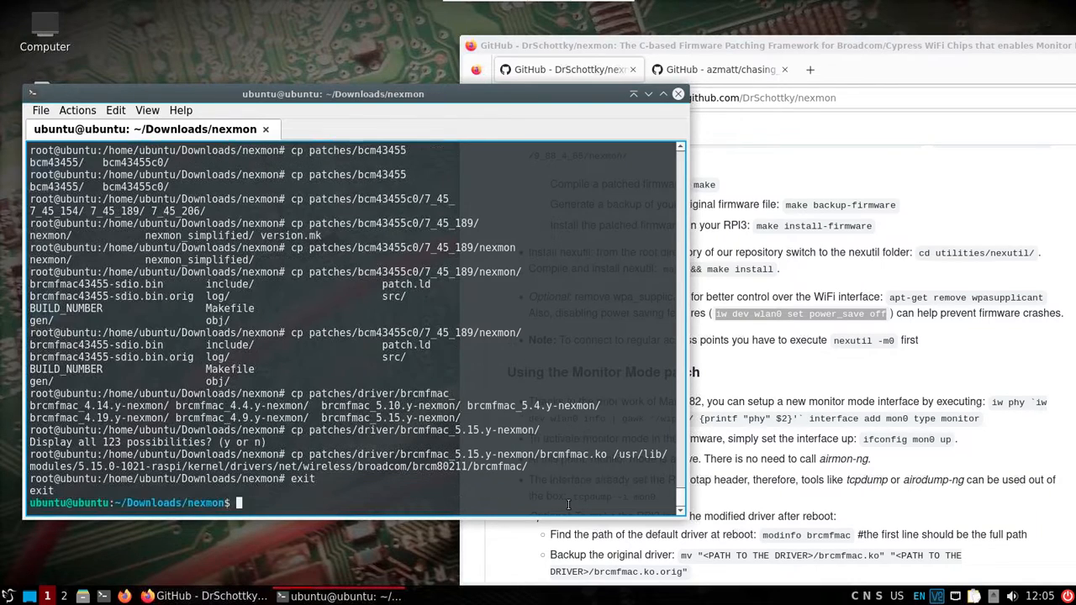
{"action": "type", "text": "cd .."}
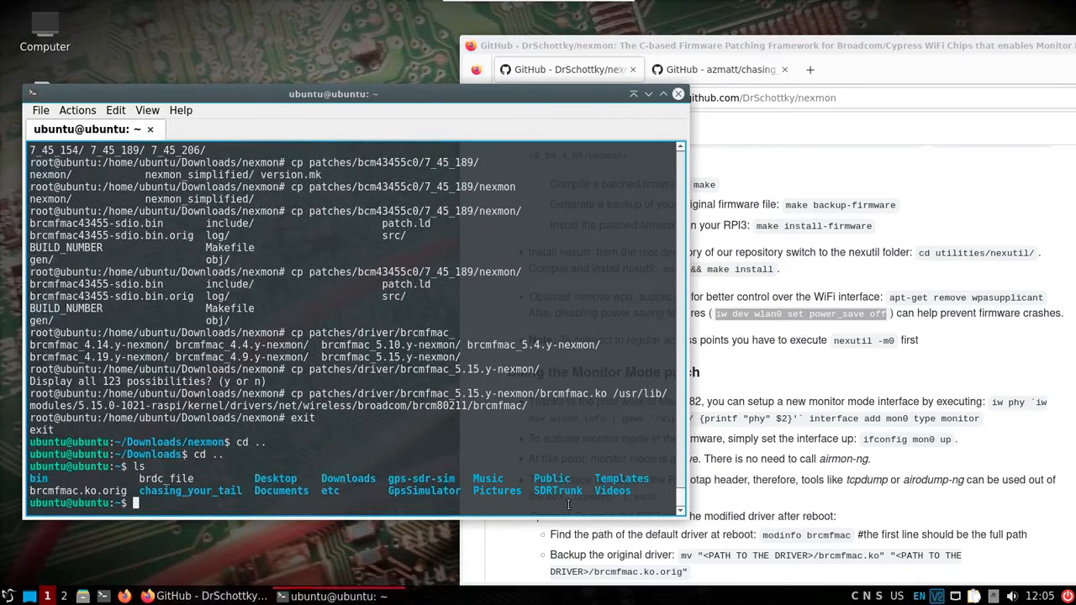
{"action": "type", "text": "cd chasing_your_tail/"}
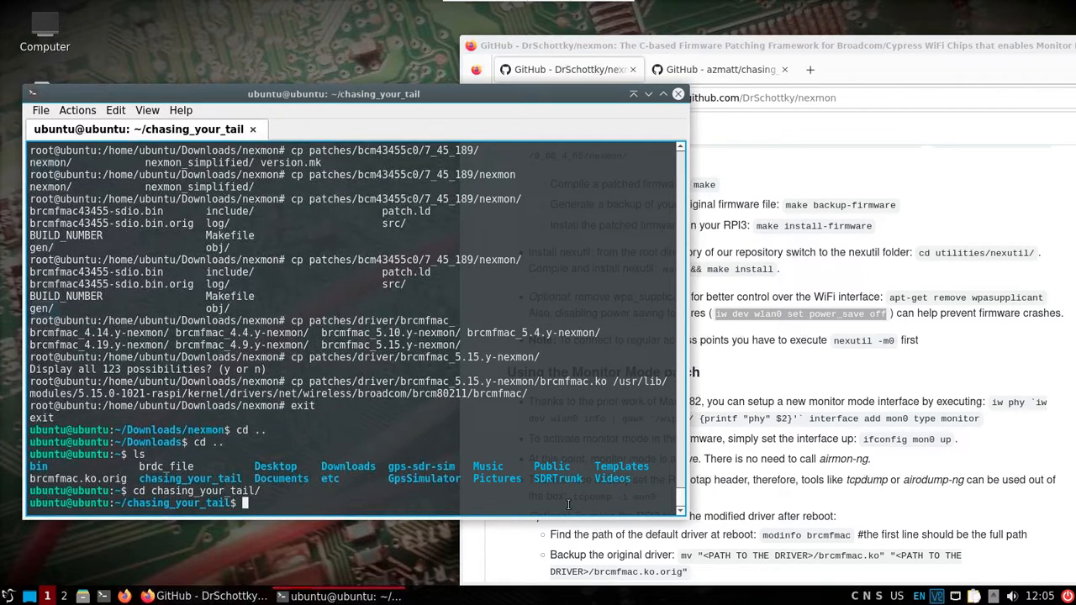
{"action": "type", "text": "ls"}
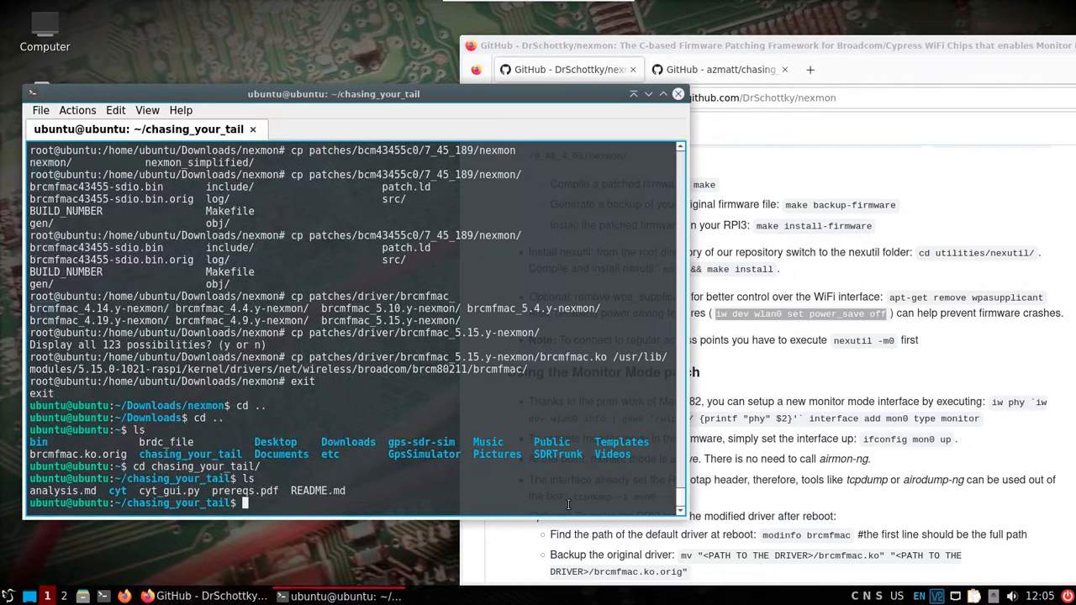
{"action": "type", "text": "mkdir ki"}
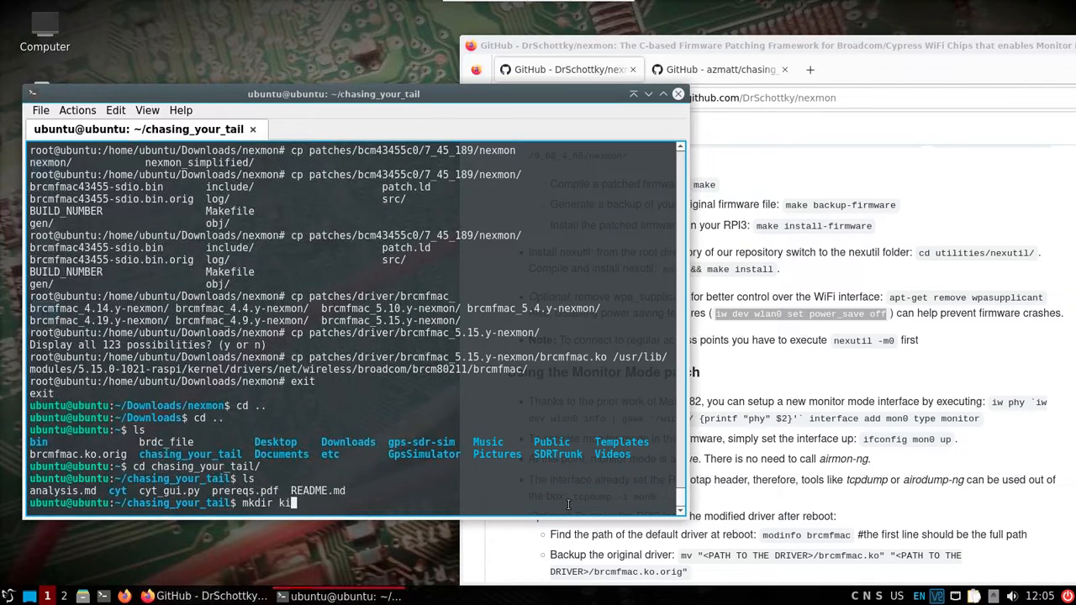
{"action": "type", "text": "smet_logs"}
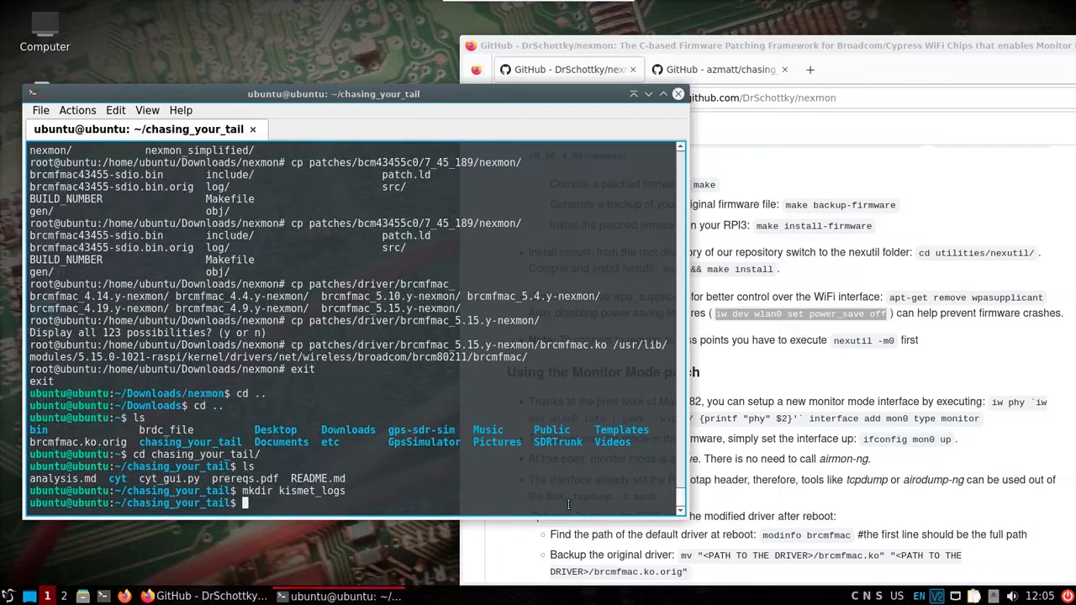
{"action": "mouse_move", "coordinate": [728, 57]}
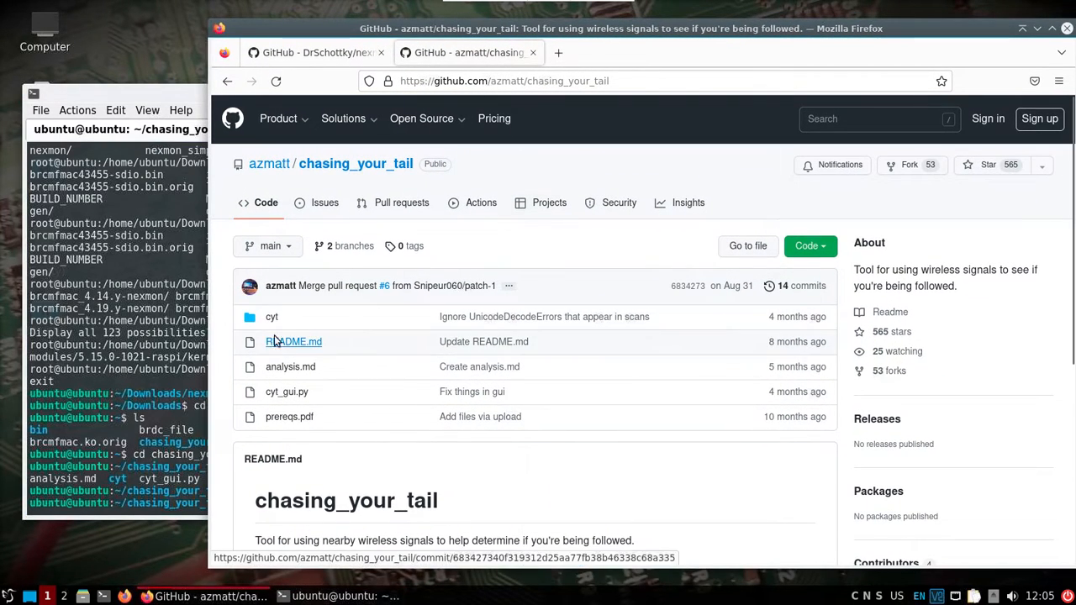
Switch the chasing_your_tail repository view to the map branch and review its file list
{"action": "left_click", "coordinate": [270, 246]}
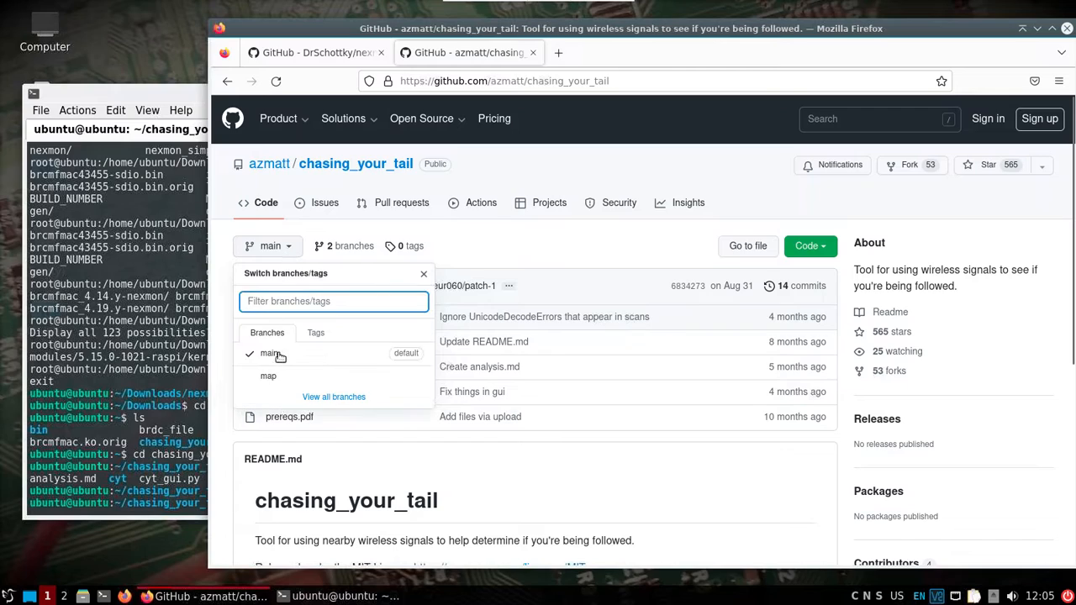
{"action": "mouse_move", "coordinate": [268, 376]}
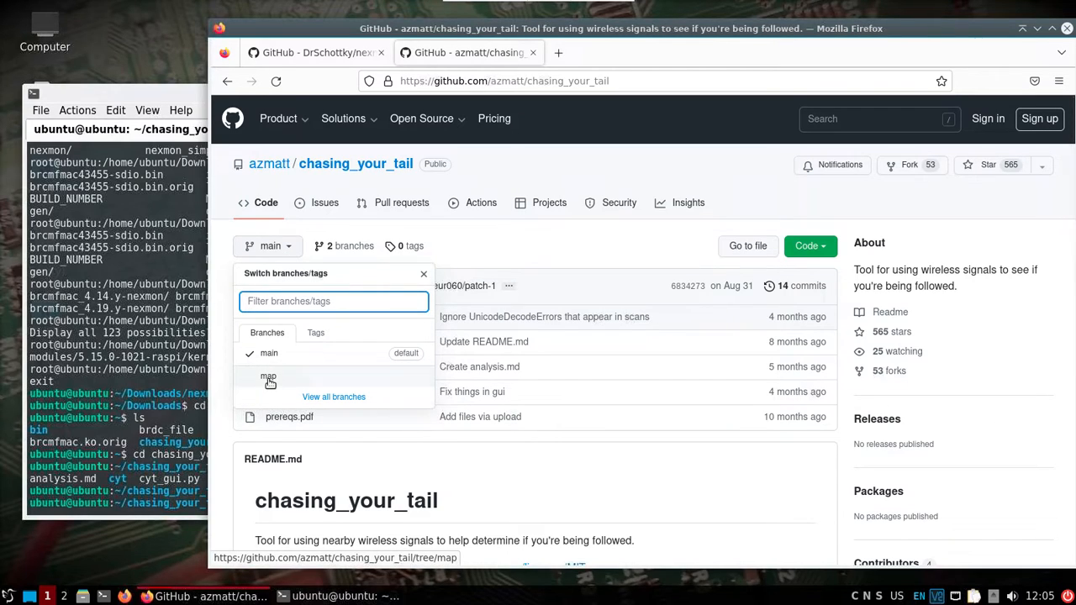
{"action": "left_click", "coordinate": [268, 376]}
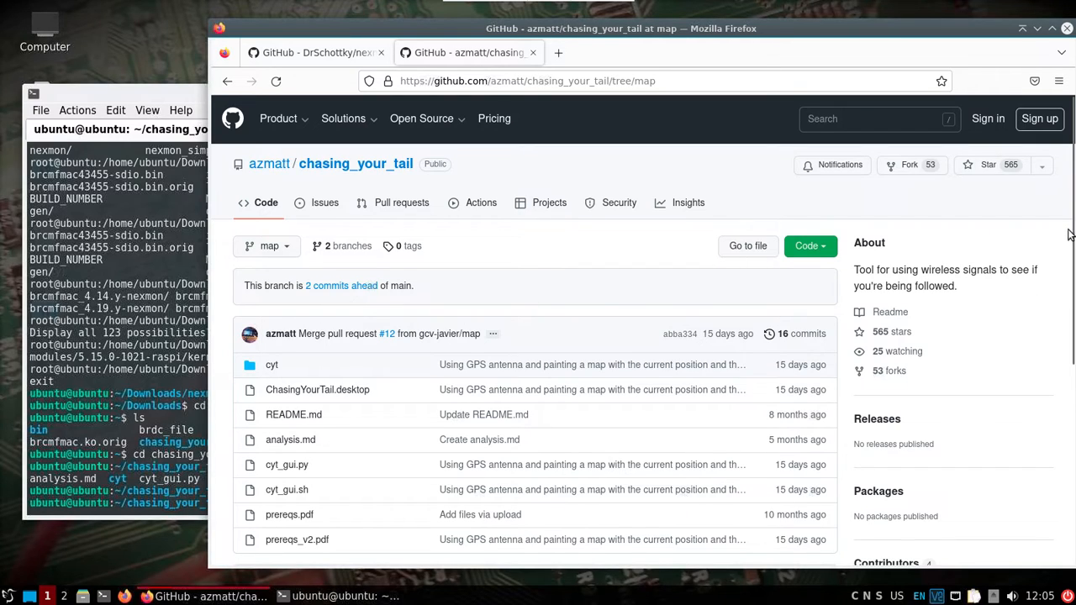
{"action": "scroll", "scroll_direction": "down", "scroll_amount": 3}
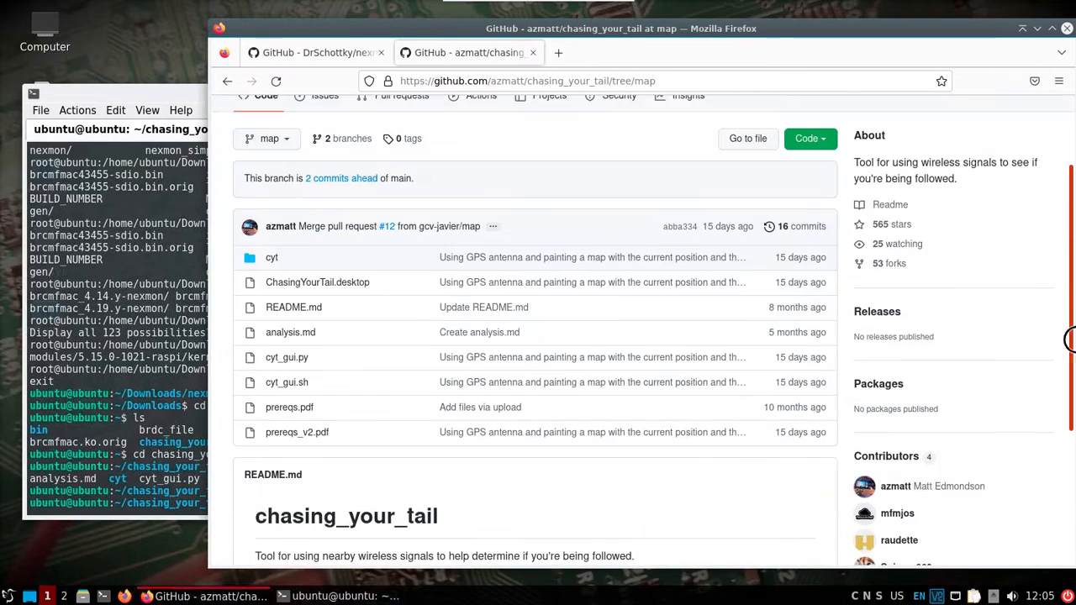
{"action": "scroll", "scroll_direction": "down", "scroll_amount": 3}
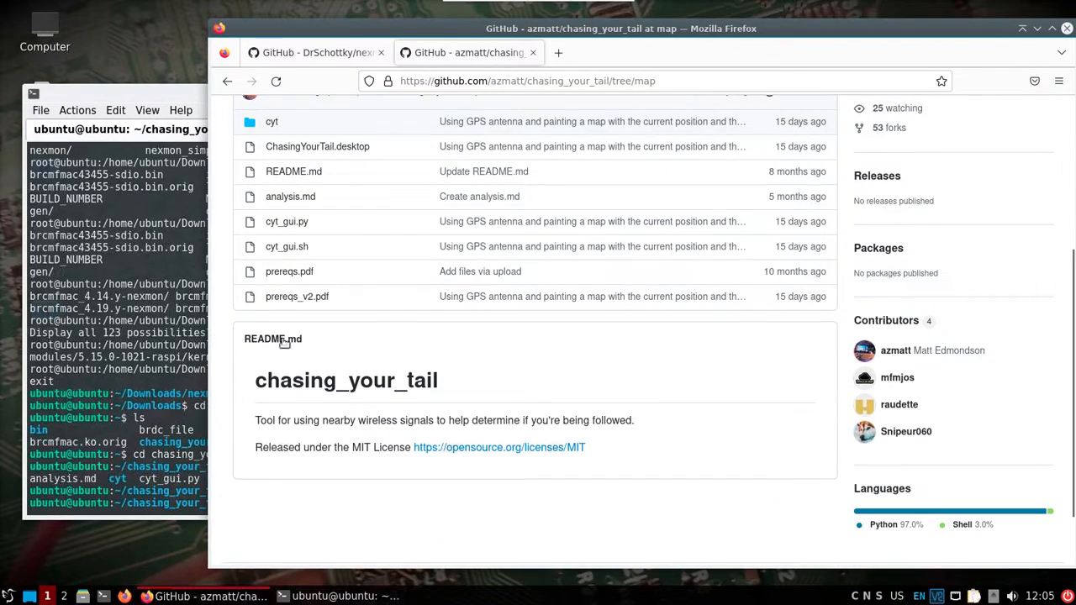
{"action": "mouse_move", "coordinate": [297, 296]}
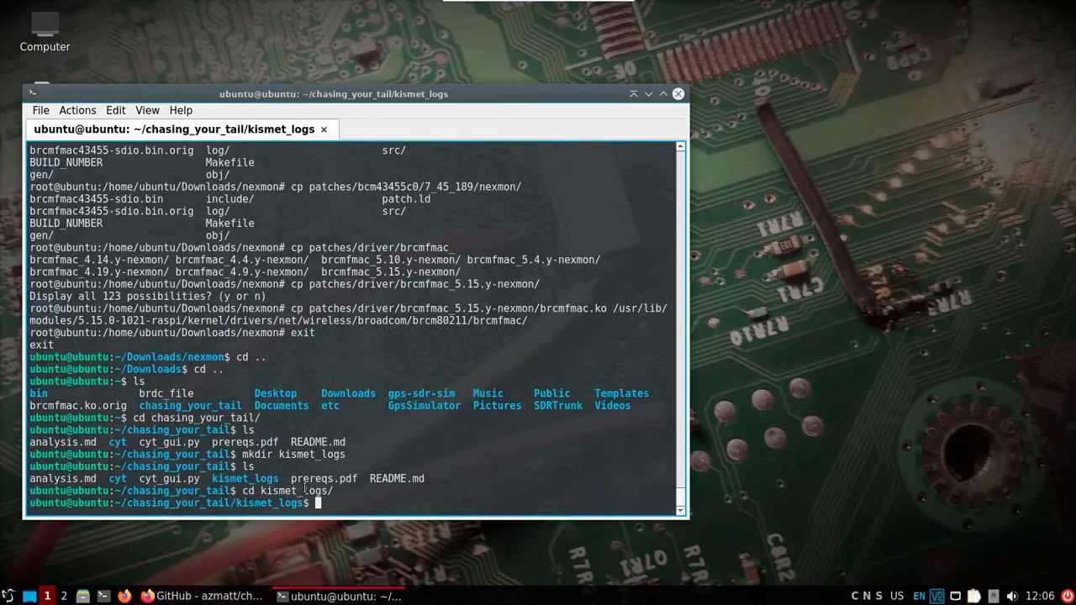
Start kismet from inside the kismet_logs folder
{"action": "type", "text": "ki"}
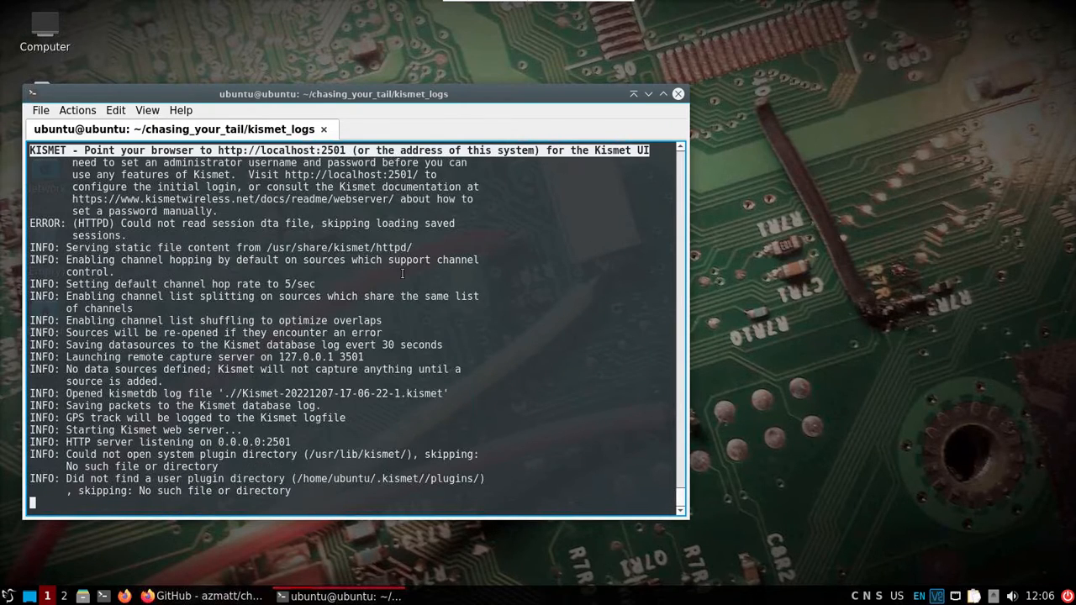
{"action": "mouse_move", "coordinate": [282, 150]}
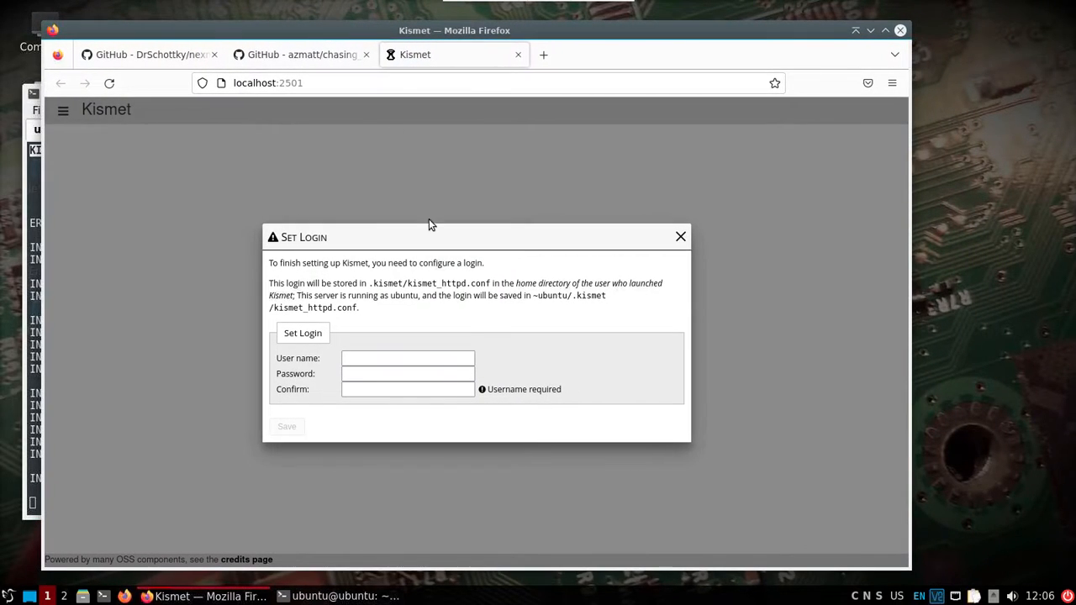
Save an admin Kismet login, decline storing it in Firefox, and move the chasing_your_tail page to its own window
{"action": "type", "text": "admin"}
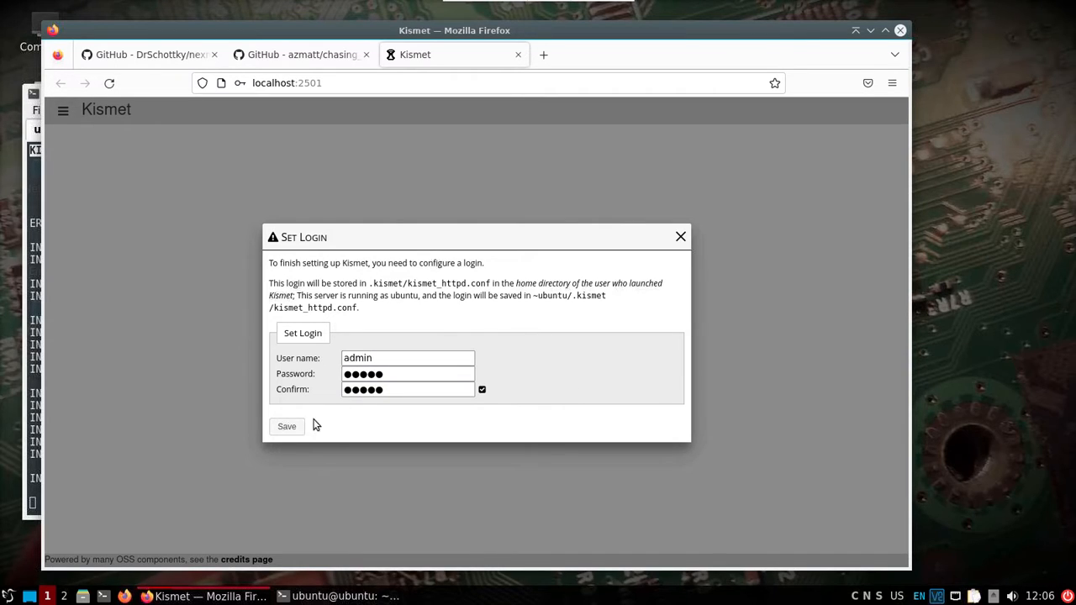
{"action": "left_click", "coordinate": [287, 426]}
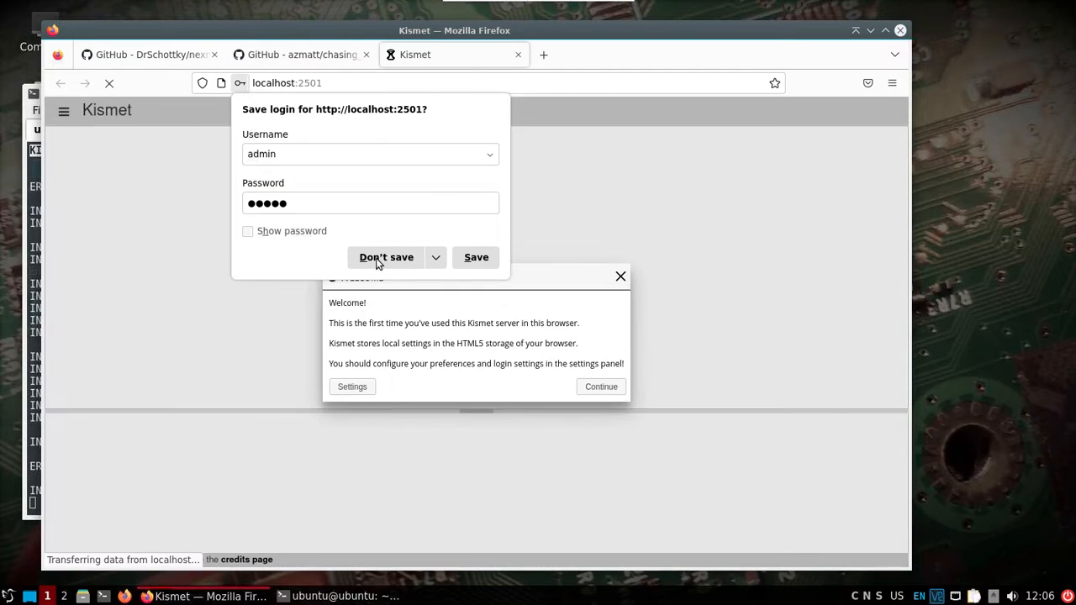
{"action": "left_click", "coordinate": [386, 257]}
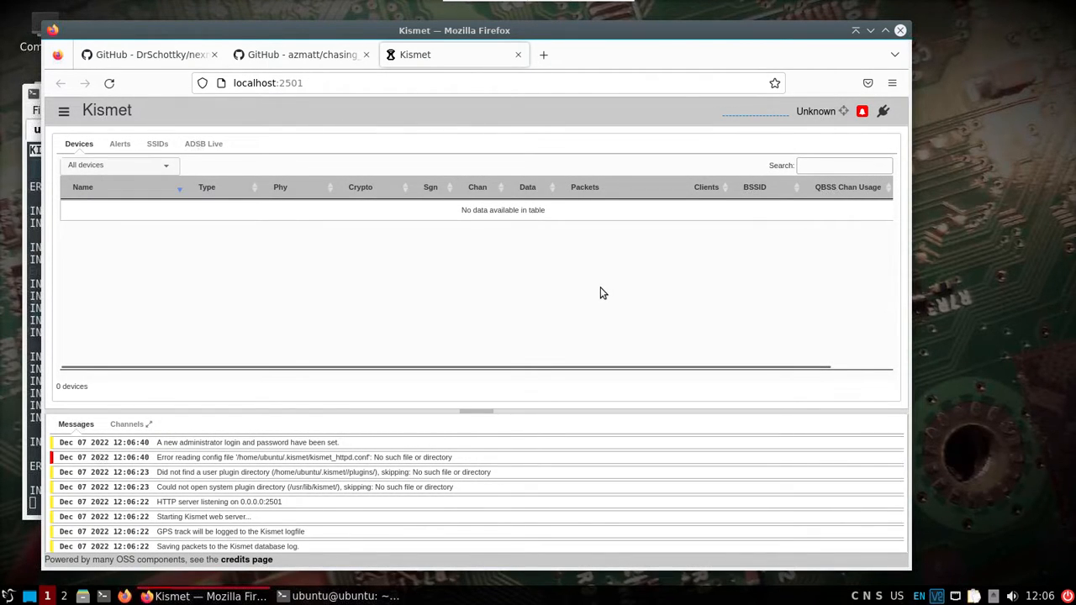
{"action": "mouse_move", "coordinate": [492, 343]}
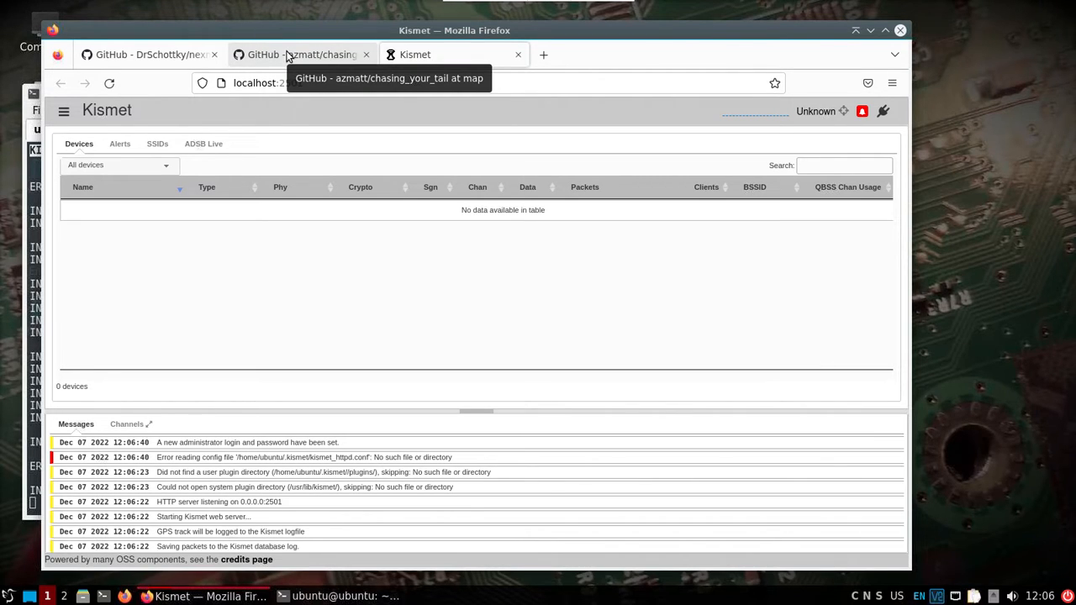
{"action": "left_click", "coordinate": [301, 54]}
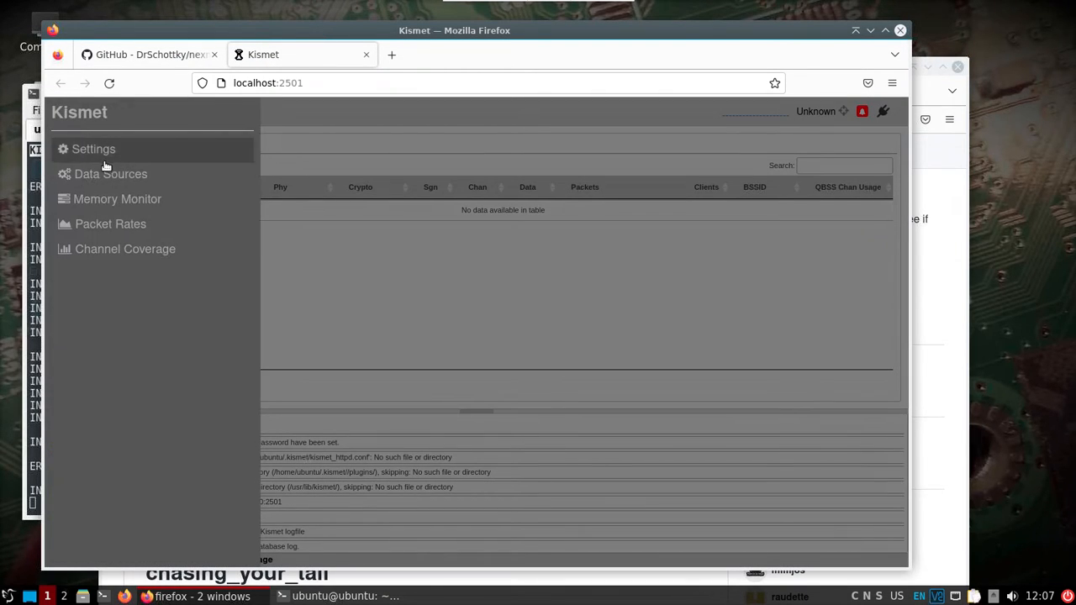
In Kismet's Data Sources, expand wlan0 and enable it as a capture source
{"action": "left_click", "coordinate": [110, 174]}
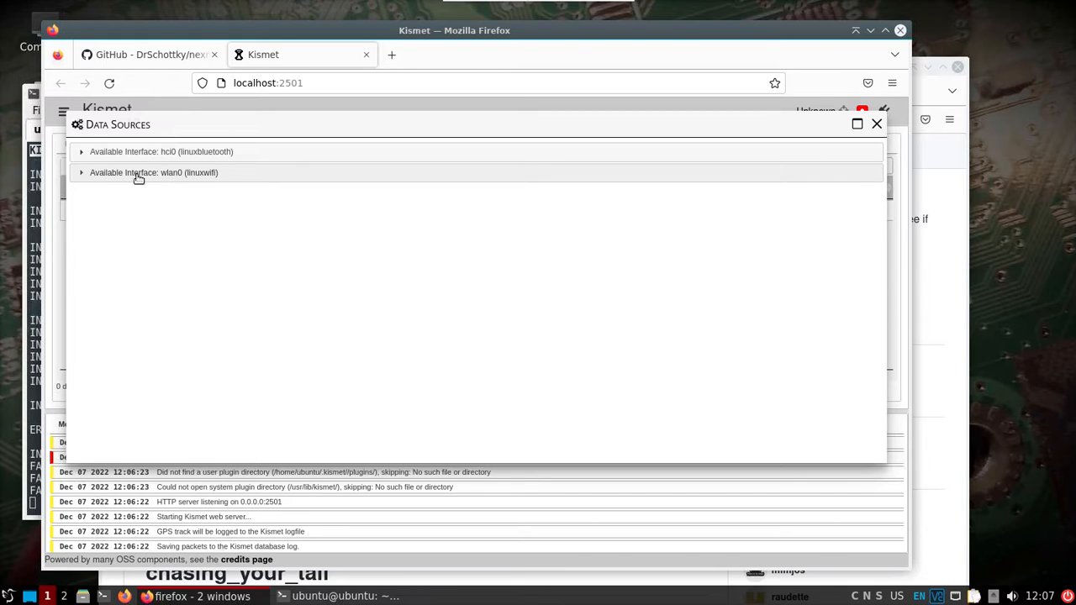
{"action": "left_click", "coordinate": [154, 172]}
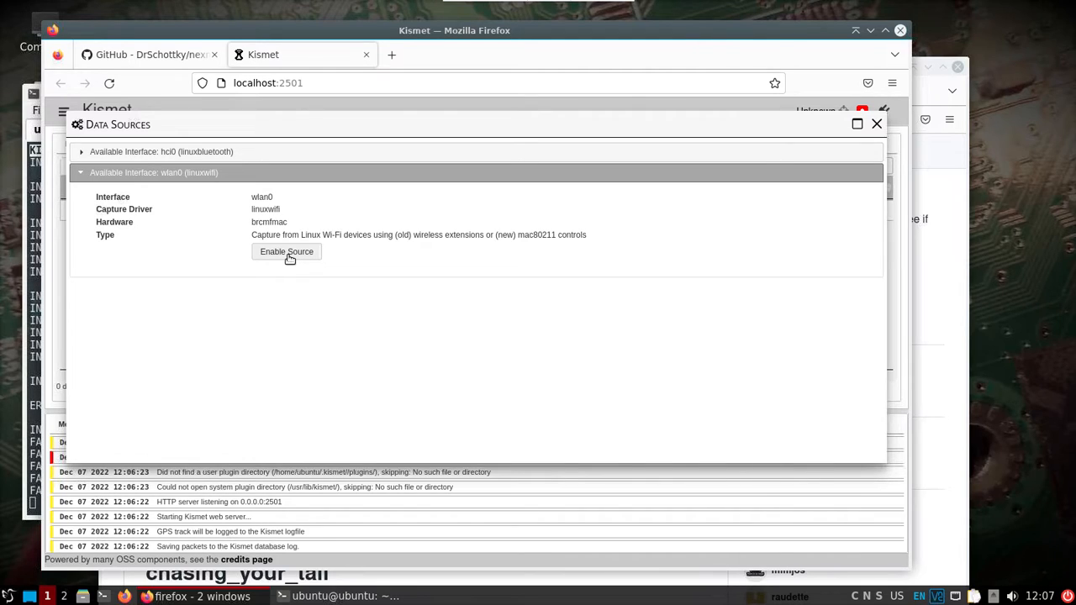
{"action": "left_click", "coordinate": [287, 252]}
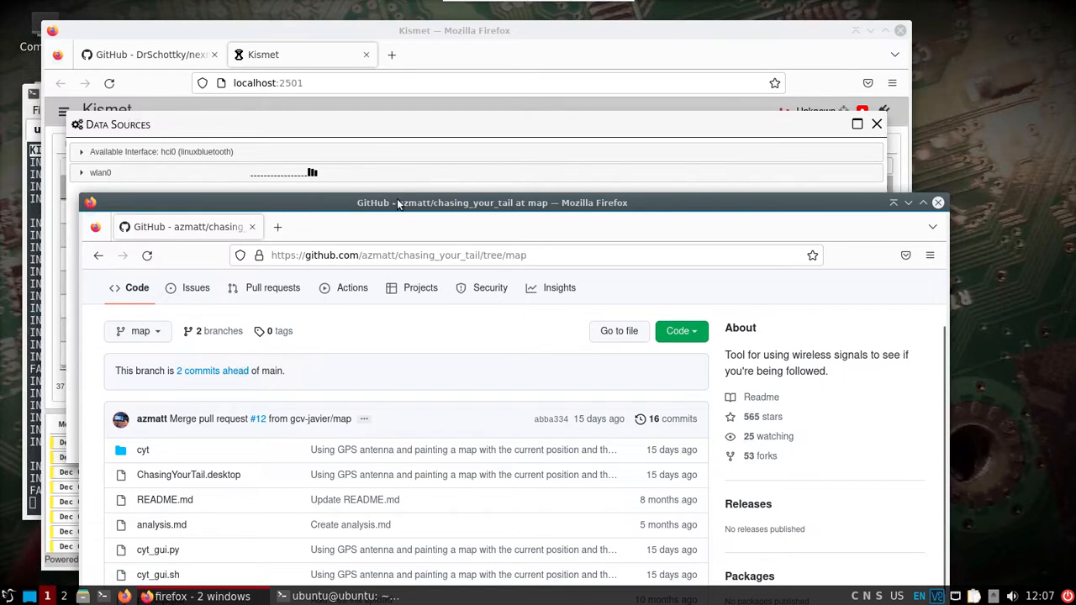
{"action": "mouse_move", "coordinate": [114, 562]}
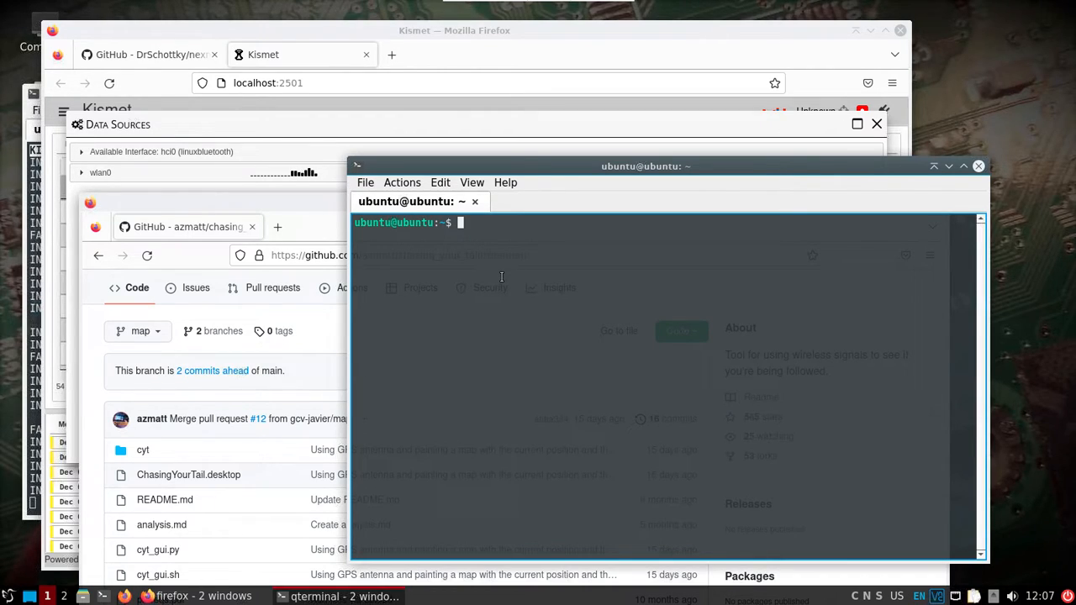
From the chasing_your_tail folder, launch the viewer with 'python3 cyt_gui.py'
{"action": "type", "text": "cd chasing_your_tail/"}
{"action": "type", "text": "ls"}
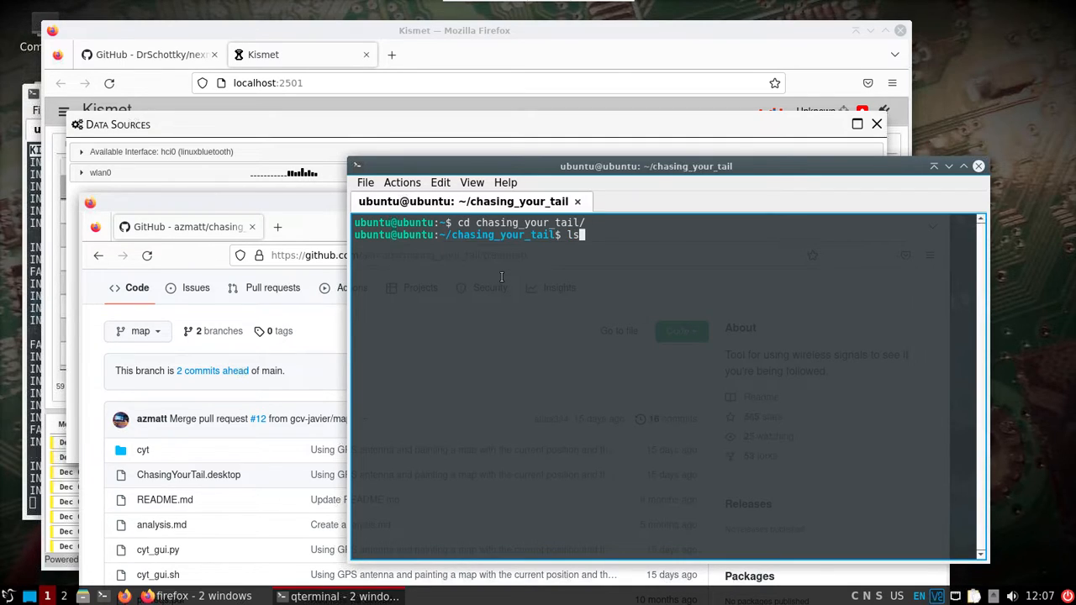
{"action": "type", "text": "python"}
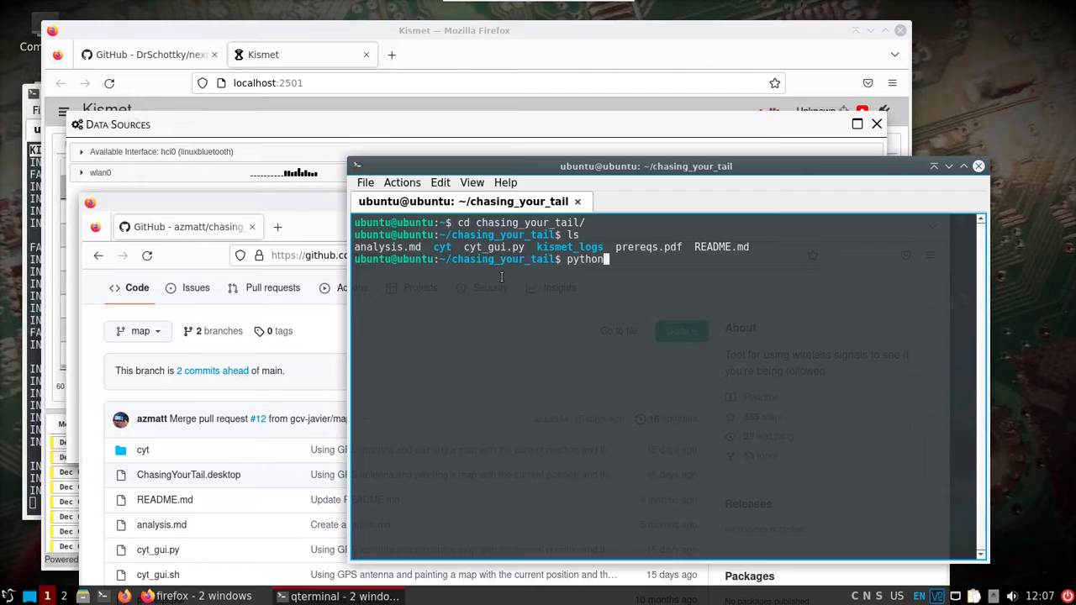
{"action": "type", "text": "3 cyt"}
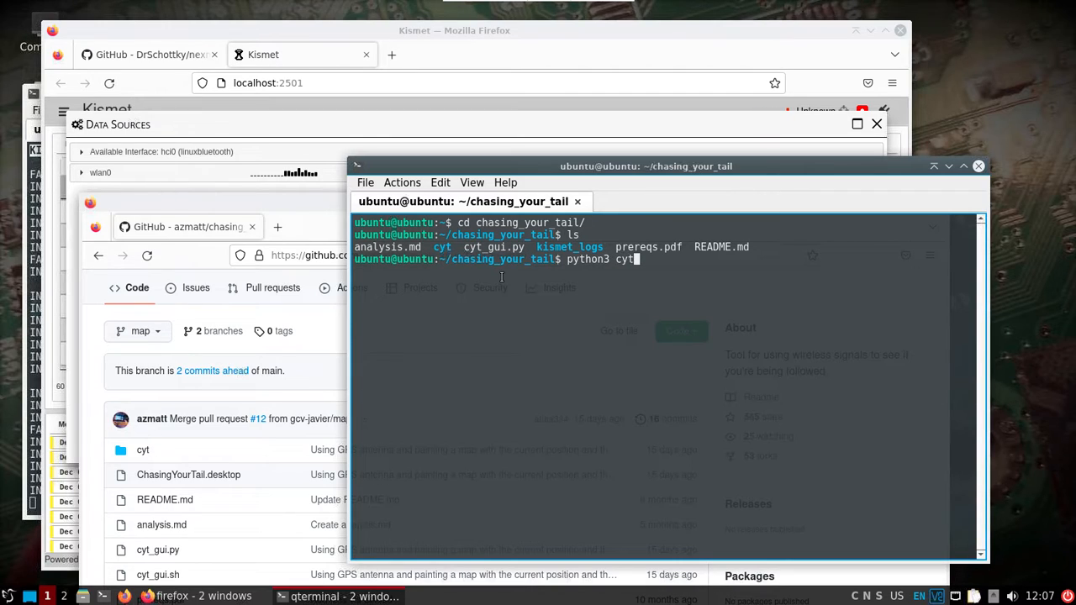
{"action": "type", "text": "_gui.py"}
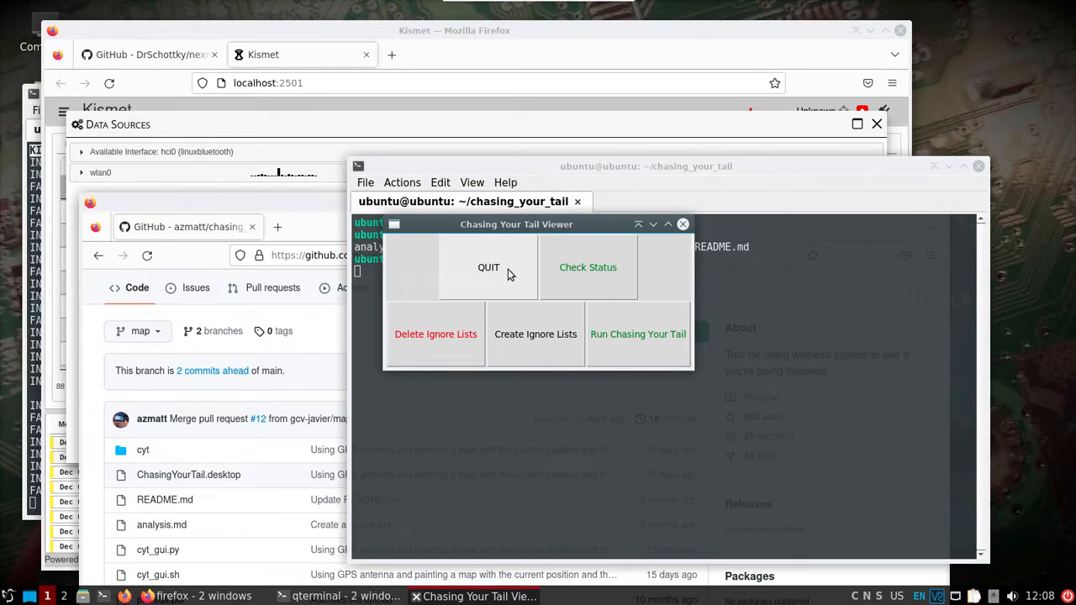
Check Kismet/monitor status, close the report, build ignore lists and run Chasing Your Tail on the logs
{"action": "left_click", "coordinate": [587, 267]}
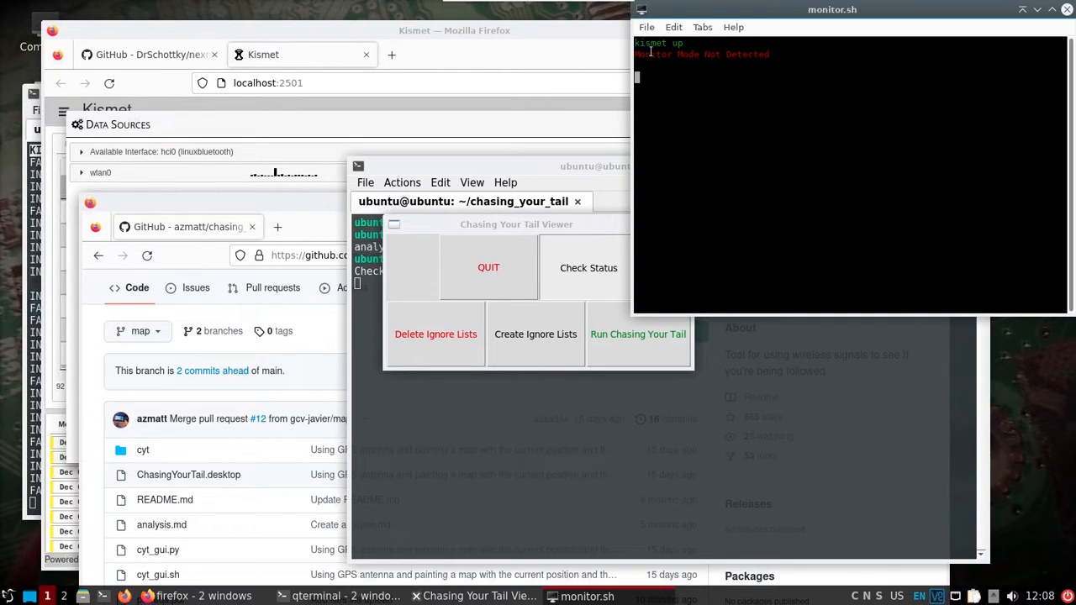
{"action": "mouse_move", "coordinate": [728, 101]}
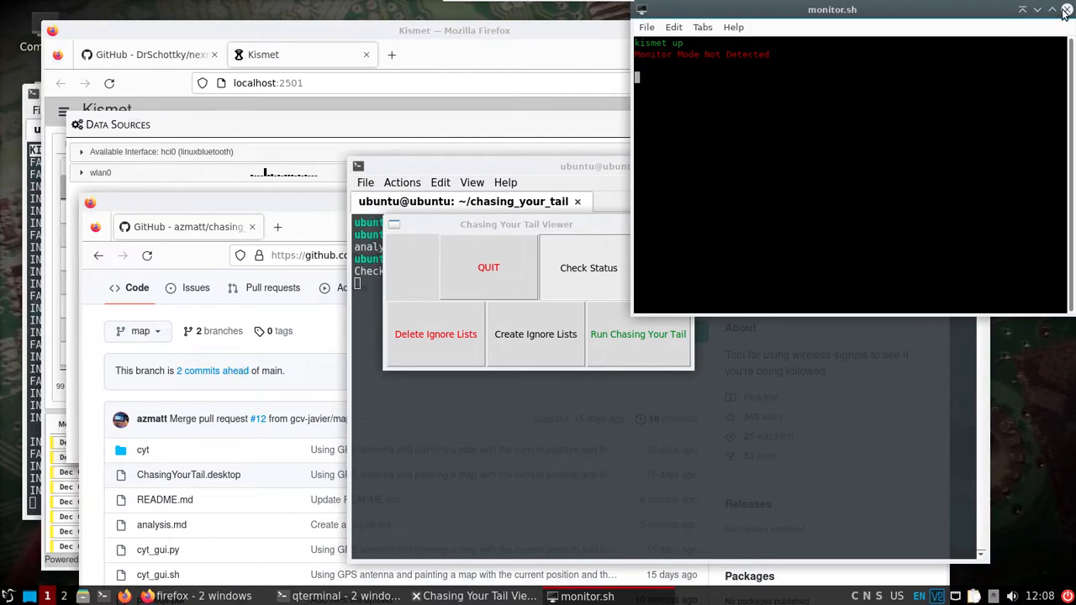
{"action": "left_click", "coordinate": [1064, 9]}
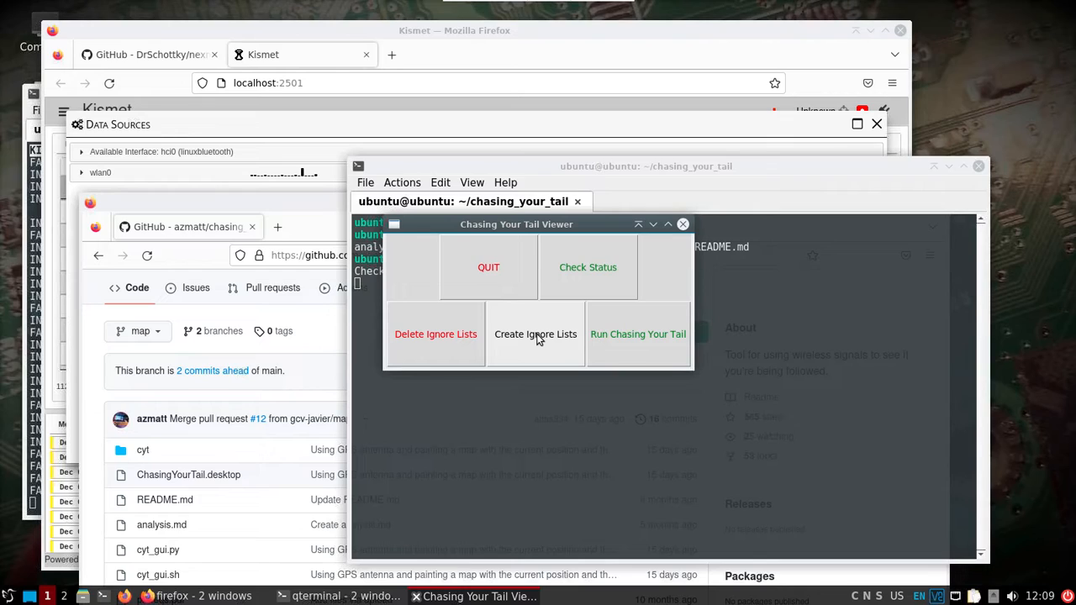
{"action": "left_click", "coordinate": [638, 334]}
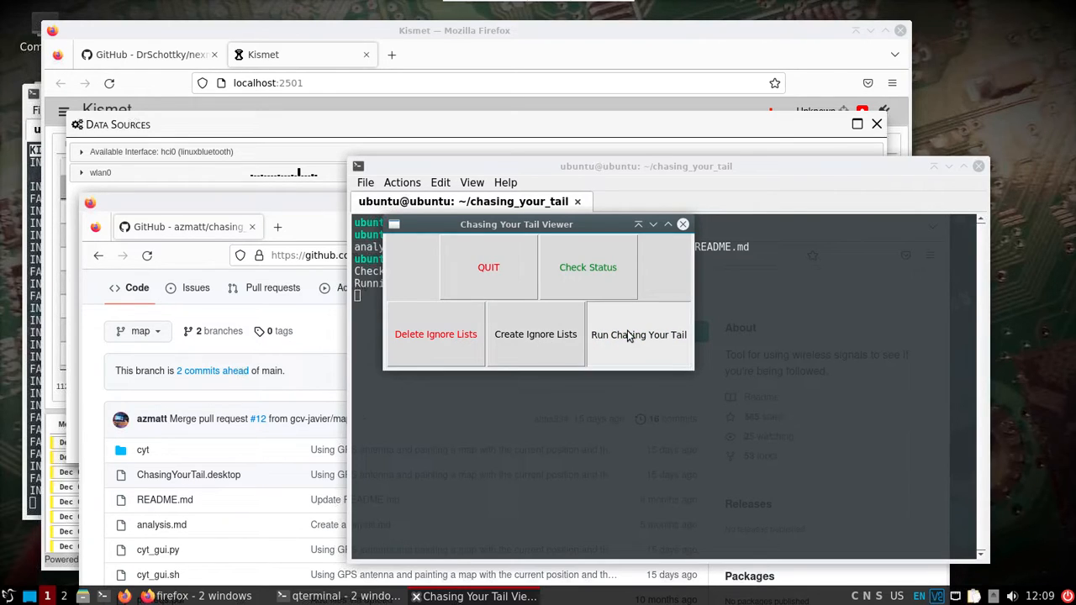
{"action": "left_click", "coordinate": [638, 335]}
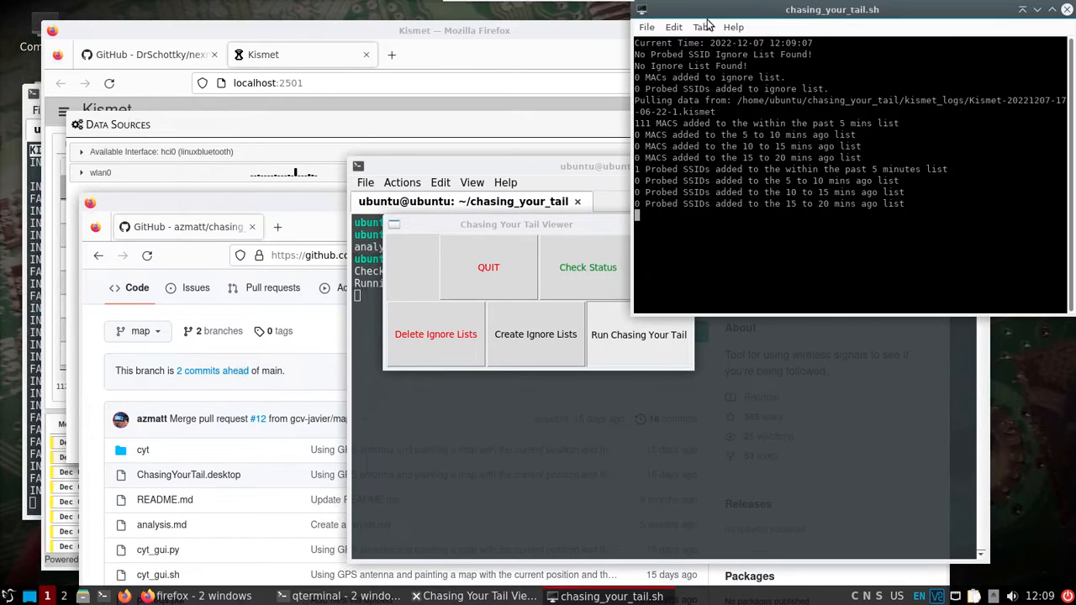